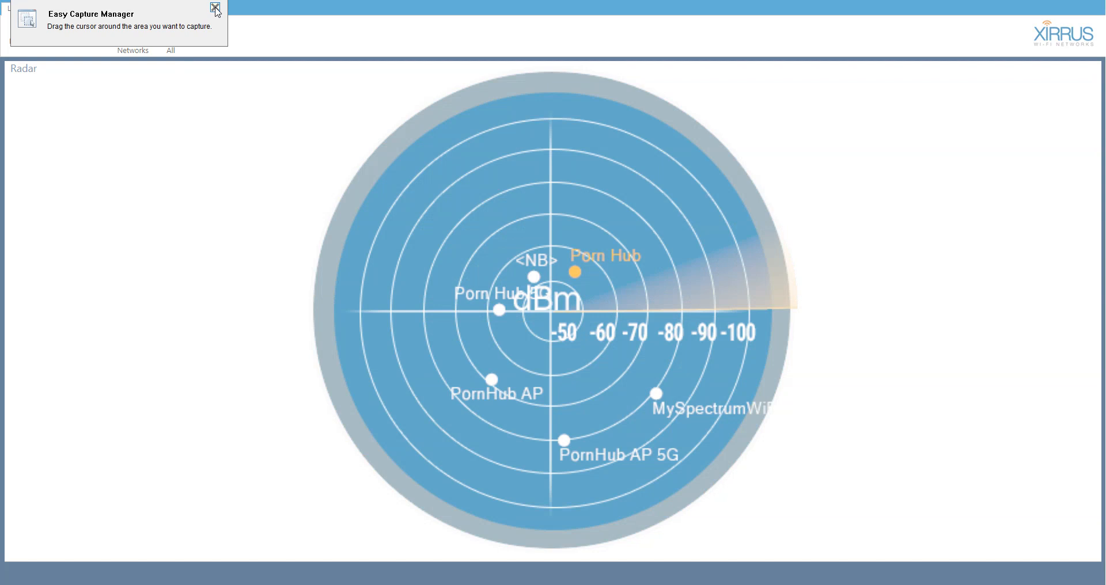
Switch to the Networks table listing the detected access point's signal, security and channel.
{"action": "left_click", "coordinate": [216, 7]}
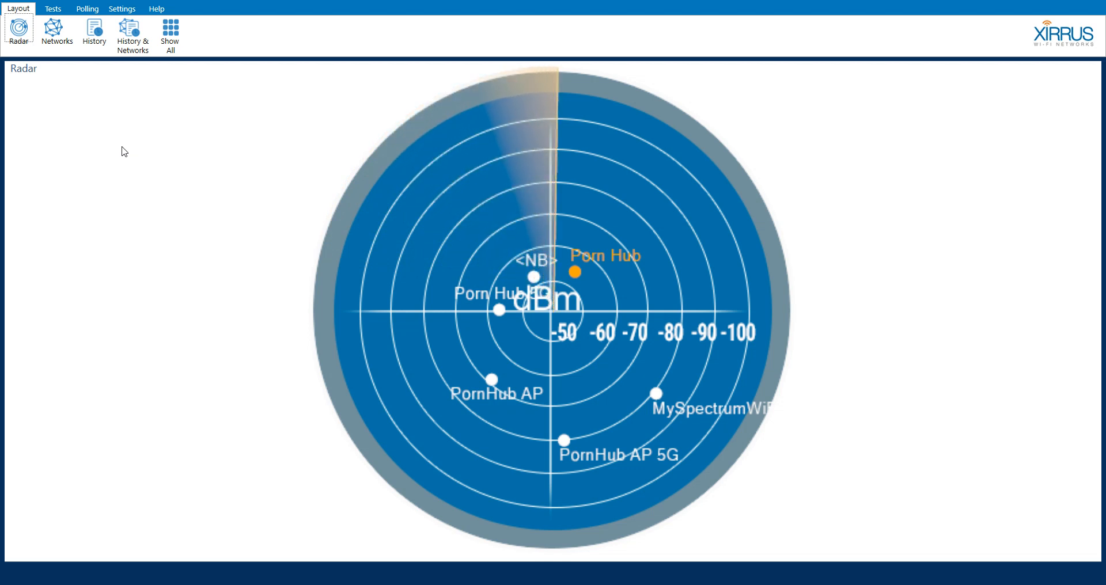
{"action": "mouse_move", "coordinate": [89, 135]}
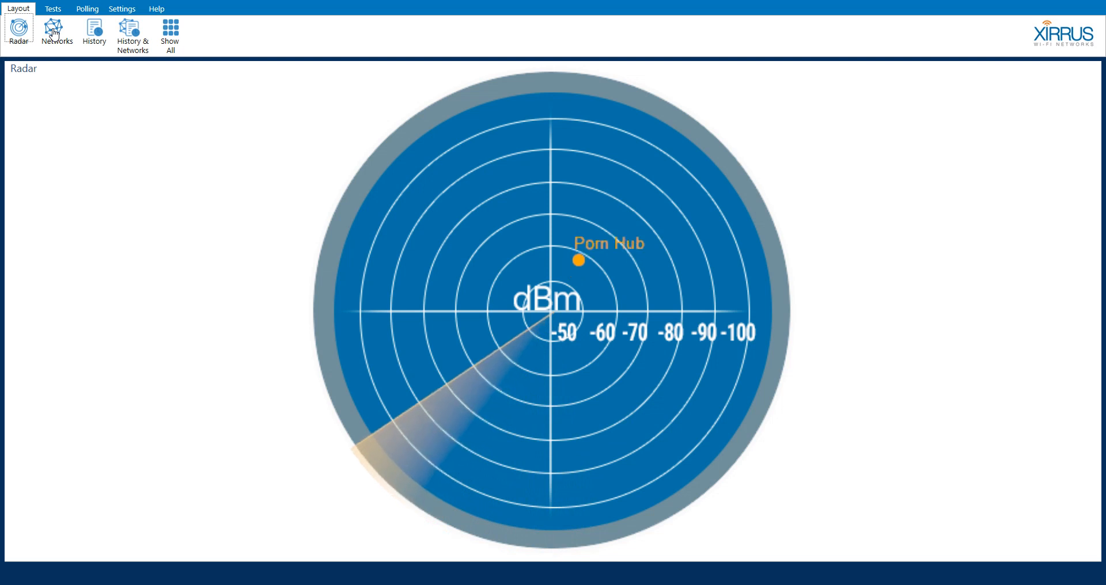
{"action": "left_click", "coordinate": [57, 32]}
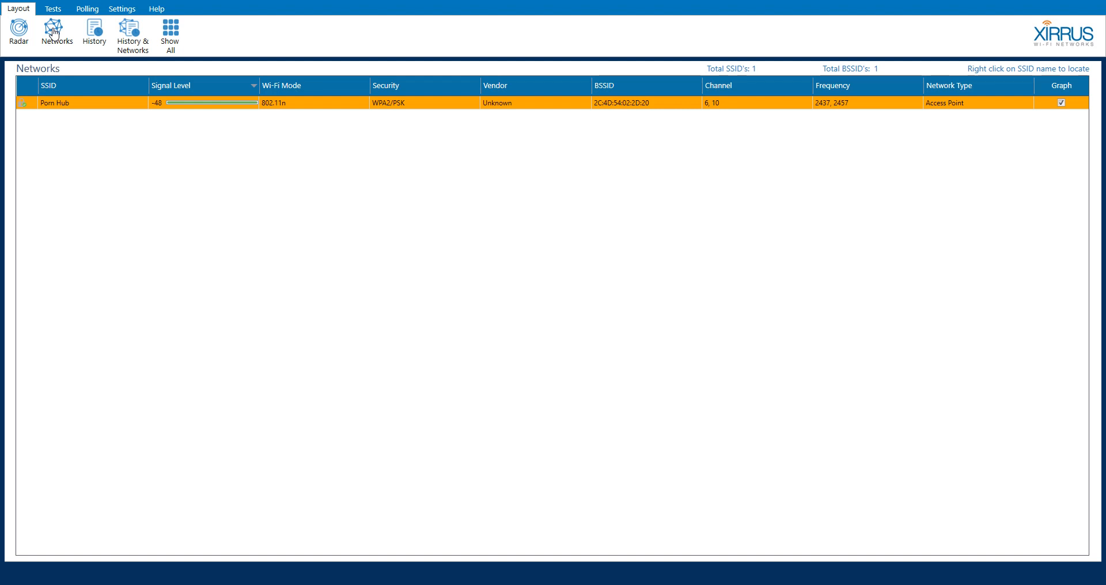
{"action": "mouse_move", "coordinate": [599, 304]}
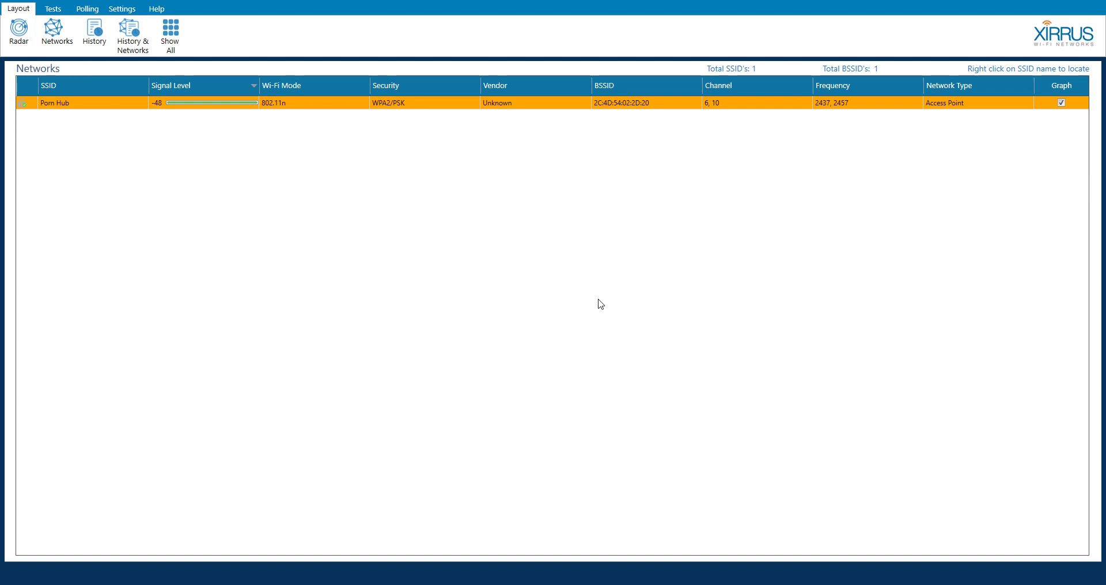
{"action": "mouse_move", "coordinate": [781, 355]}
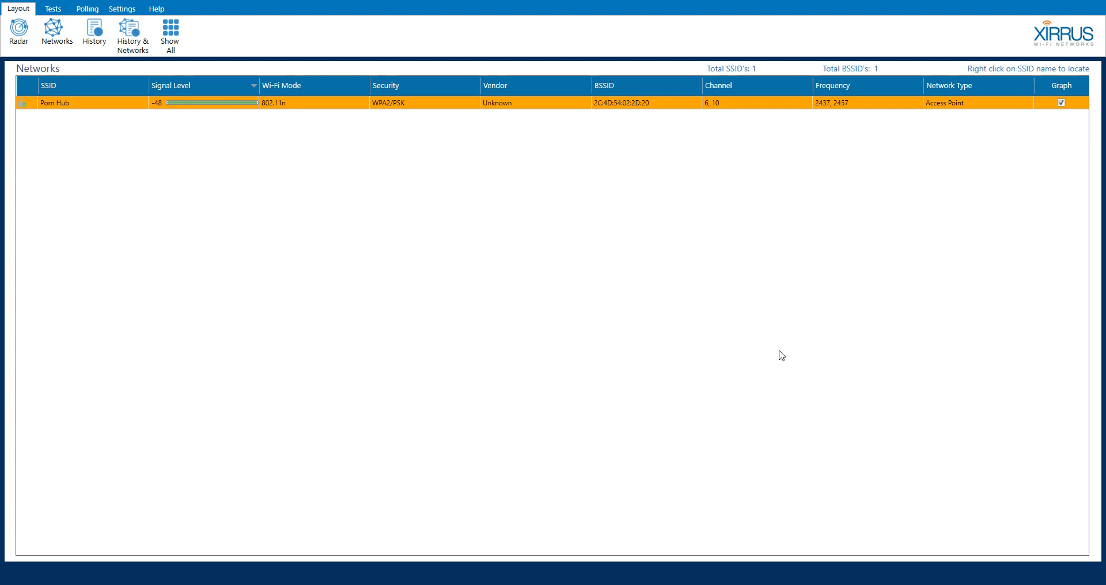
{"action": "mouse_move", "coordinate": [789, 366]}
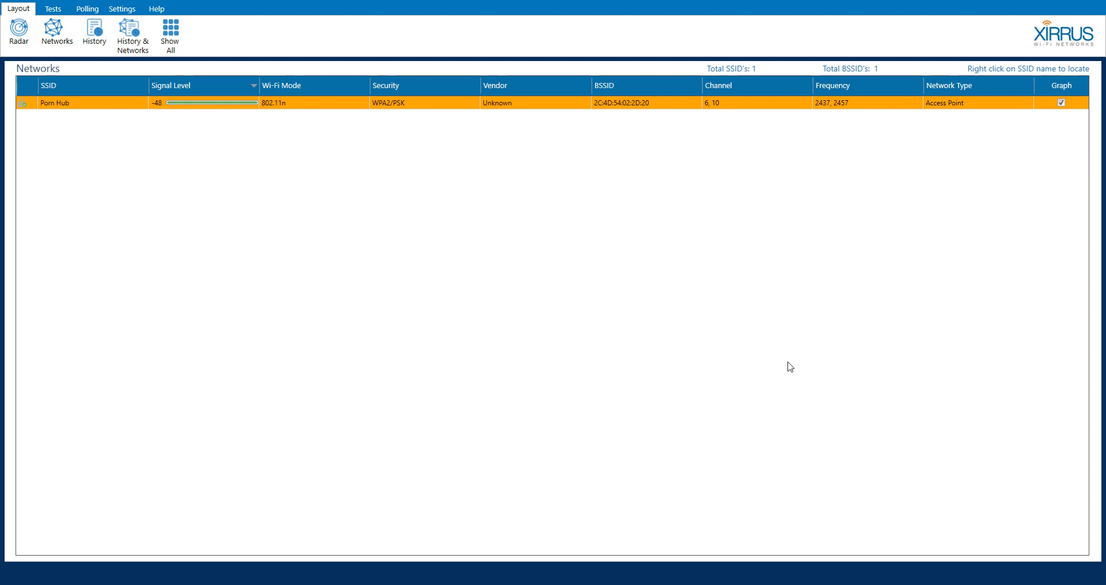
{"action": "mouse_move", "coordinate": [1018, 538]}
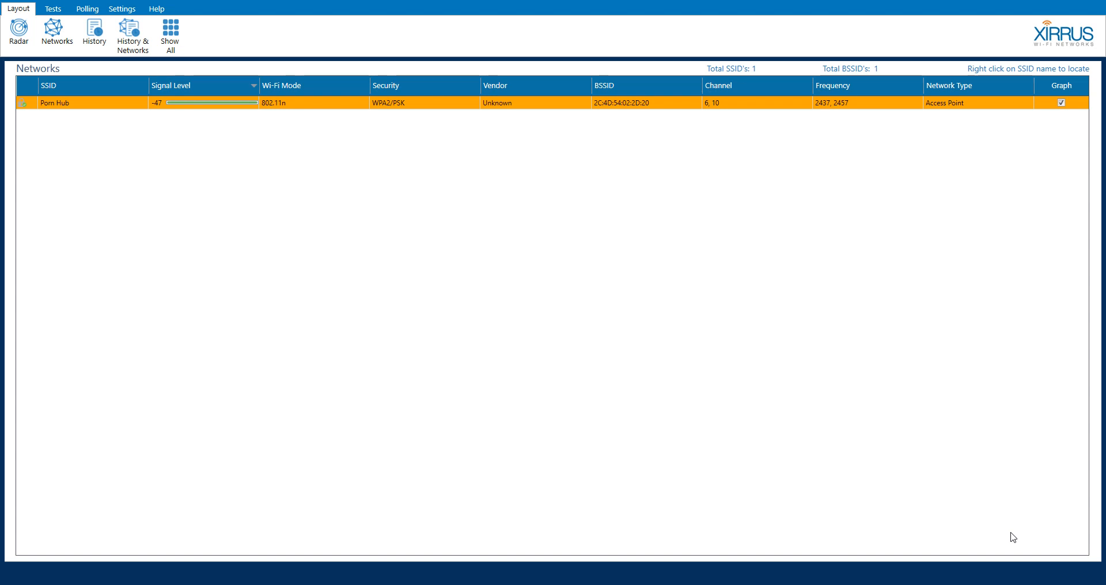
{"action": "mouse_move", "coordinate": [874, 454]}
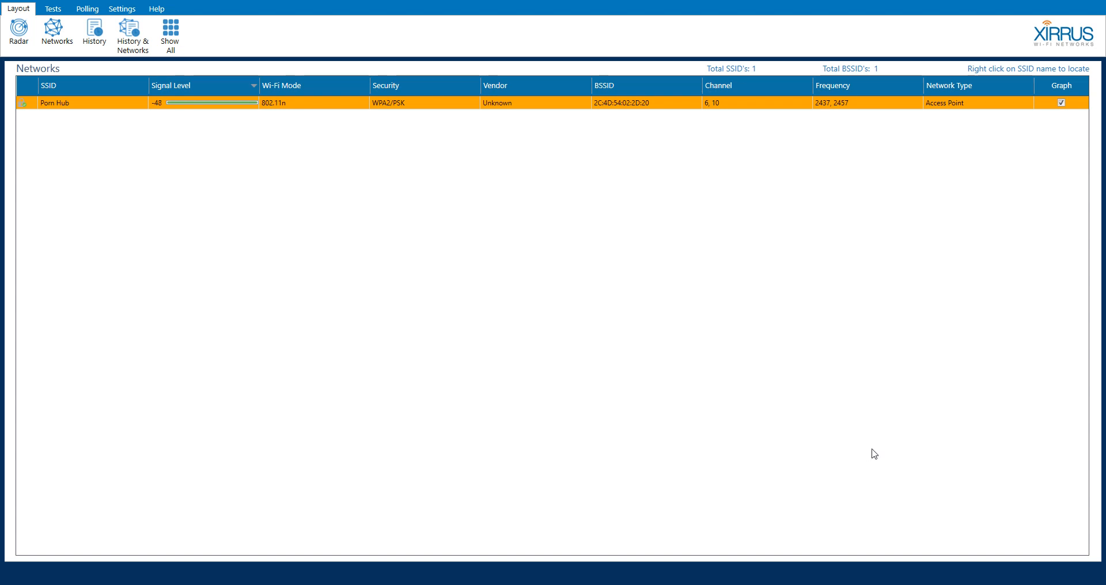
{"action": "mouse_move", "coordinate": [951, 513]}
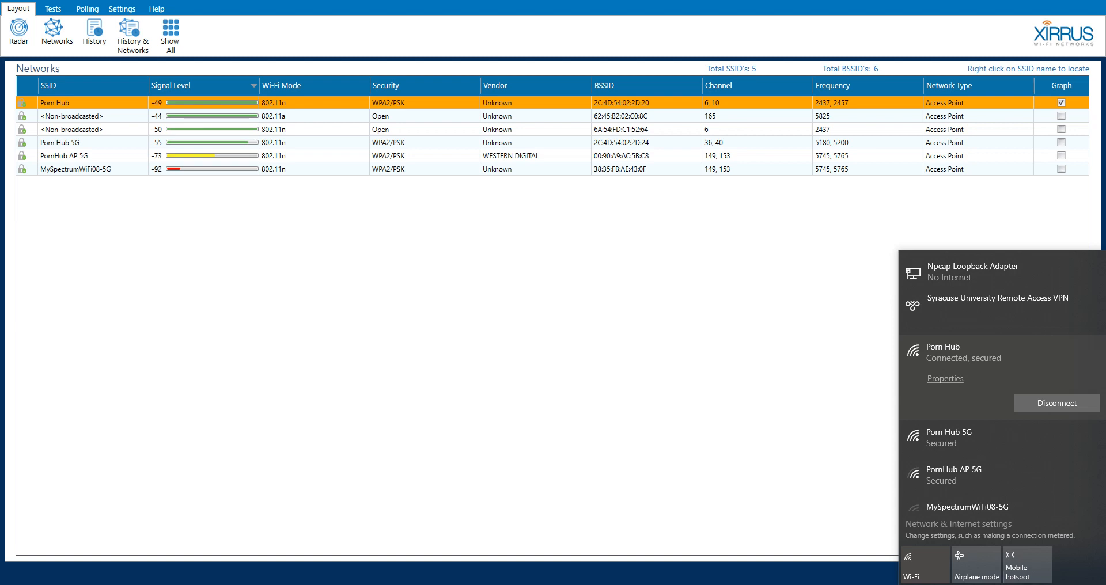
{"action": "mouse_move", "coordinate": [814, 462]}
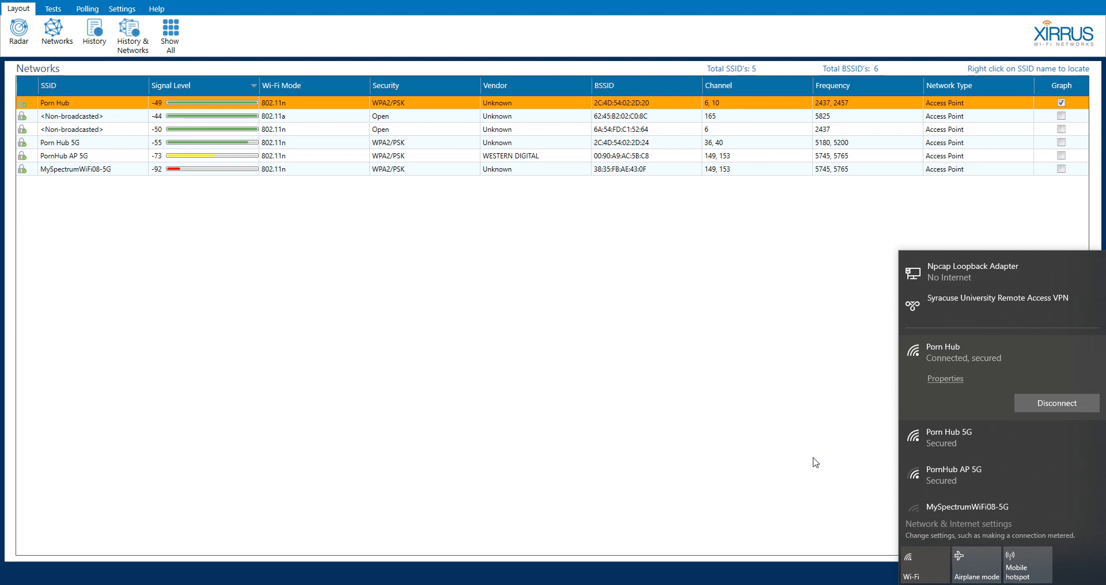
{"action": "mouse_move", "coordinate": [760, 417]}
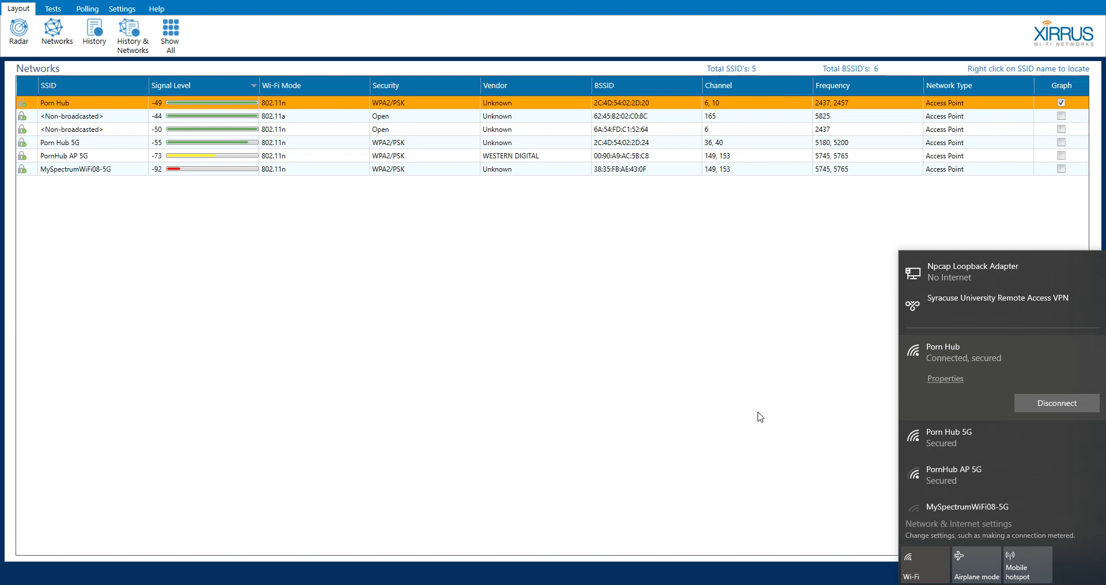
{"action": "mouse_move", "coordinate": [743, 380]}
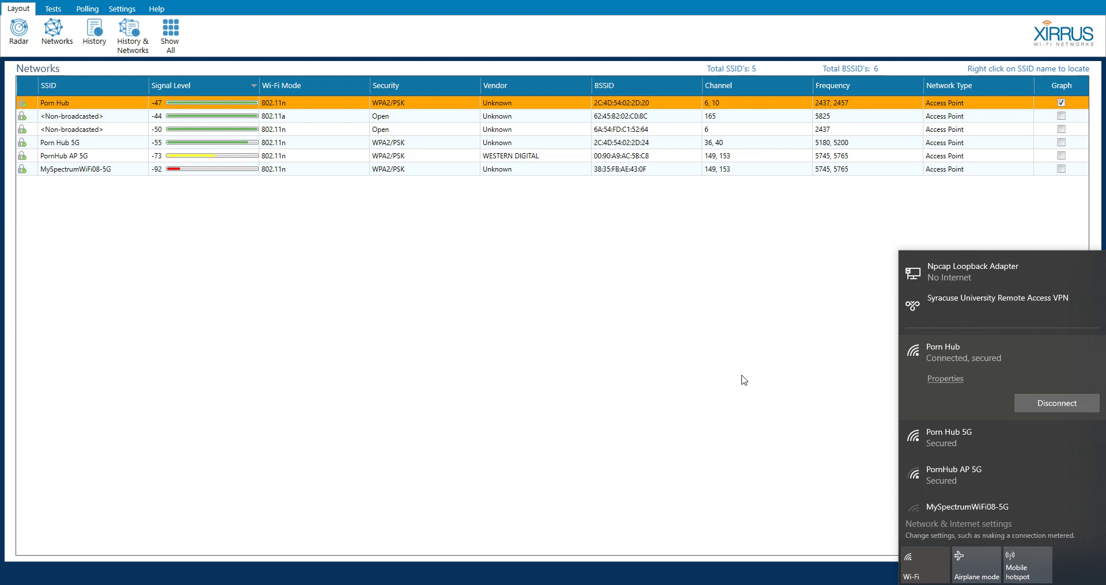
{"action": "left_click", "coordinate": [327, 362]}
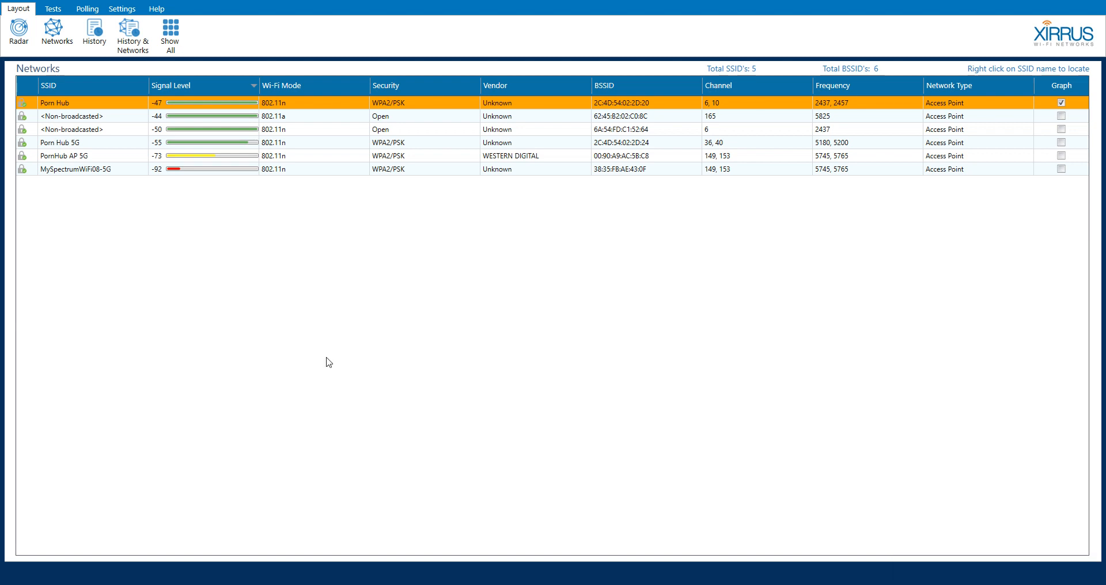
{"action": "mouse_move", "coordinate": [954, 465]}
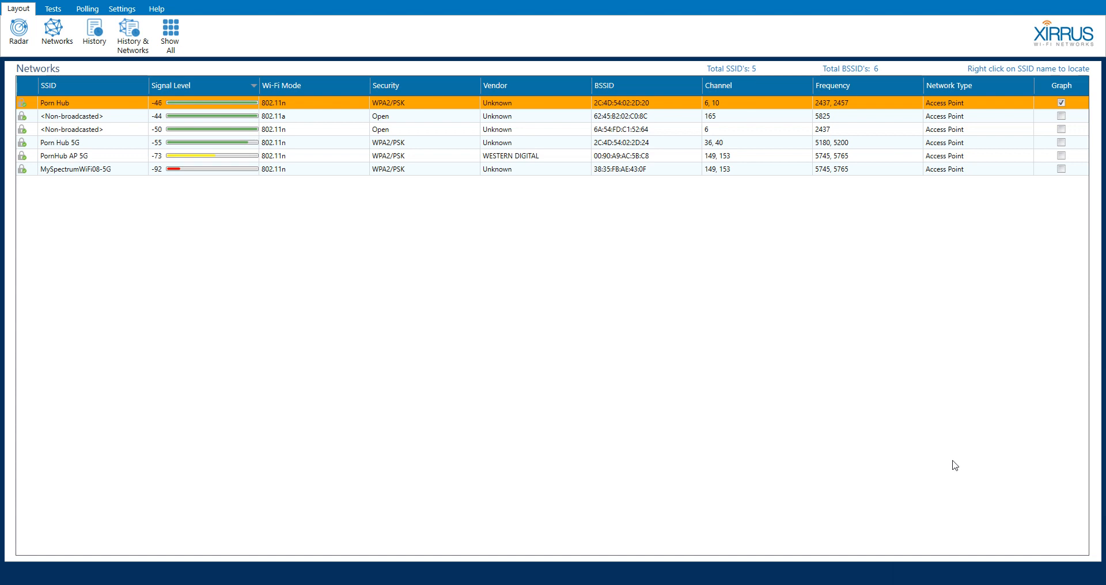
{"action": "mouse_move", "coordinate": [485, 394]}
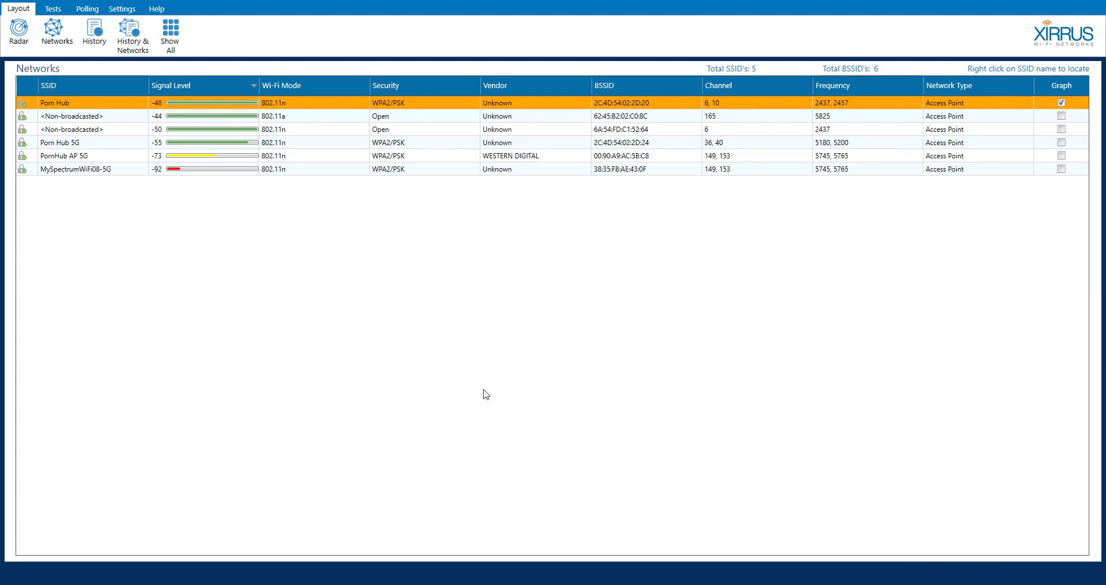
{"action": "mouse_move", "coordinate": [198, 305]}
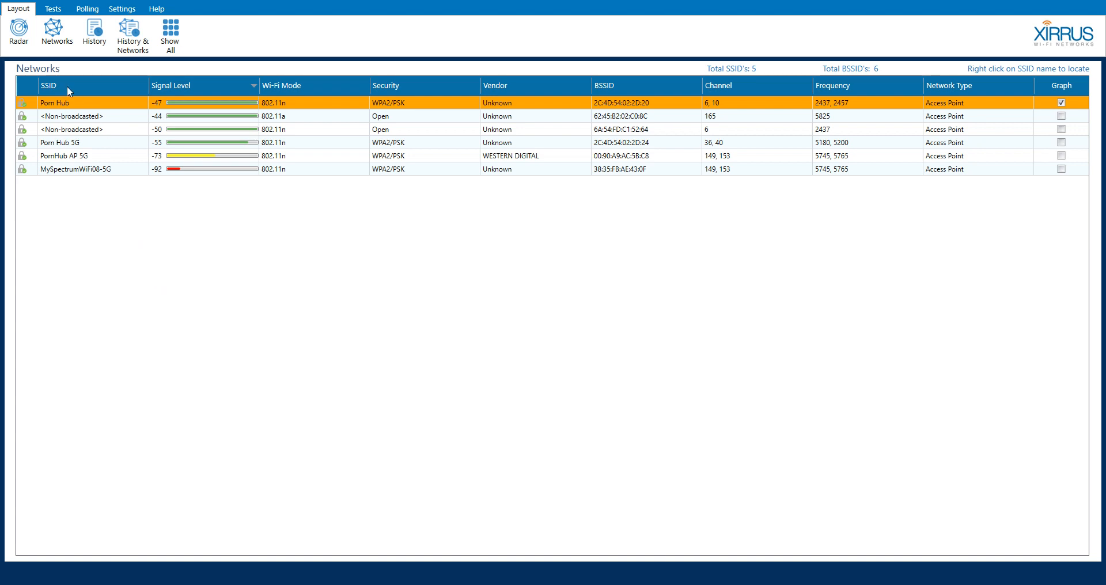
{"action": "mouse_move", "coordinate": [56, 183]}
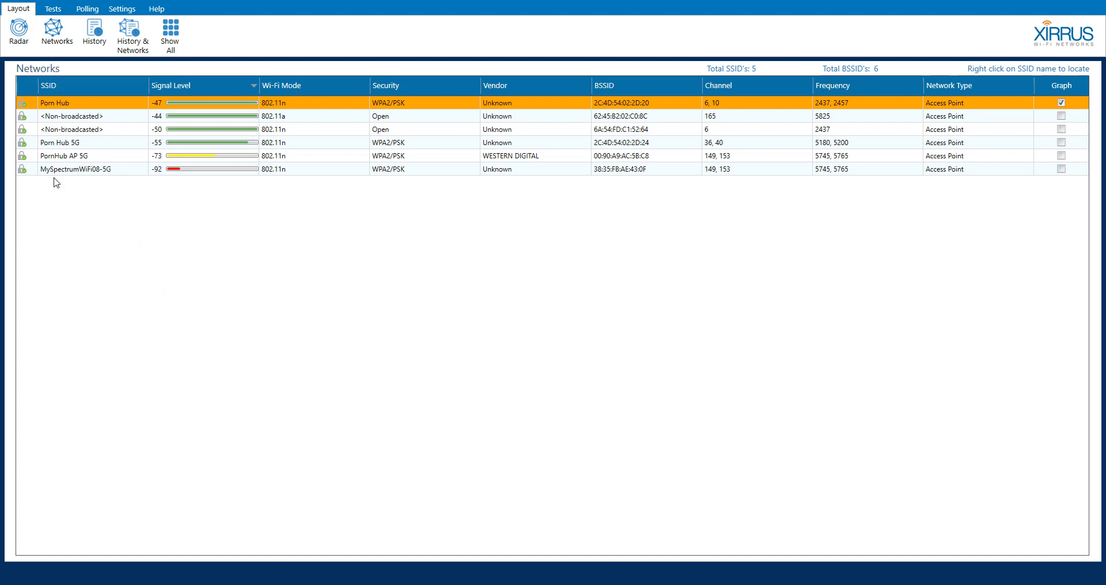
{"action": "mouse_move", "coordinate": [70, 227]}
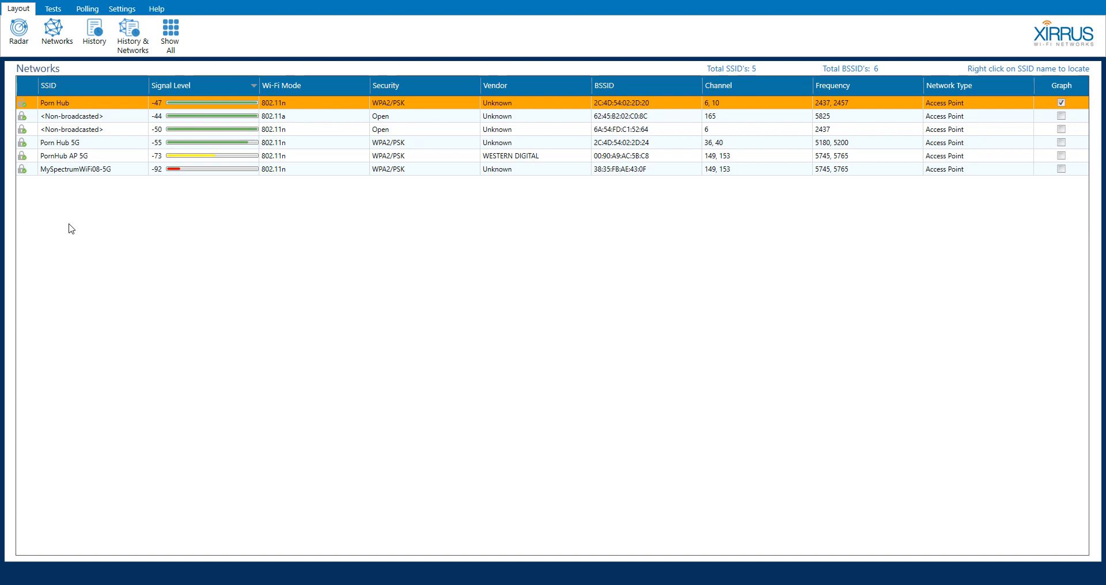
{"action": "mouse_move", "coordinate": [153, 90]}
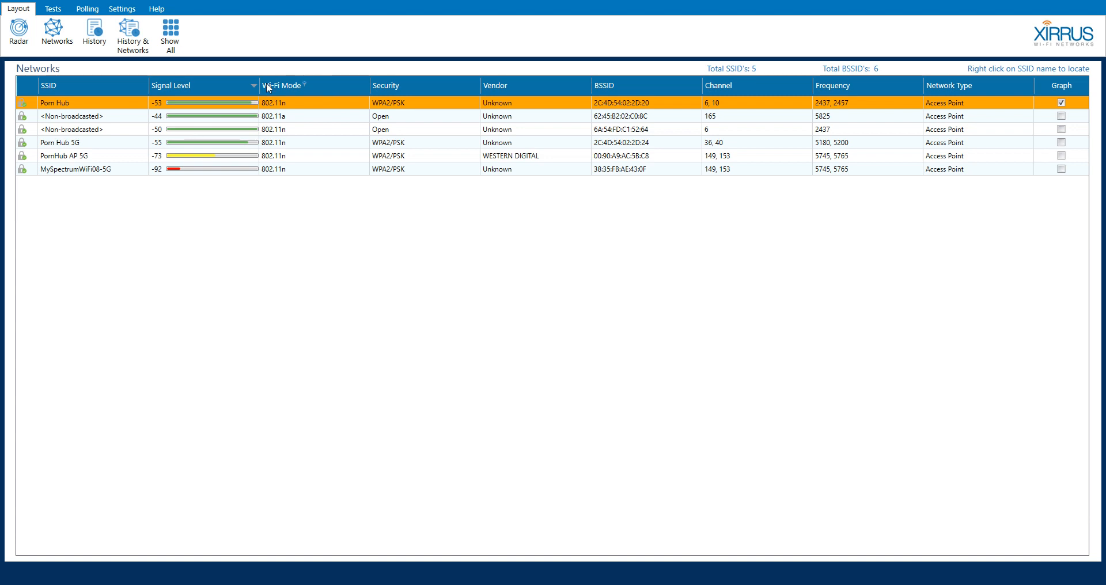
{"action": "mouse_move", "coordinate": [286, 117]}
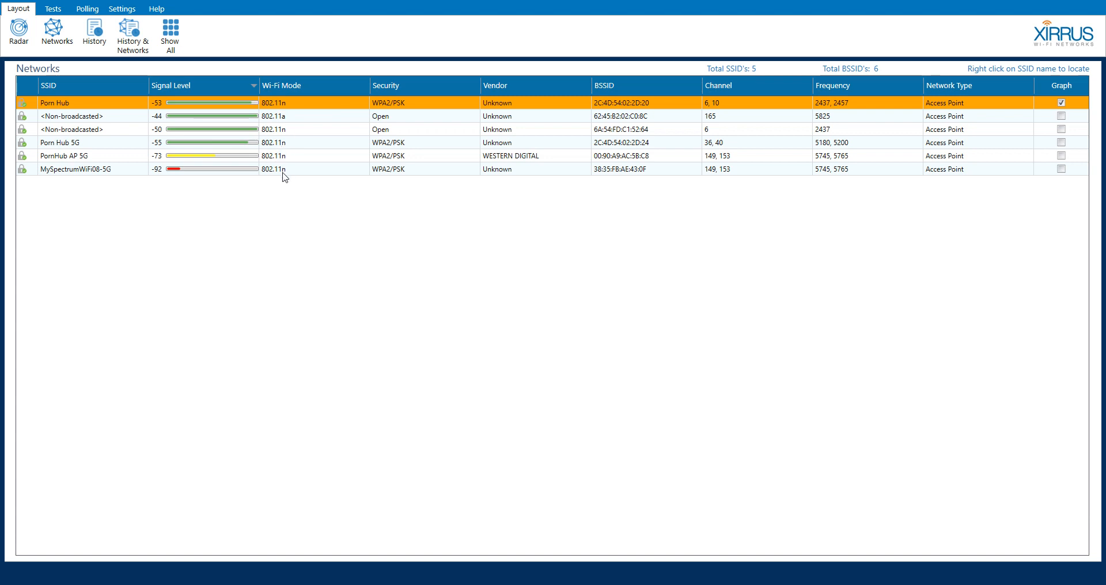
{"action": "mouse_move", "coordinate": [465, 155]}
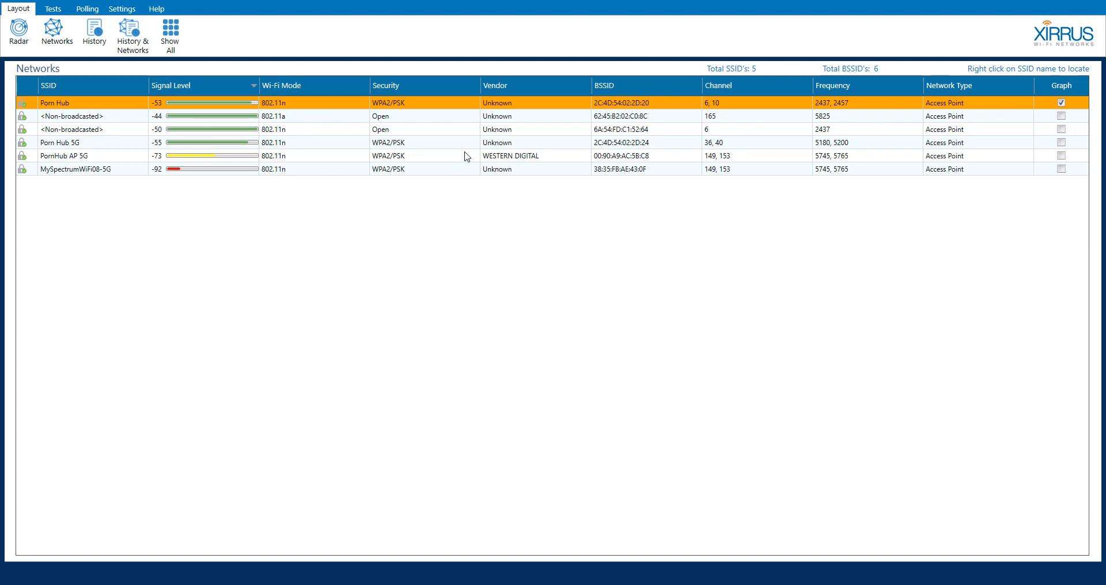
{"action": "mouse_move", "coordinate": [389, 126]}
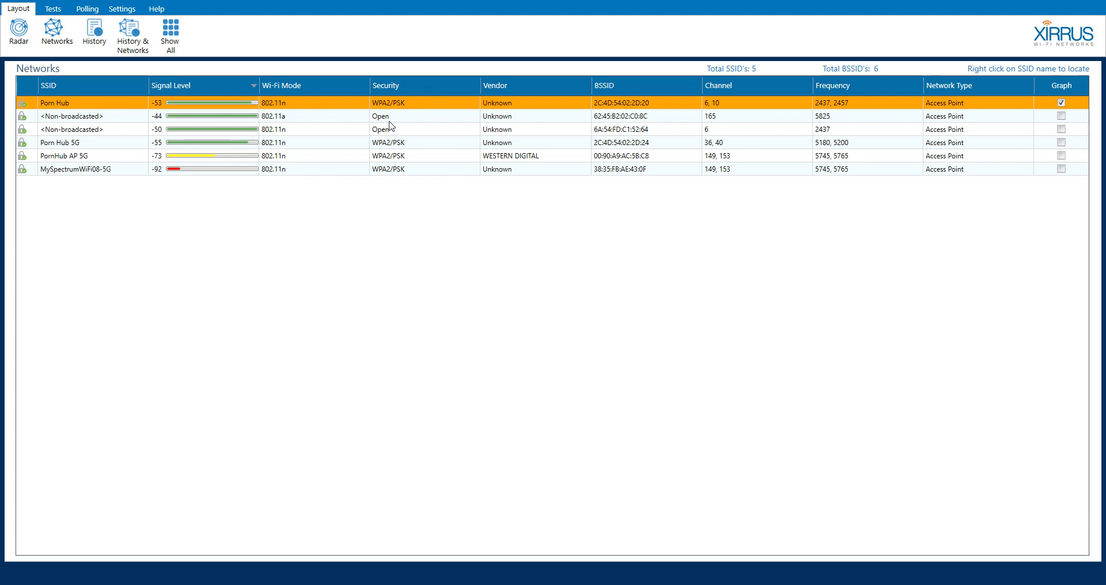
{"action": "mouse_move", "coordinate": [113, 129]}
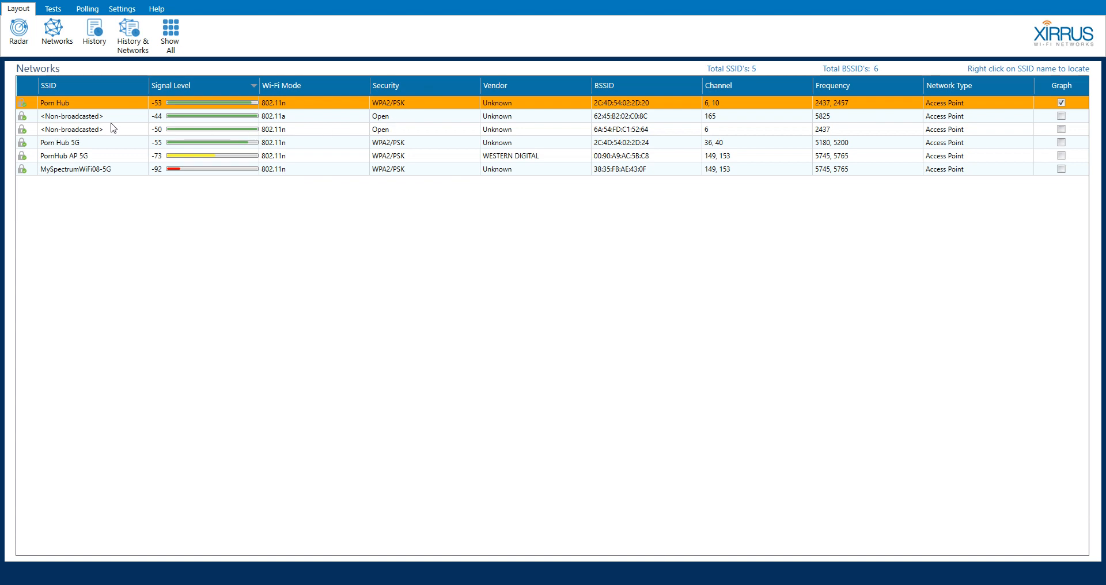
{"action": "mouse_move", "coordinate": [114, 131]}
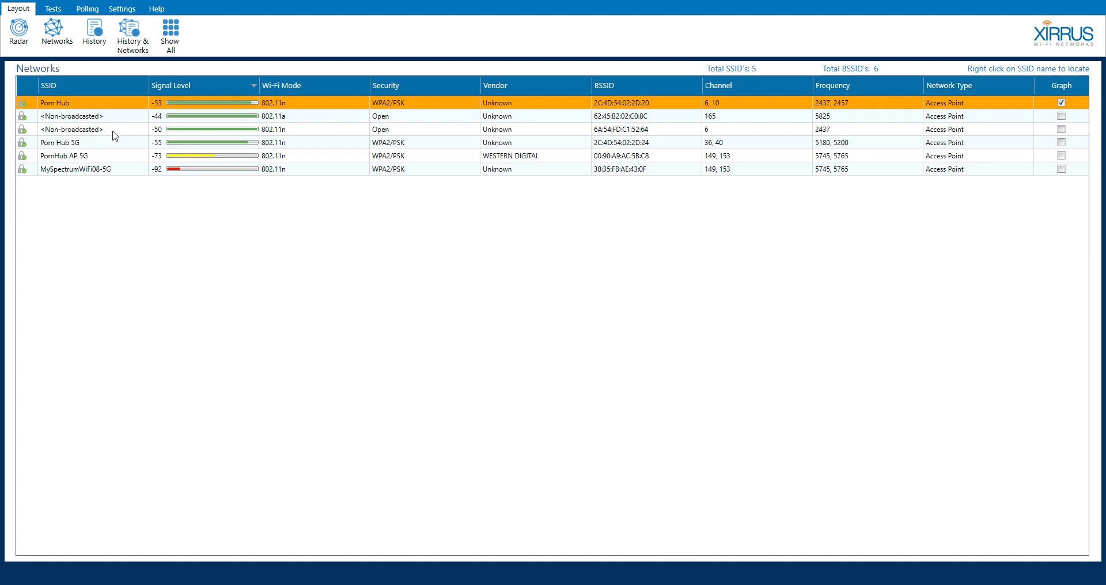
{"action": "mouse_move", "coordinate": [425, 129]}
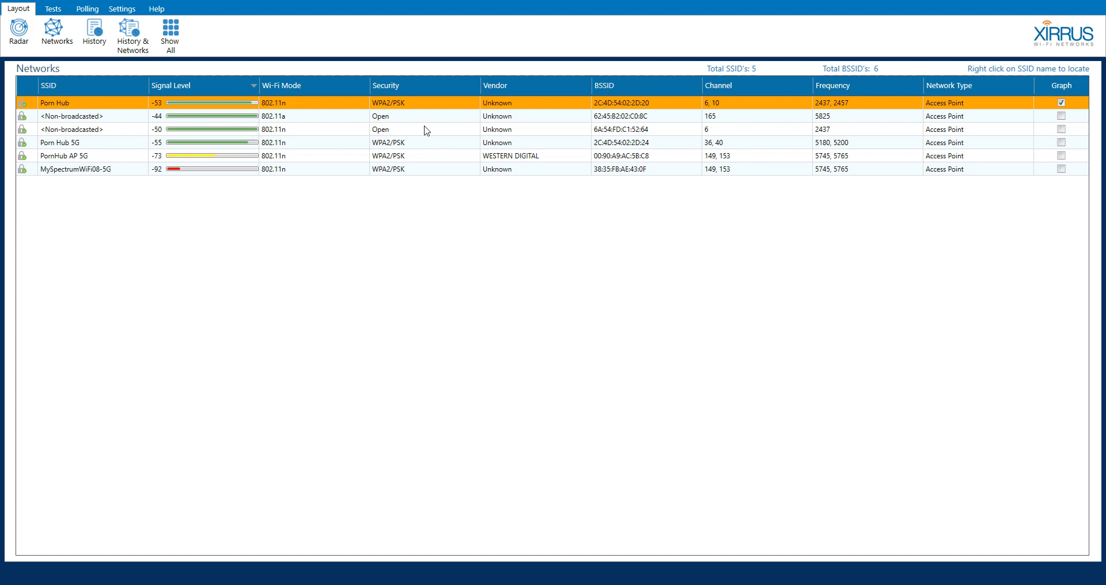
{"action": "mouse_move", "coordinate": [419, 135]}
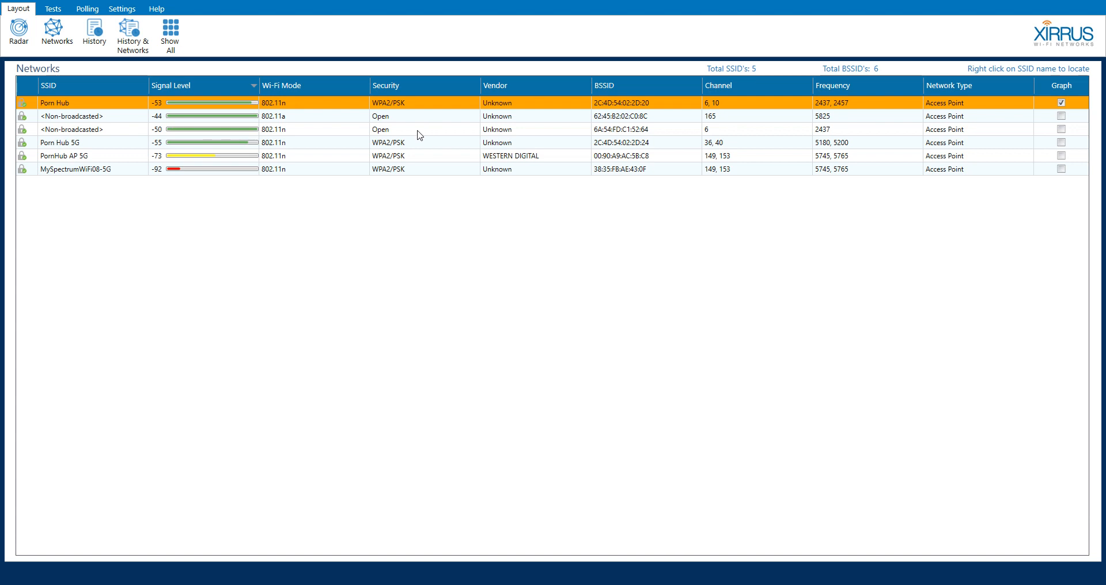
{"action": "mouse_move", "coordinate": [435, 135]}
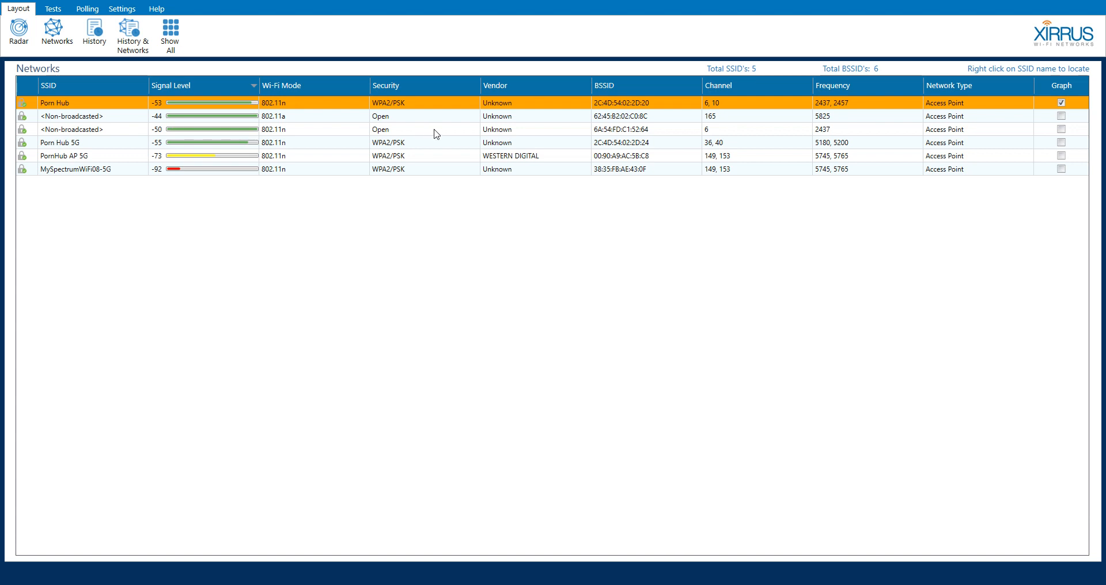
{"action": "mouse_move", "coordinate": [407, 188]}
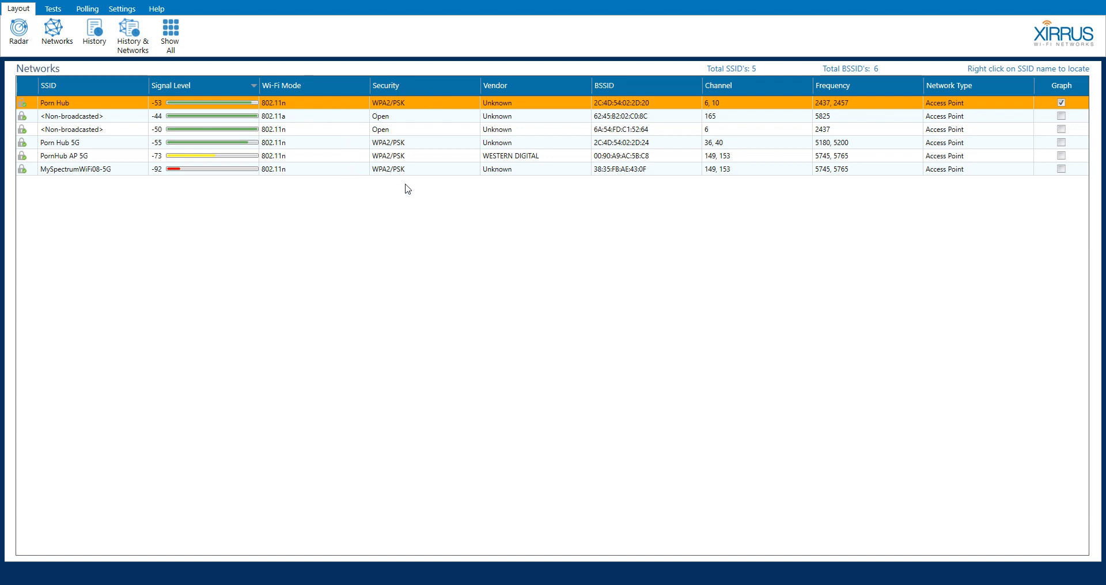
{"action": "mouse_move", "coordinate": [375, 202]}
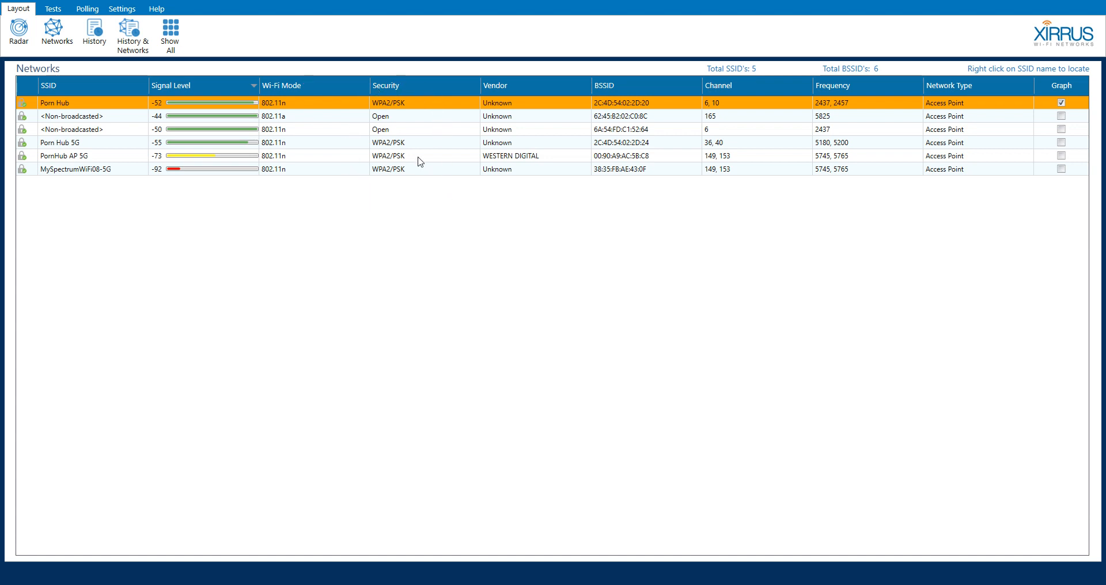
{"action": "mouse_move", "coordinate": [396, 129]}
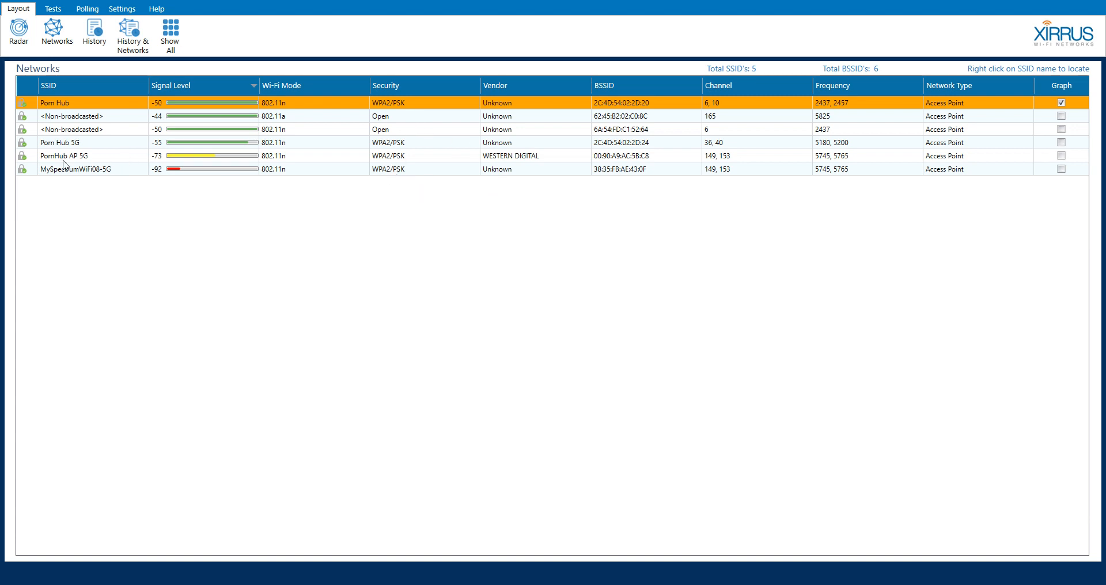
{"action": "mouse_move", "coordinate": [494, 168]}
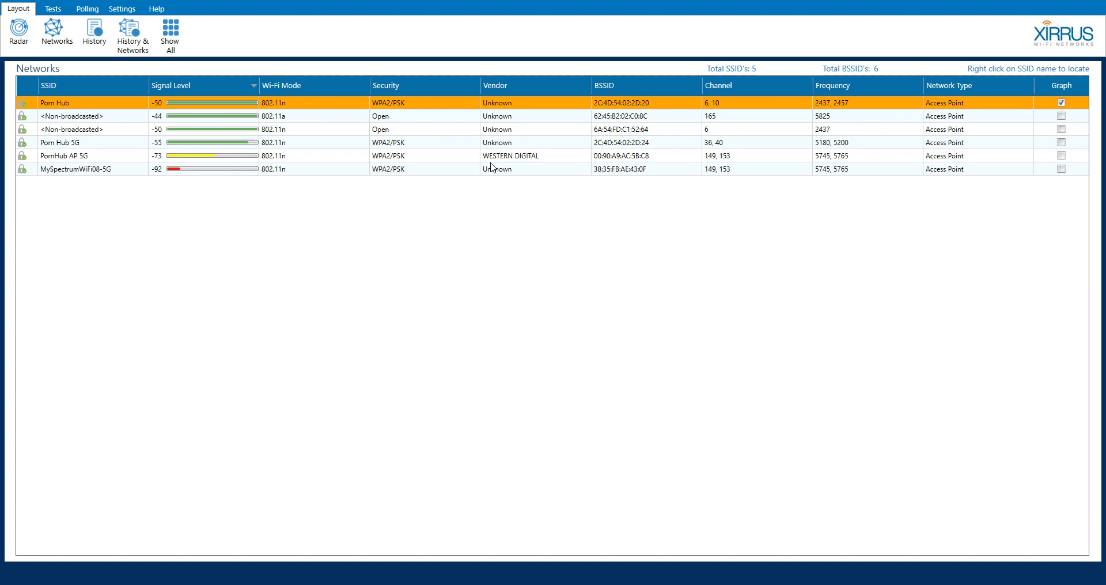
{"action": "mouse_move", "coordinate": [512, 165]}
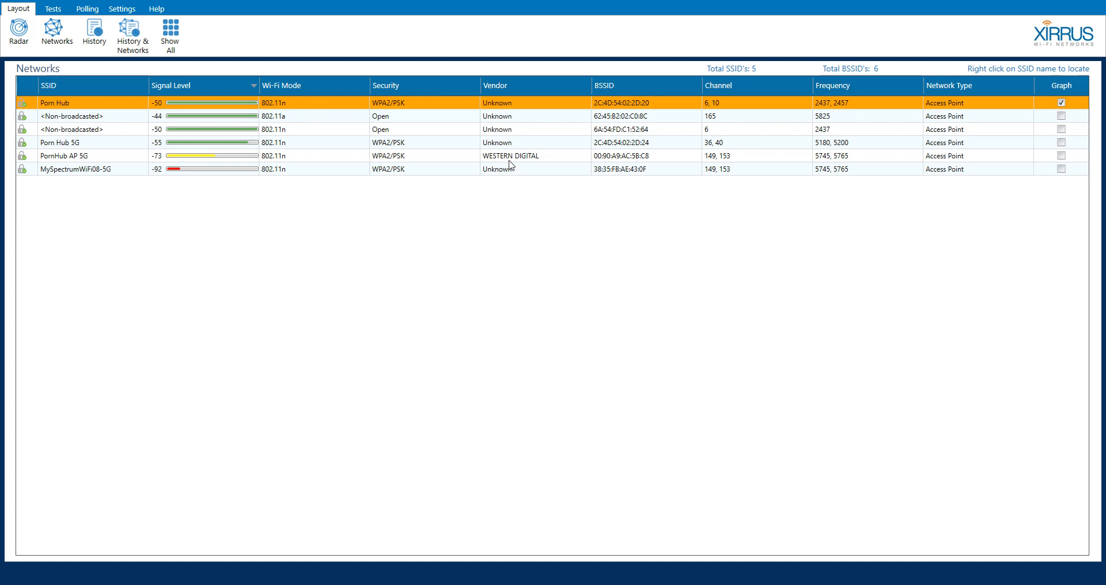
{"action": "mouse_move", "coordinate": [70, 165]}
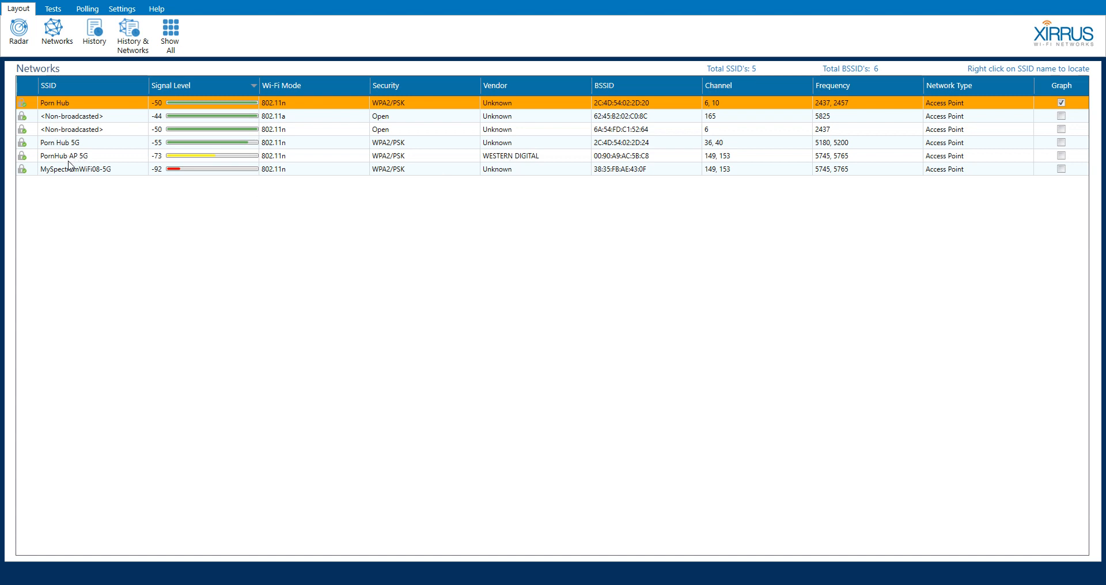
{"action": "mouse_move", "coordinate": [172, 117]}
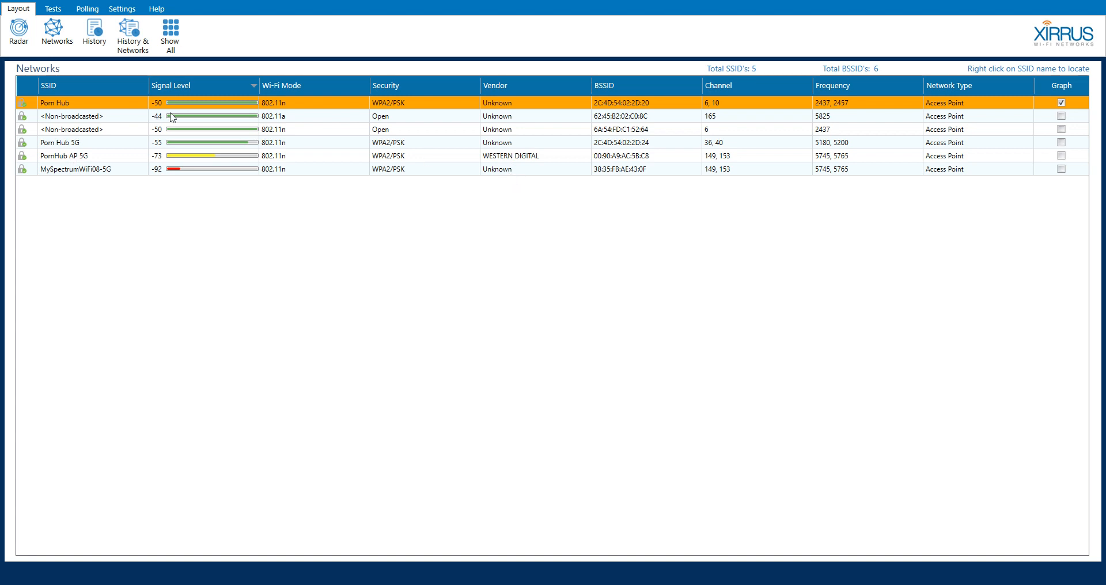
{"action": "mouse_move", "coordinate": [463, 110]}
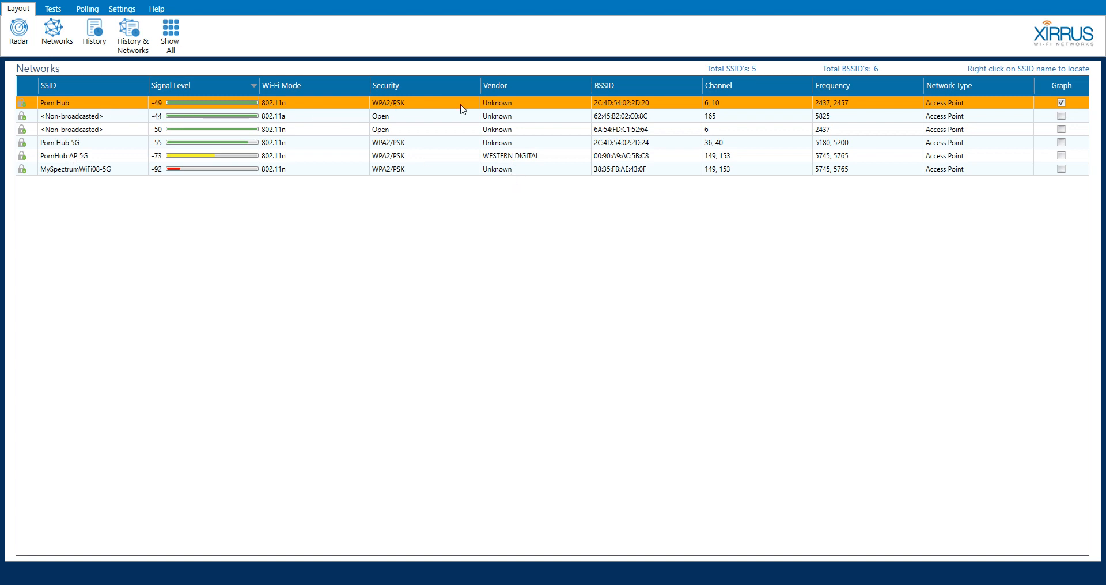
{"action": "mouse_move", "coordinate": [531, 126]}
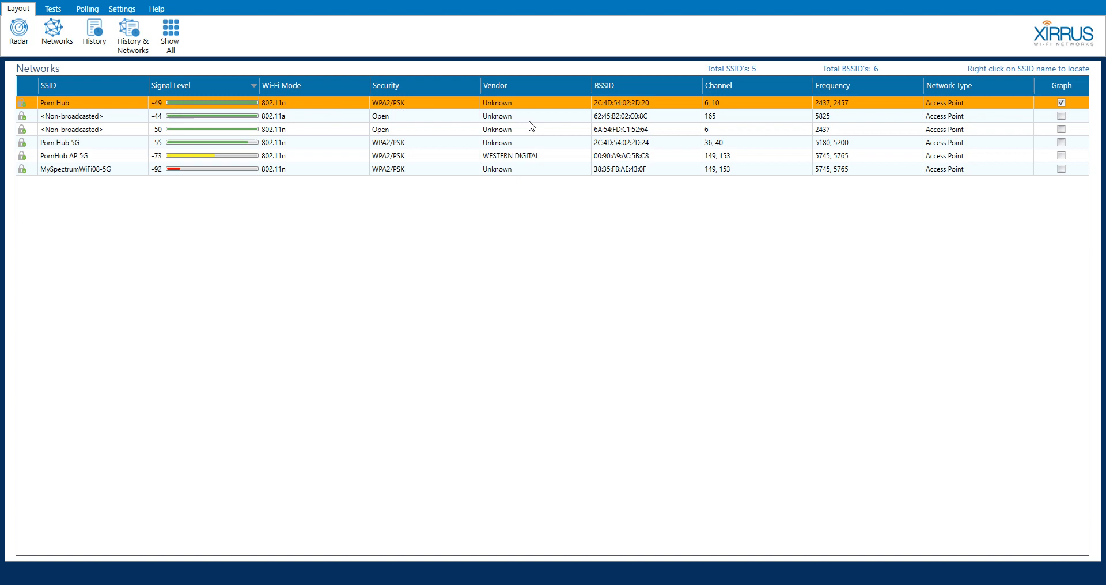
{"action": "mouse_move", "coordinate": [486, 120]}
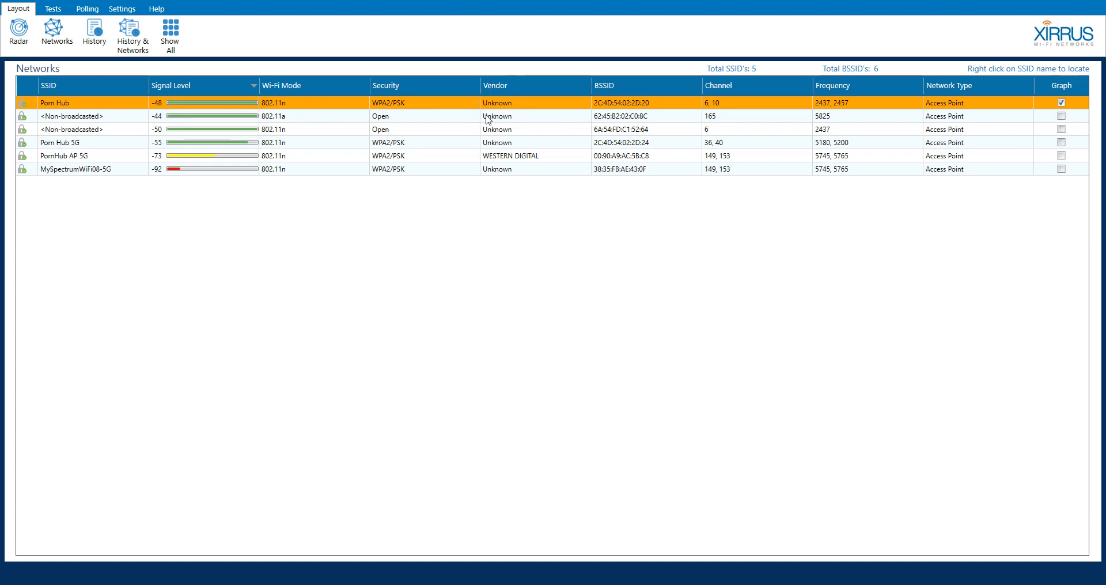
{"action": "mouse_move", "coordinate": [458, 112]}
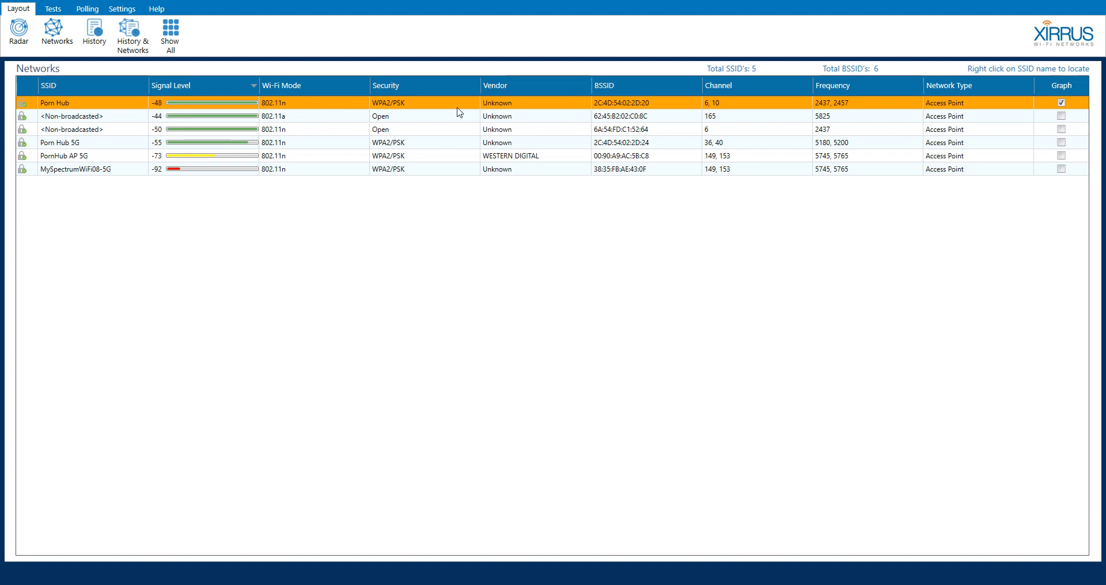
{"action": "mouse_move", "coordinate": [564, 117]}
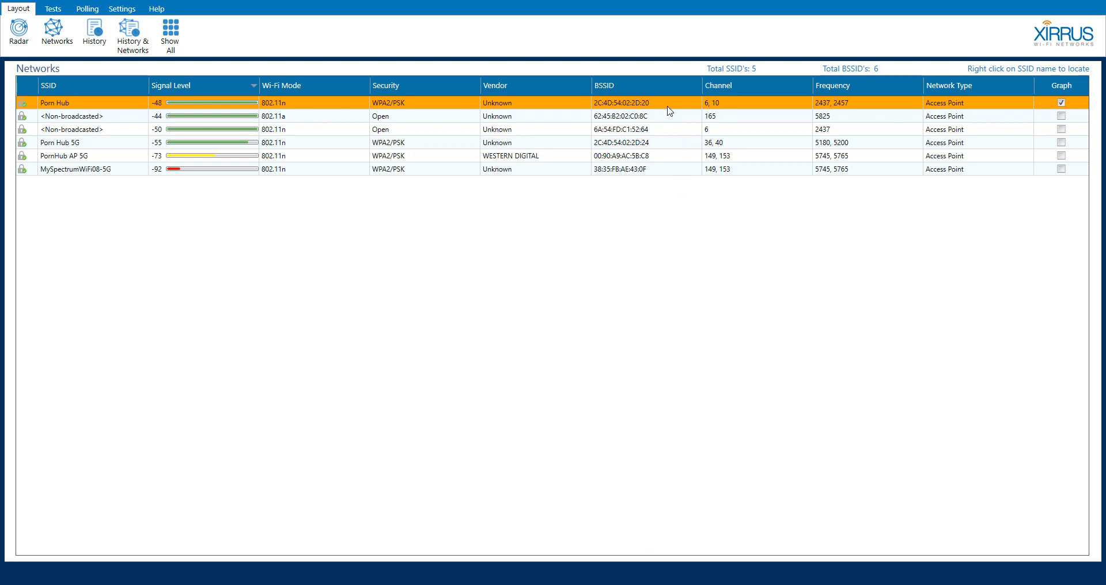
{"action": "mouse_move", "coordinate": [659, 107]}
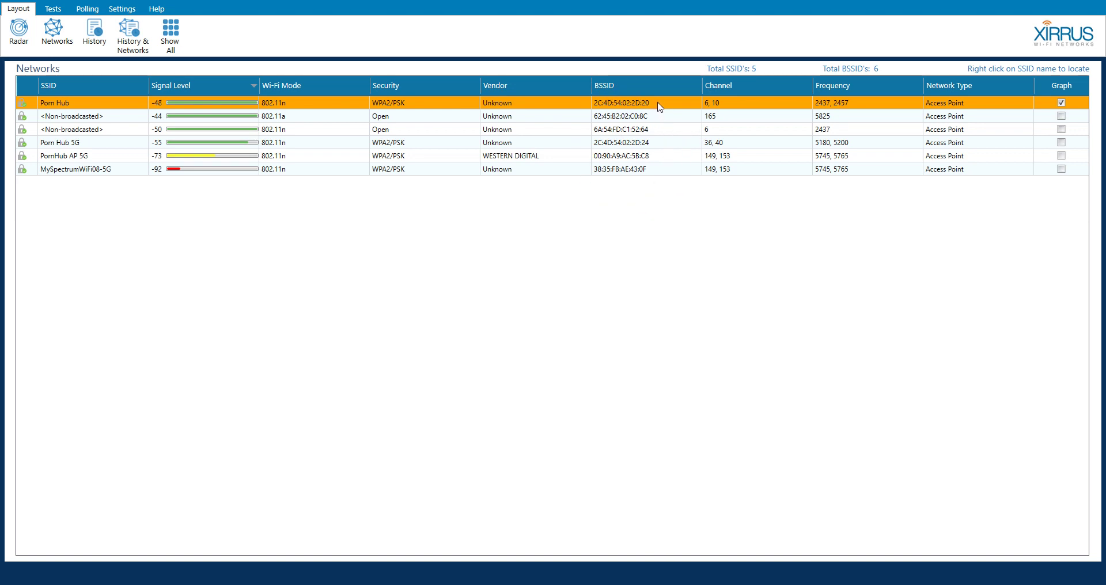
{"action": "mouse_move", "coordinate": [732, 90]}
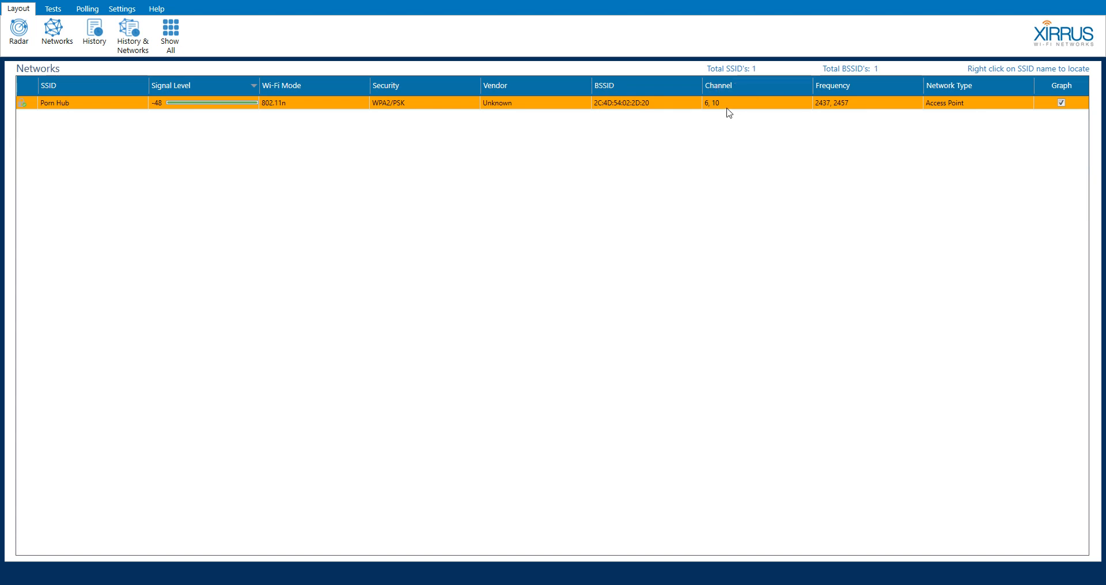
{"action": "mouse_move", "coordinate": [701, 213]}
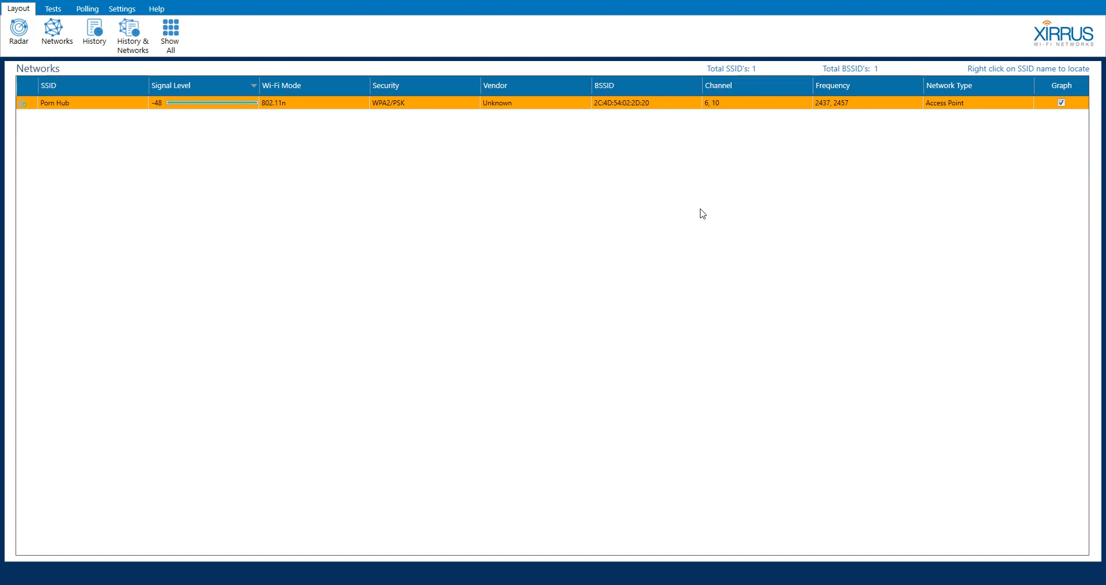
{"action": "mouse_move", "coordinate": [841, 361]}
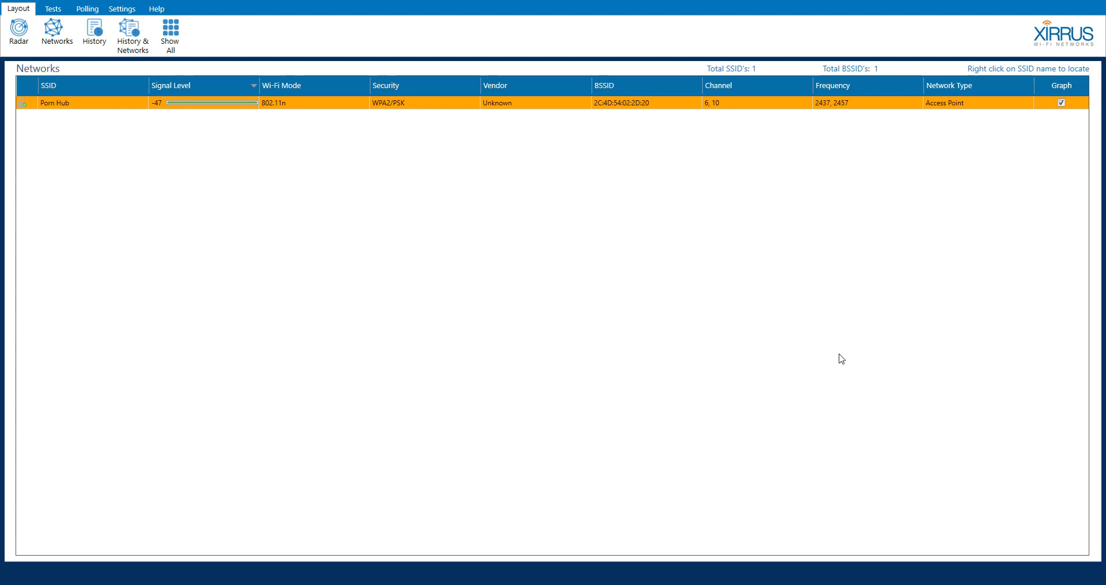
{"action": "mouse_move", "coordinate": [693, 201]}
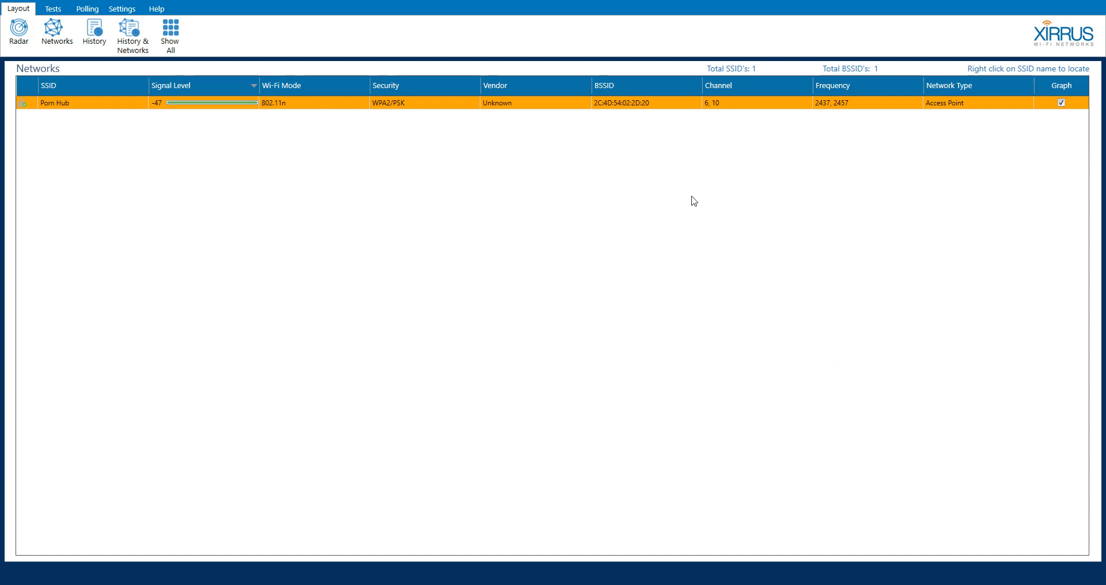
{"action": "mouse_move", "coordinate": [738, 165]}
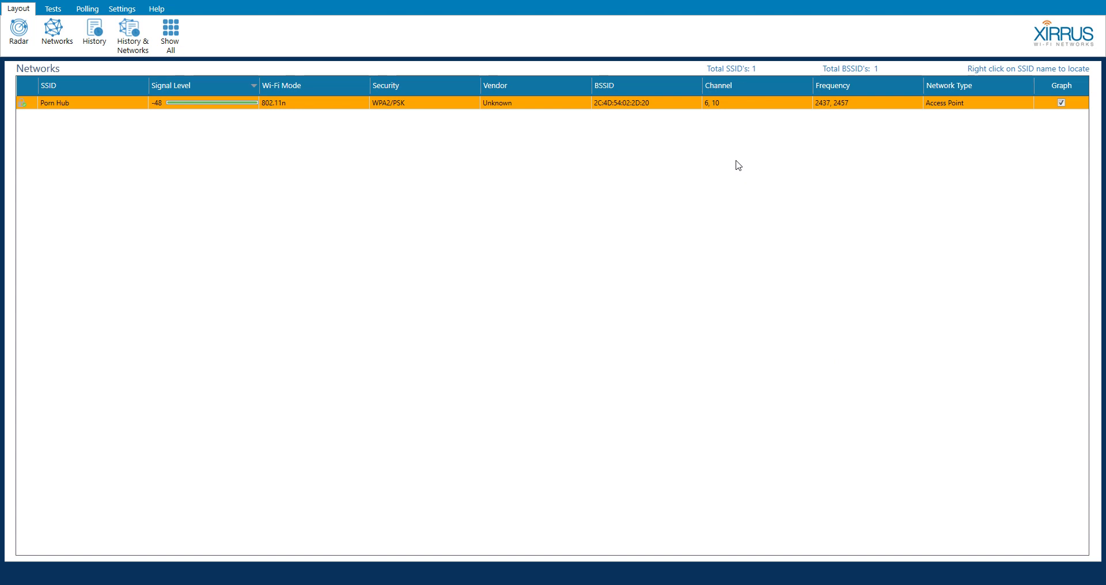
{"action": "mouse_move", "coordinate": [739, 109]}
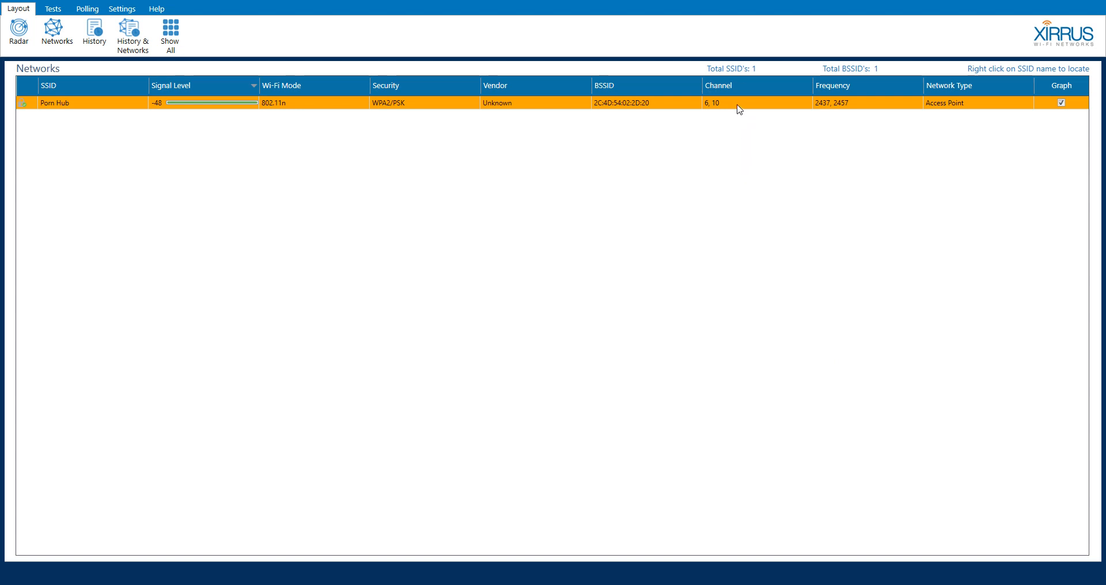
{"action": "mouse_move", "coordinate": [698, 116]}
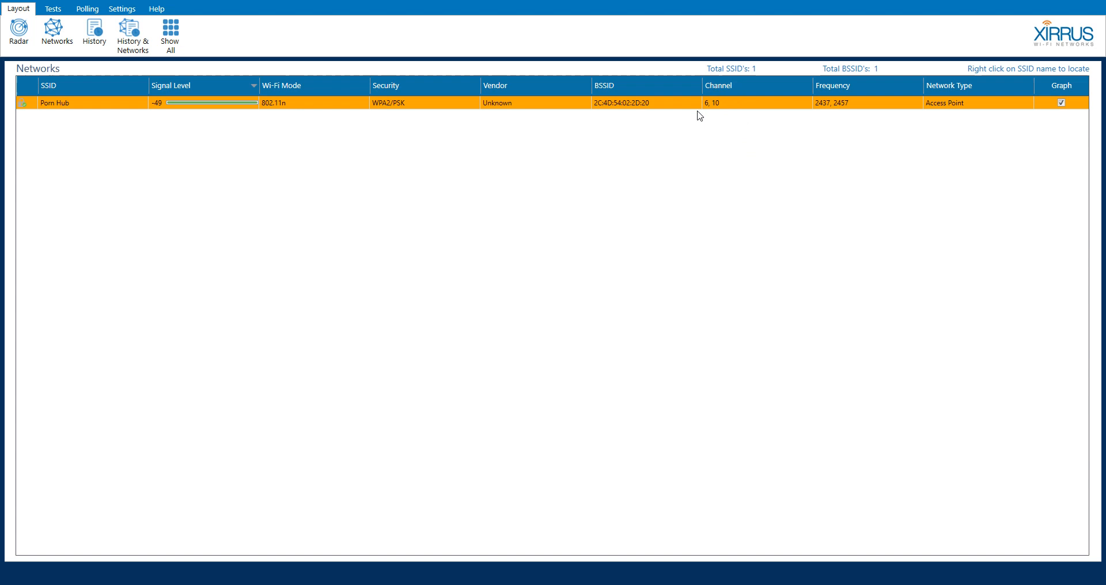
{"action": "mouse_move", "coordinate": [732, 107]}
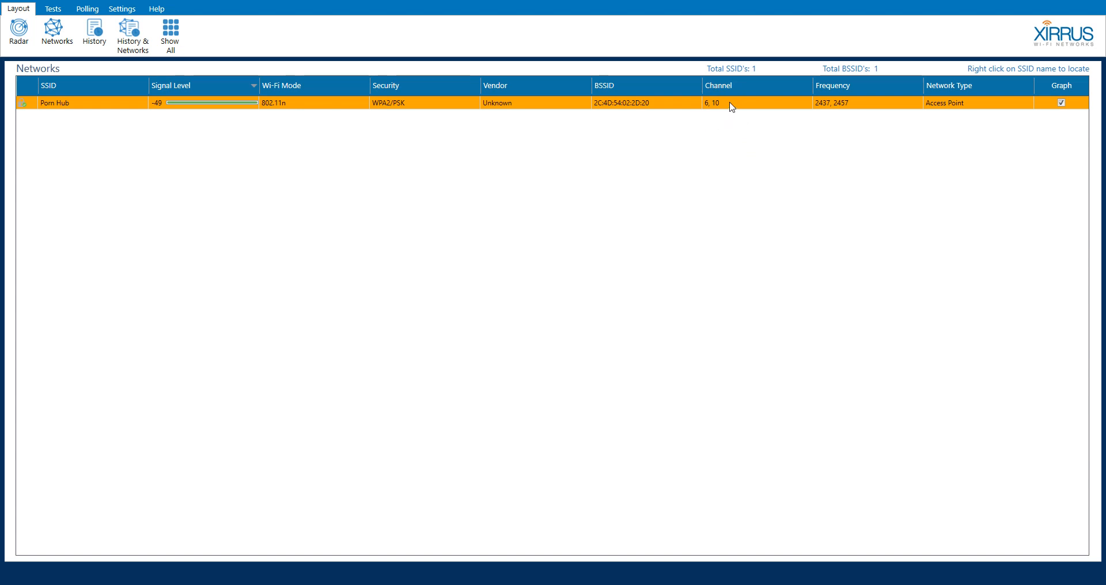
{"action": "mouse_move", "coordinate": [711, 120]}
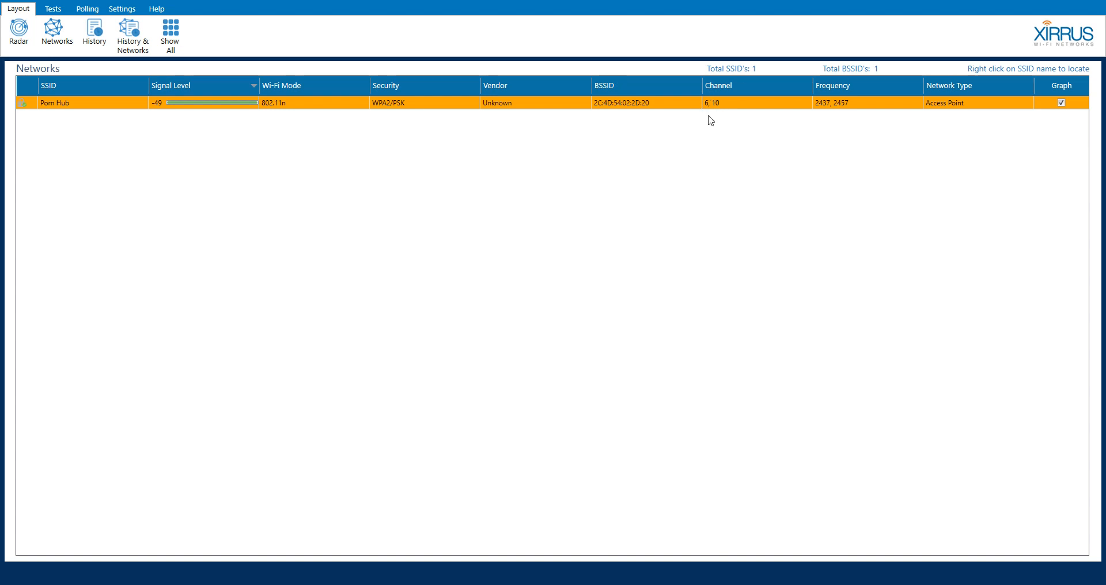
{"action": "mouse_move", "coordinate": [722, 124]}
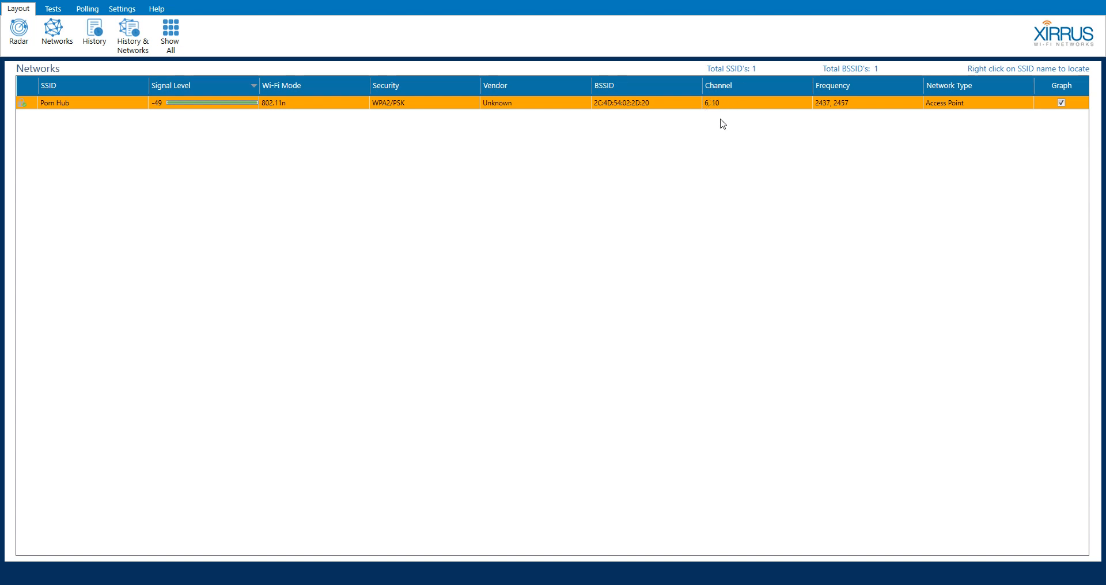
{"action": "mouse_move", "coordinate": [852, 147]}
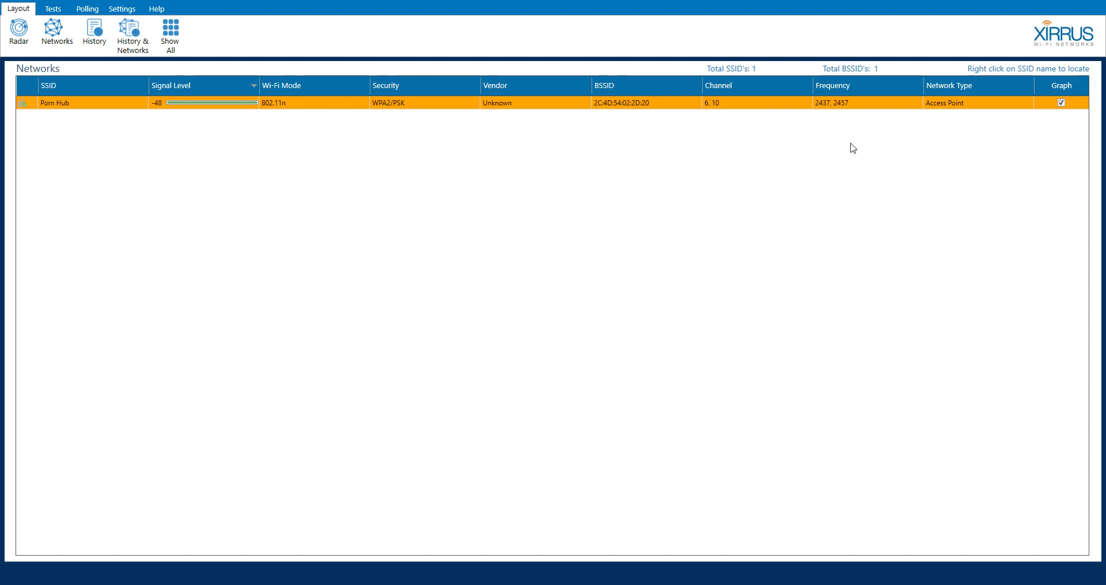
{"action": "mouse_move", "coordinate": [870, 145]}
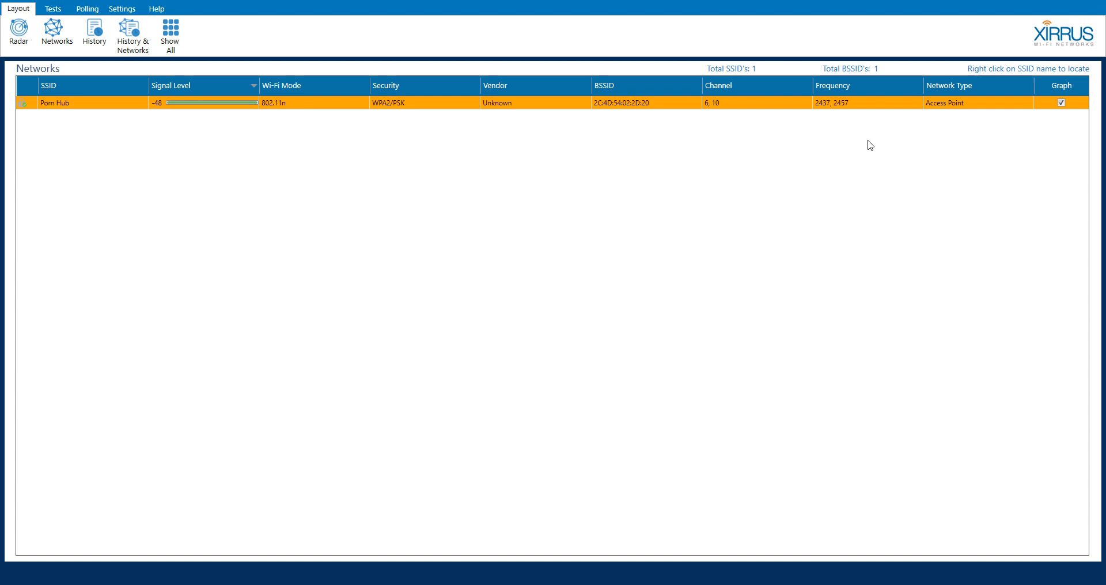
{"action": "mouse_move", "coordinate": [821, 115]}
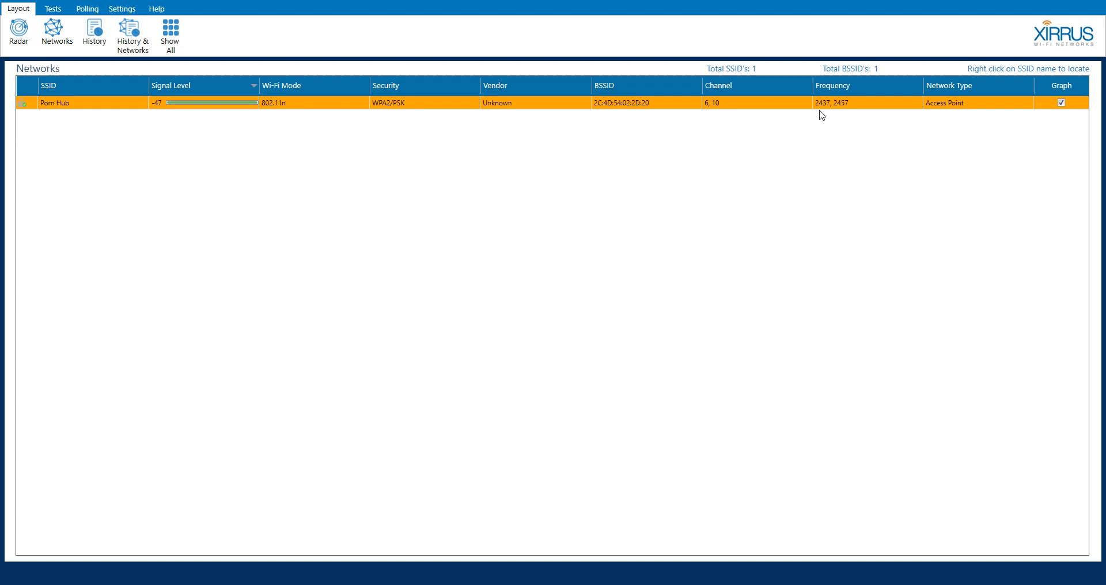
{"action": "mouse_move", "coordinate": [853, 112]}
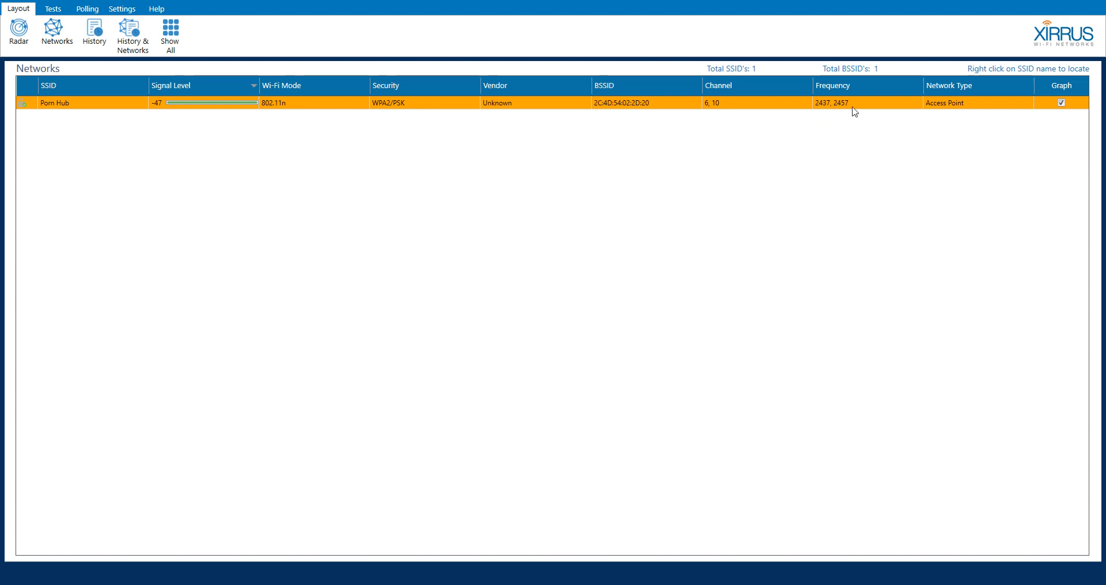
{"action": "mouse_move", "coordinate": [84, 111]}
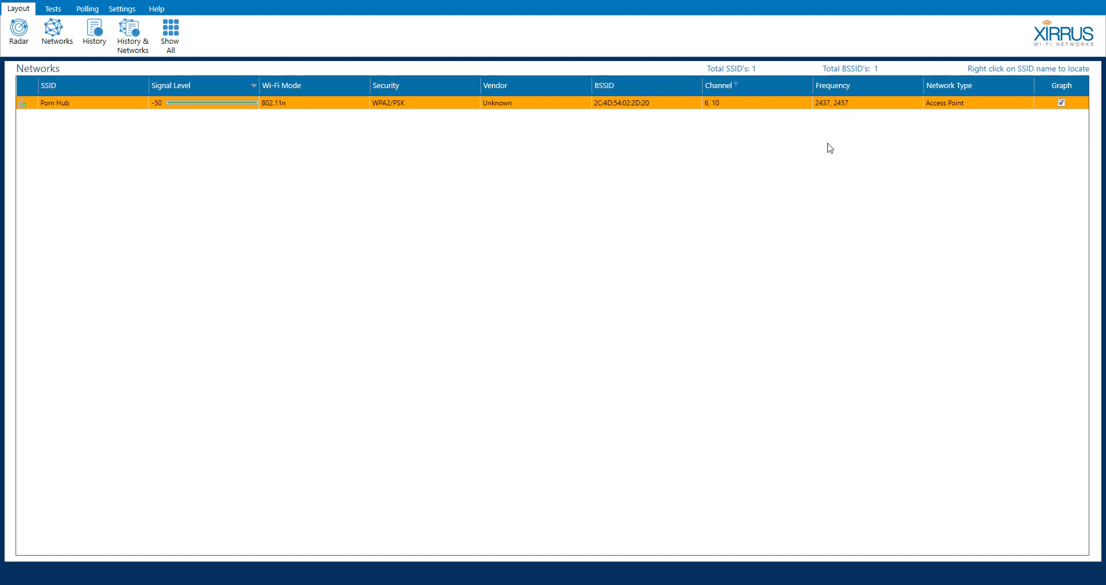
{"action": "mouse_move", "coordinate": [1000, 173]}
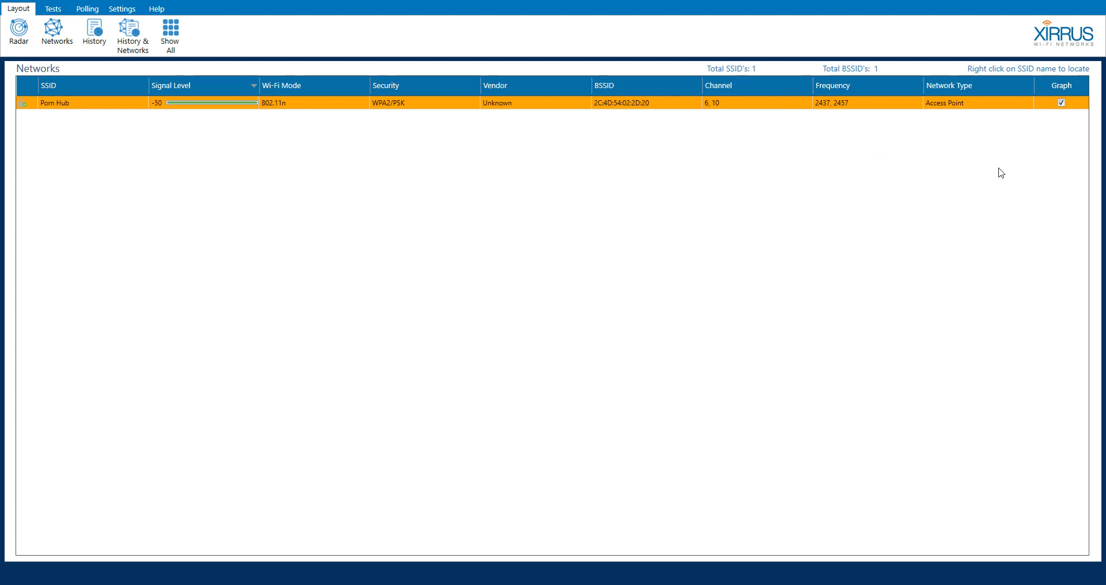
{"action": "mouse_move", "coordinate": [924, 73]}
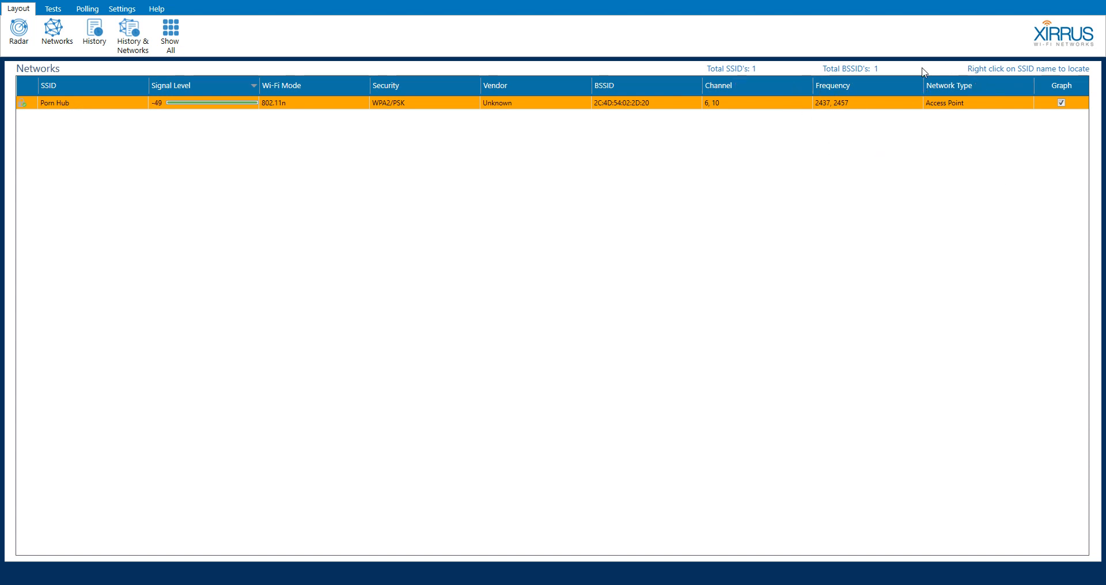
{"action": "mouse_move", "coordinate": [1071, 117]}
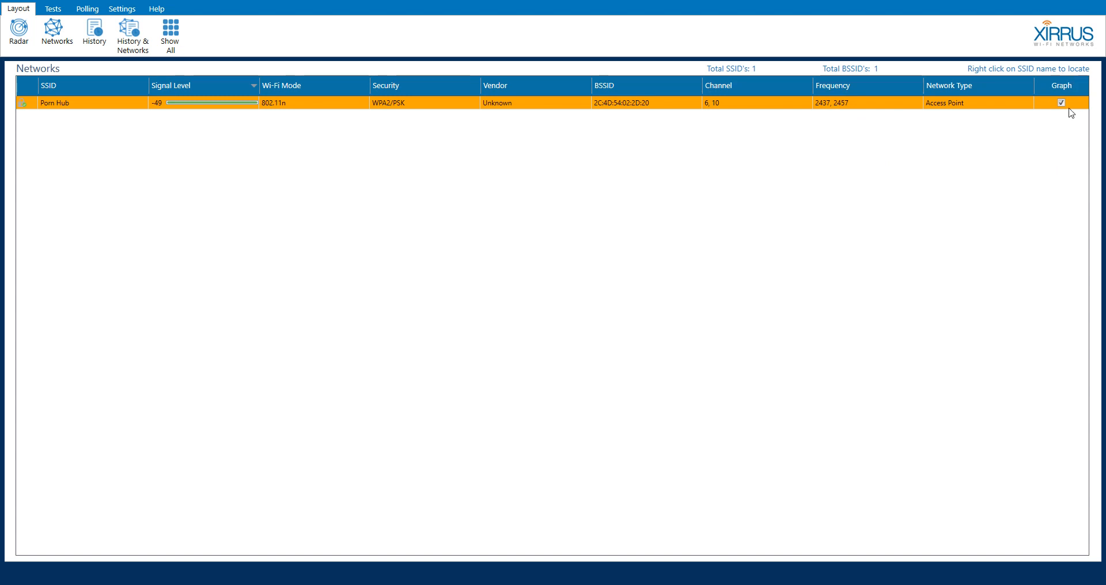
{"action": "mouse_move", "coordinate": [978, 147]}
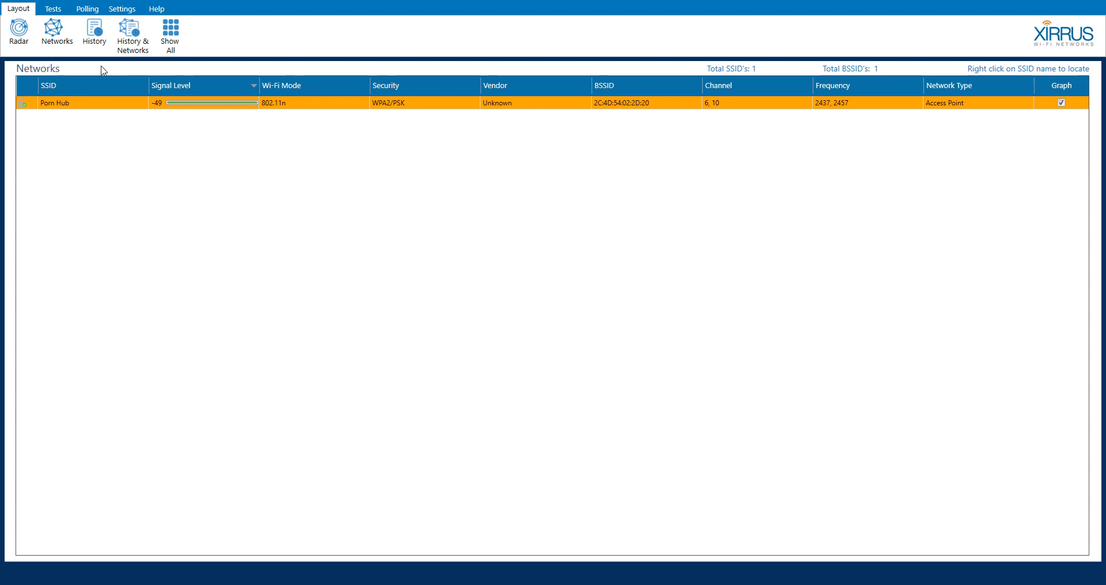
{"action": "left_click", "coordinate": [93, 32]}
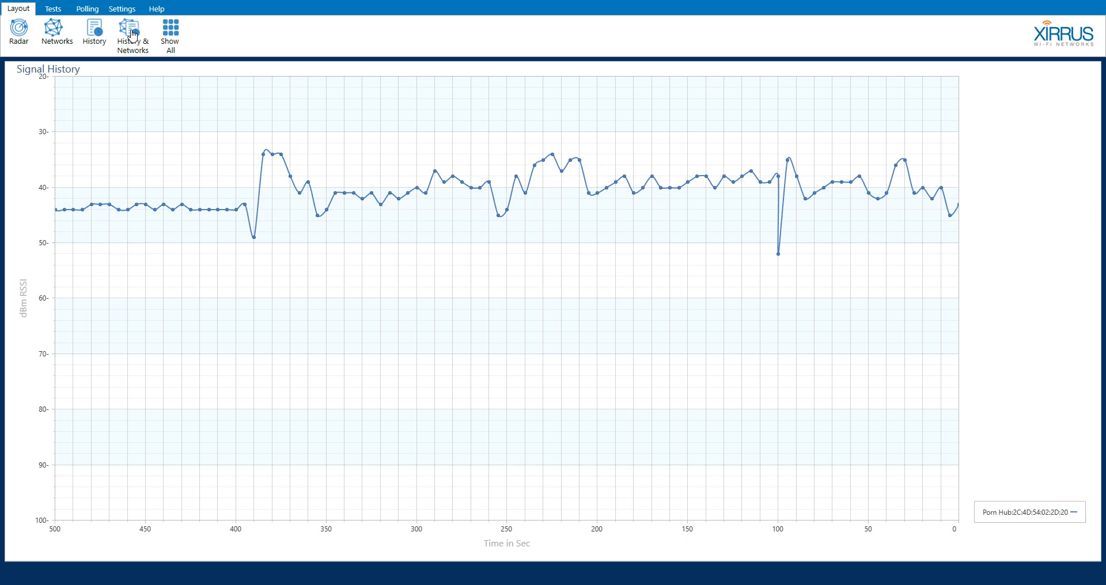
Show the Networks table and Signal History graph together in one layout.
{"action": "left_click", "coordinate": [132, 34]}
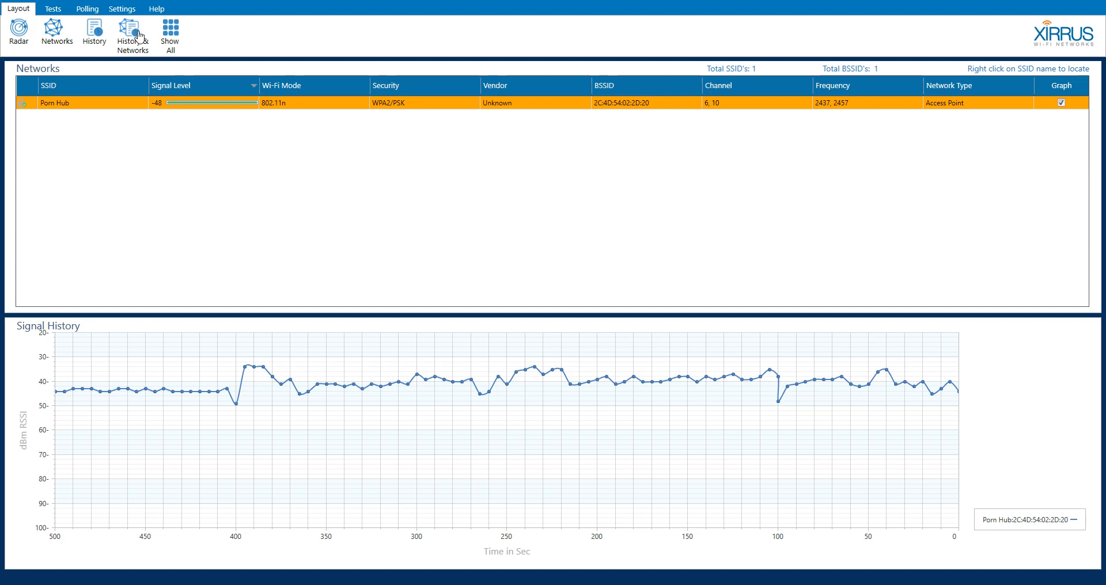
{"action": "mouse_move", "coordinate": [170, 37]}
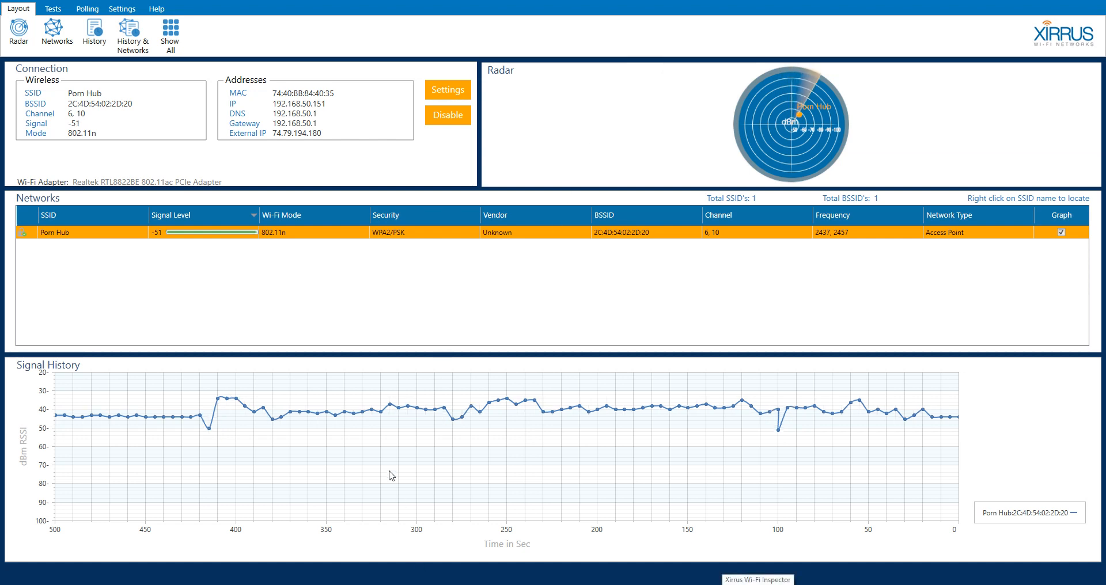
{"action": "mouse_move", "coordinate": [262, 160]}
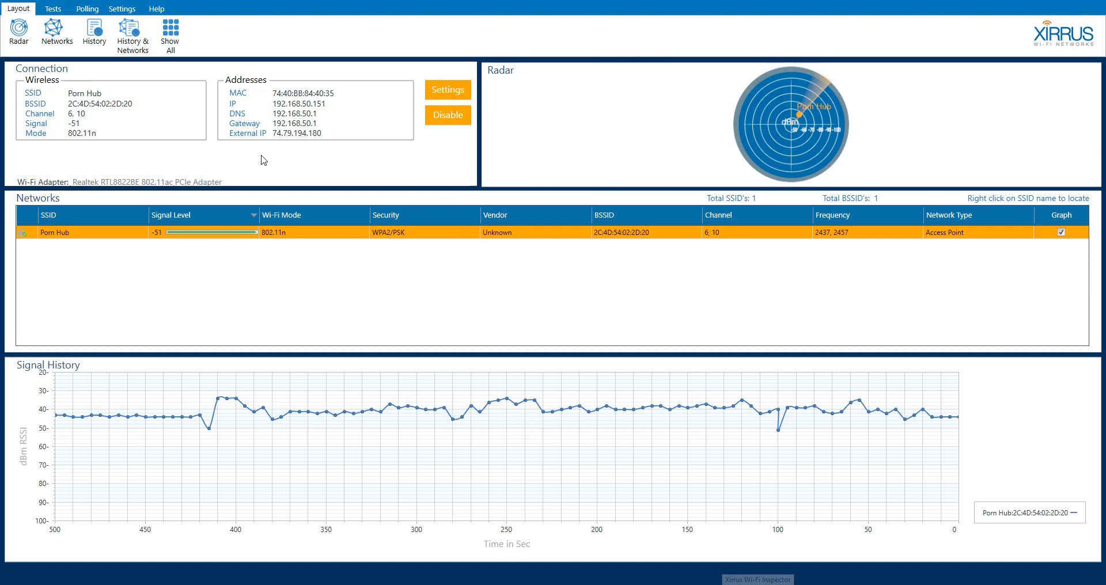
{"action": "mouse_move", "coordinate": [146, 106]}
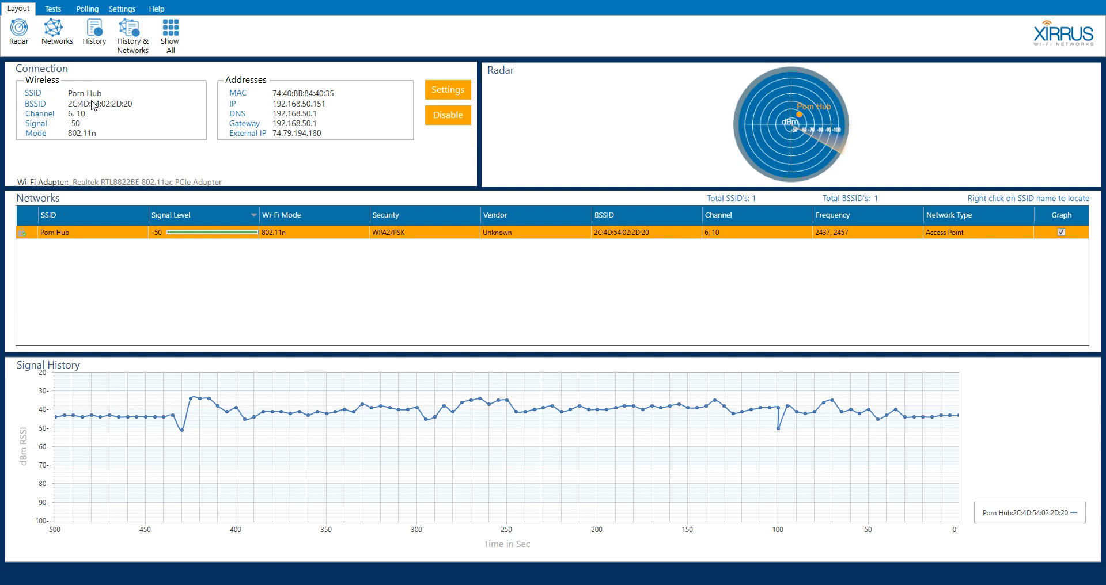
{"action": "mouse_move", "coordinate": [57, 125]}
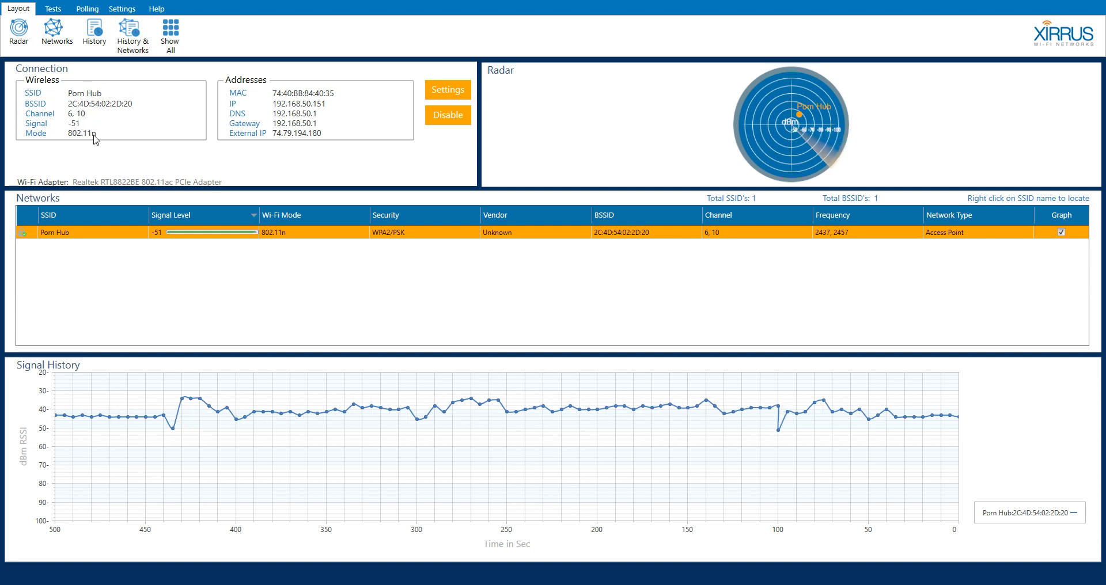
{"action": "mouse_move", "coordinate": [255, 98]}
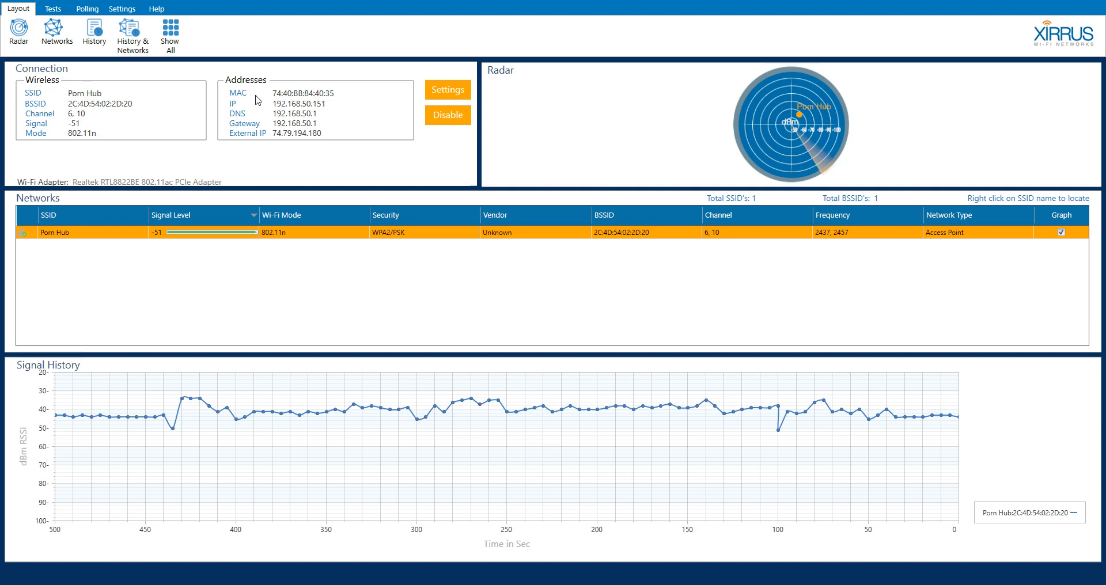
{"action": "mouse_move", "coordinate": [345, 144]}
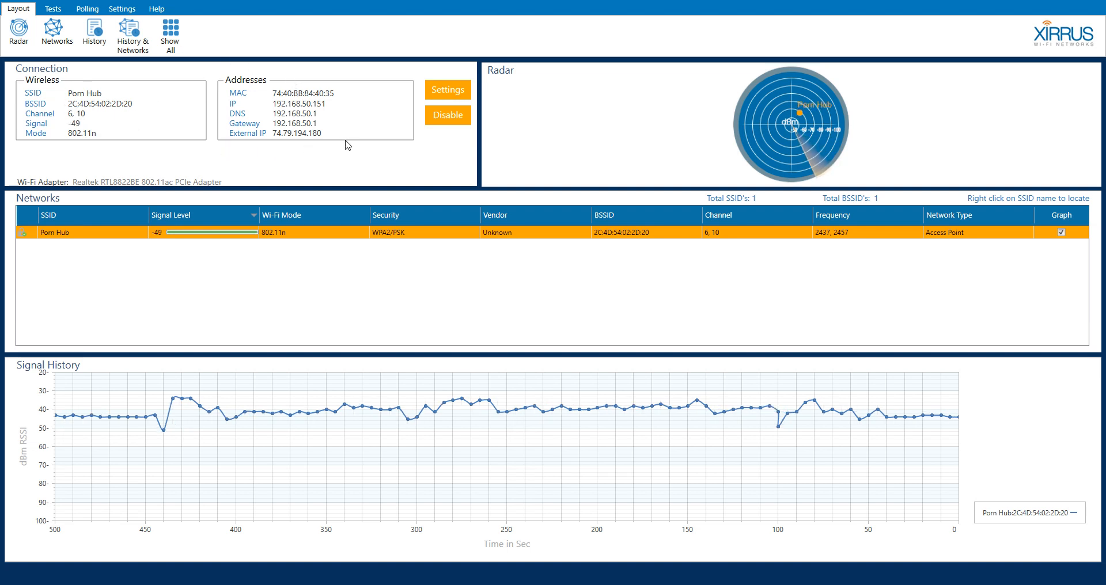
{"action": "mouse_move", "coordinate": [254, 66]}
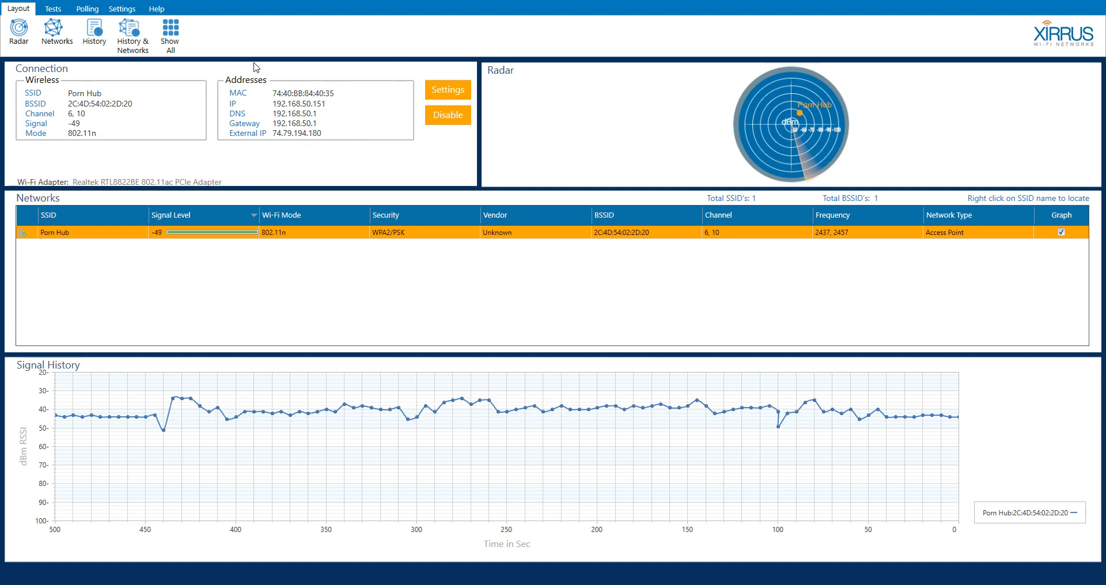
{"action": "mouse_move", "coordinate": [339, 91]}
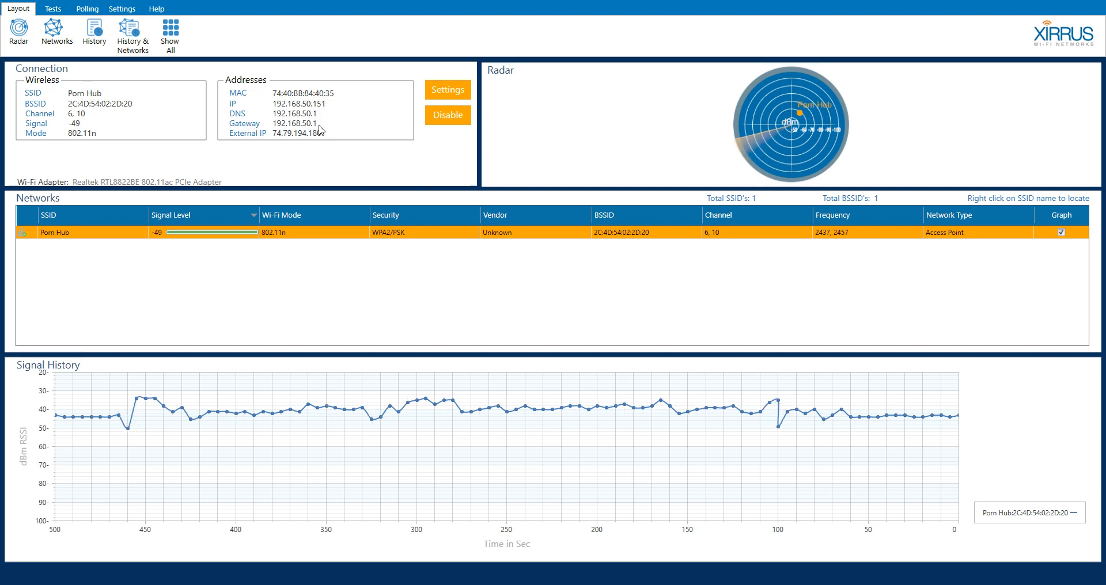
{"action": "mouse_move", "coordinate": [240, 117]}
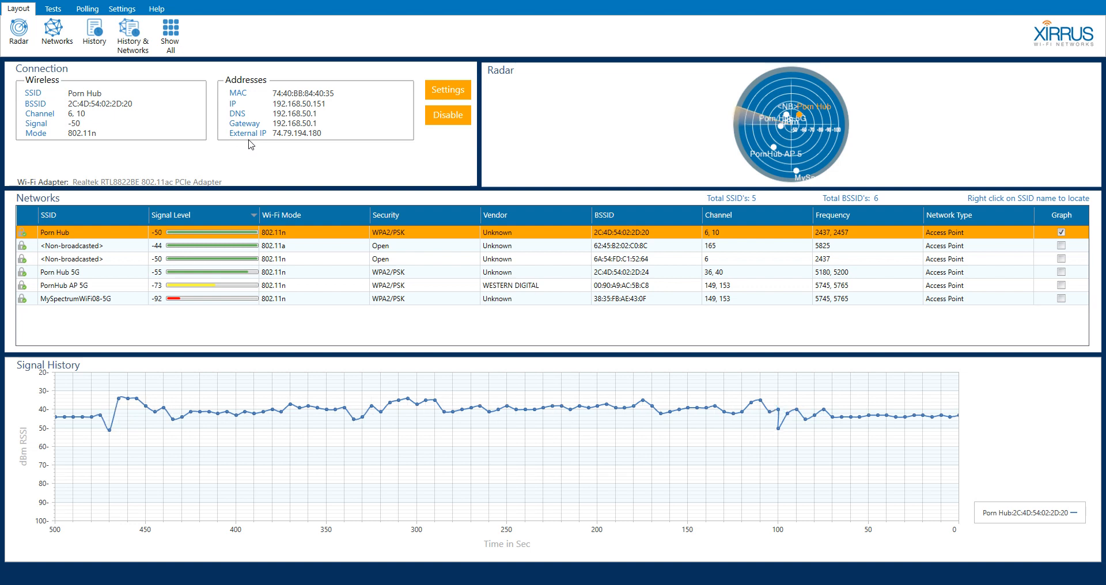
{"action": "mouse_move", "coordinate": [263, 142]}
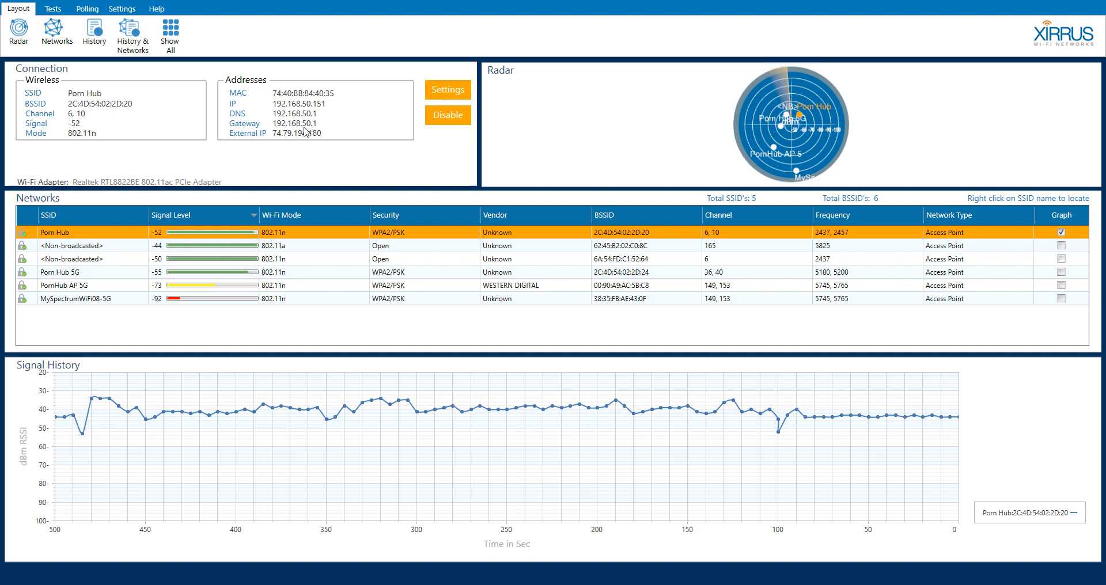
{"action": "mouse_move", "coordinate": [308, 164]}
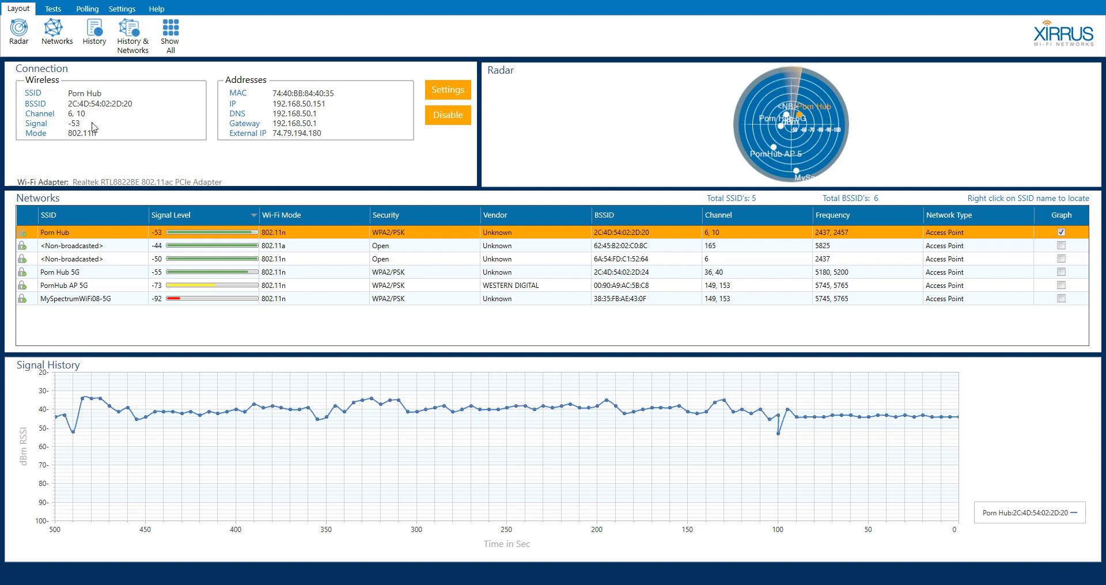
{"action": "mouse_move", "coordinate": [739, 343]}
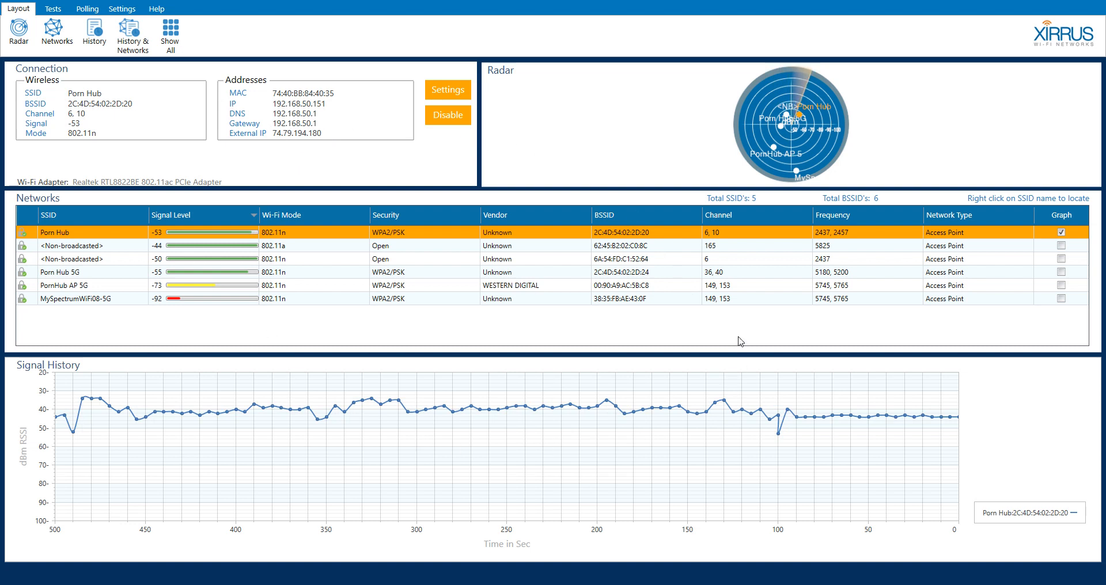
{"action": "mouse_move", "coordinate": [307, 380]}
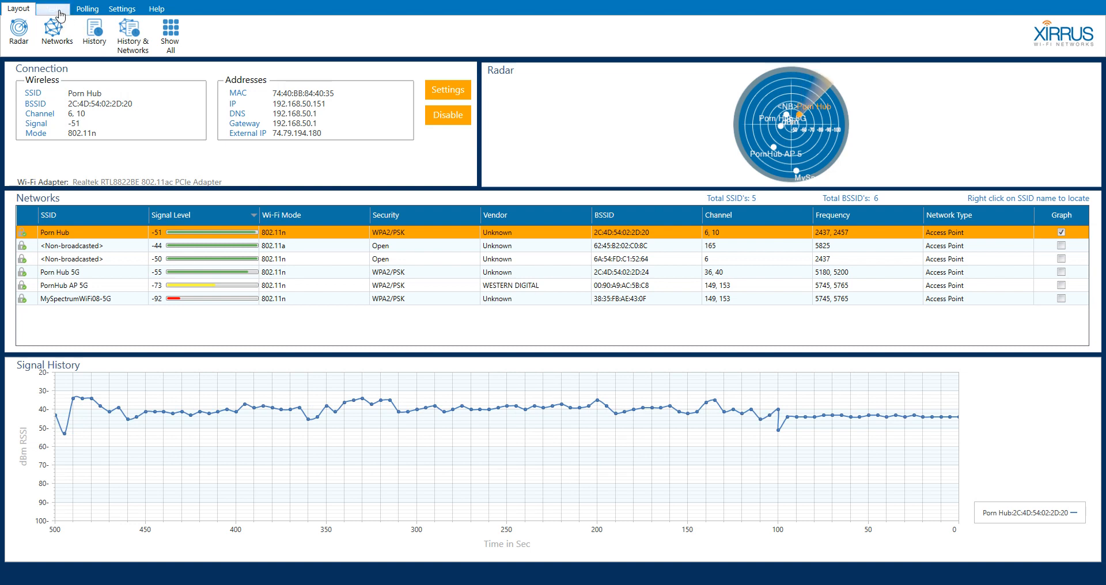
Open the Tests menu with connection, speed and quality tests.
{"action": "left_click", "coordinate": [53, 8]}
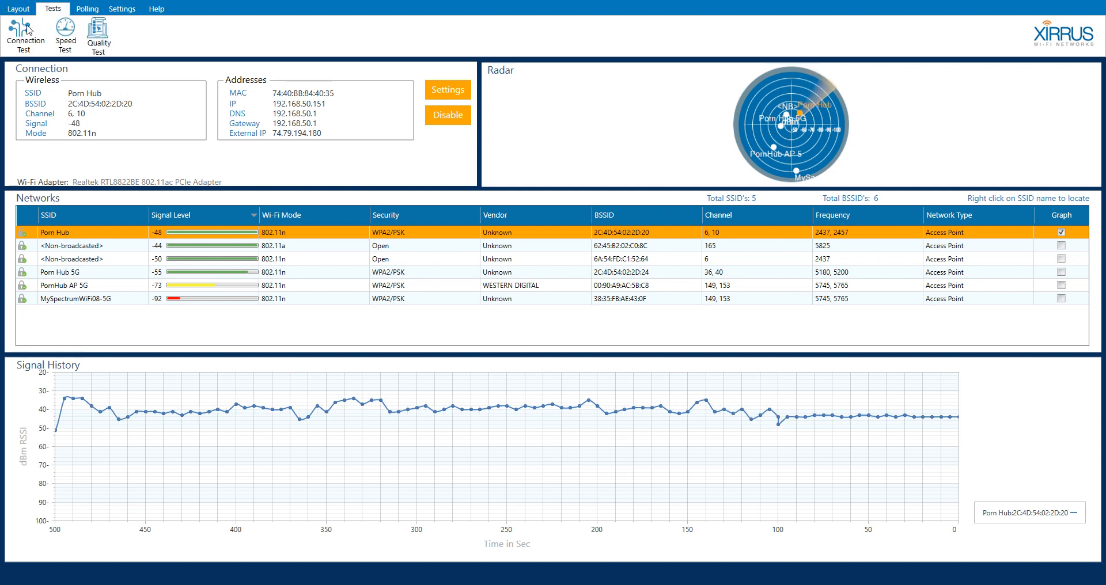
Run the Connection Test and see DNS, gateway, lookup and internet checks pass.
{"action": "left_click", "coordinate": [25, 34]}
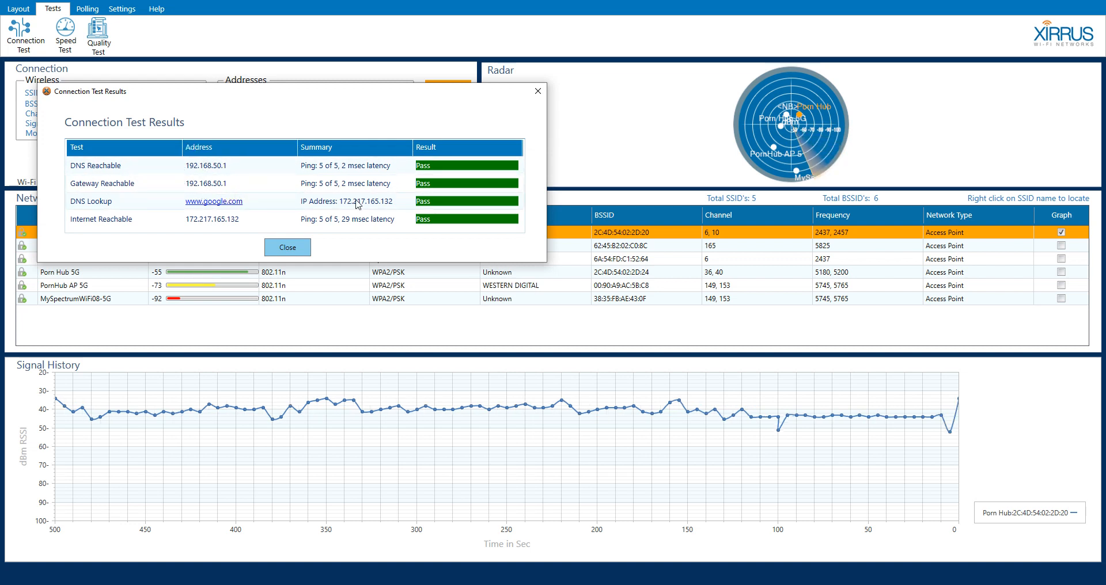
{"action": "mouse_move", "coordinate": [316, 177]}
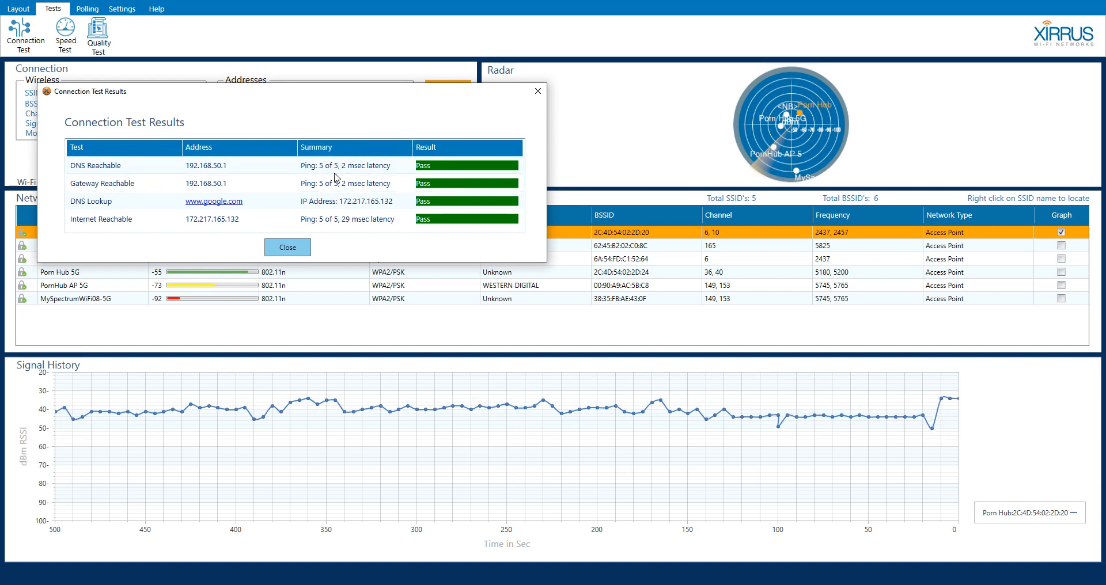
{"action": "mouse_move", "coordinate": [157, 220]}
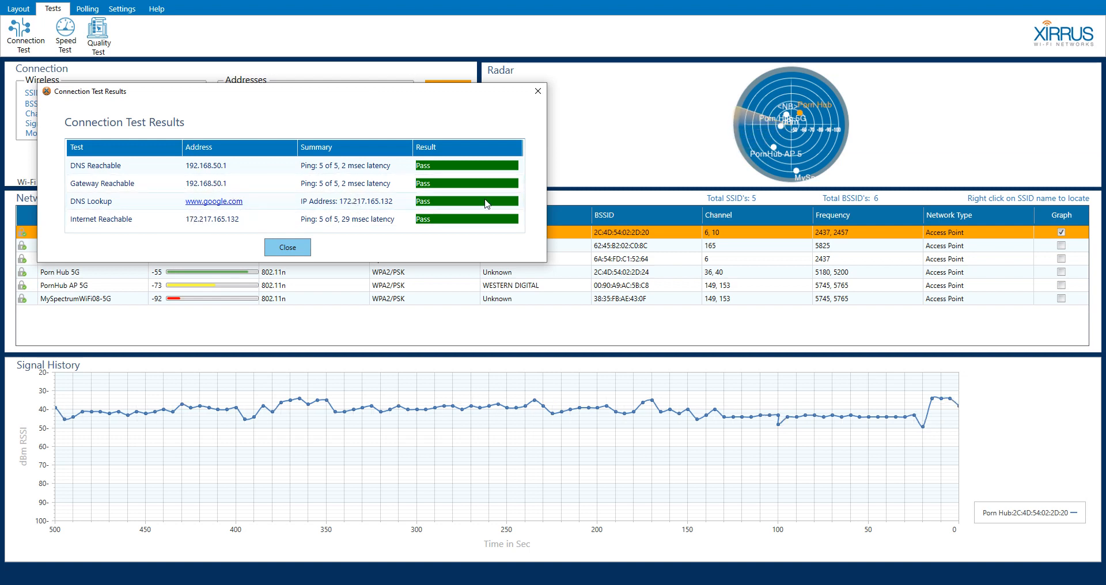
{"action": "mouse_move", "coordinate": [73, 195]}
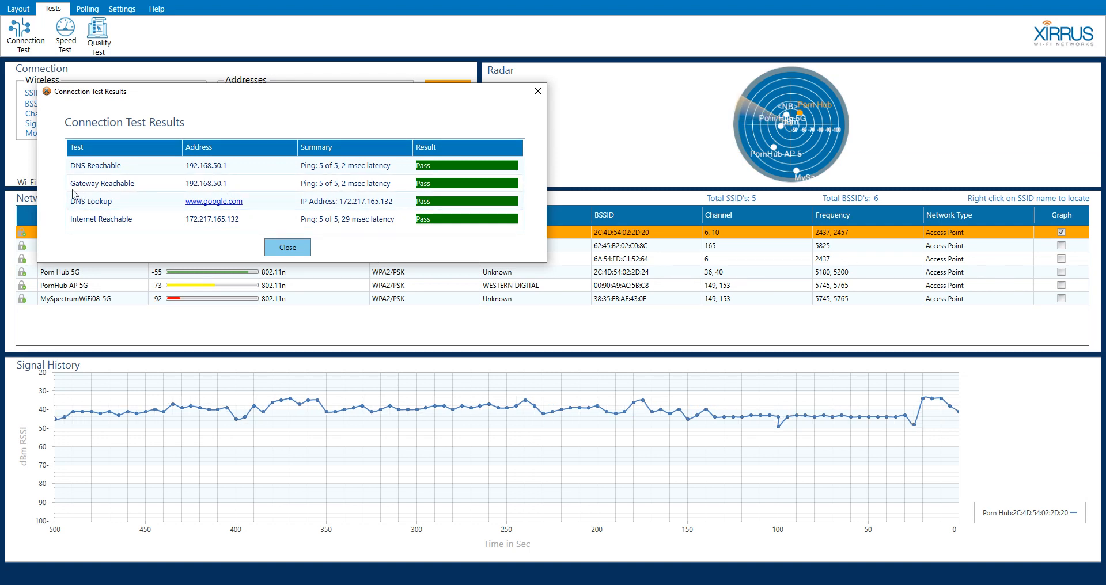
{"action": "mouse_move", "coordinate": [137, 209]}
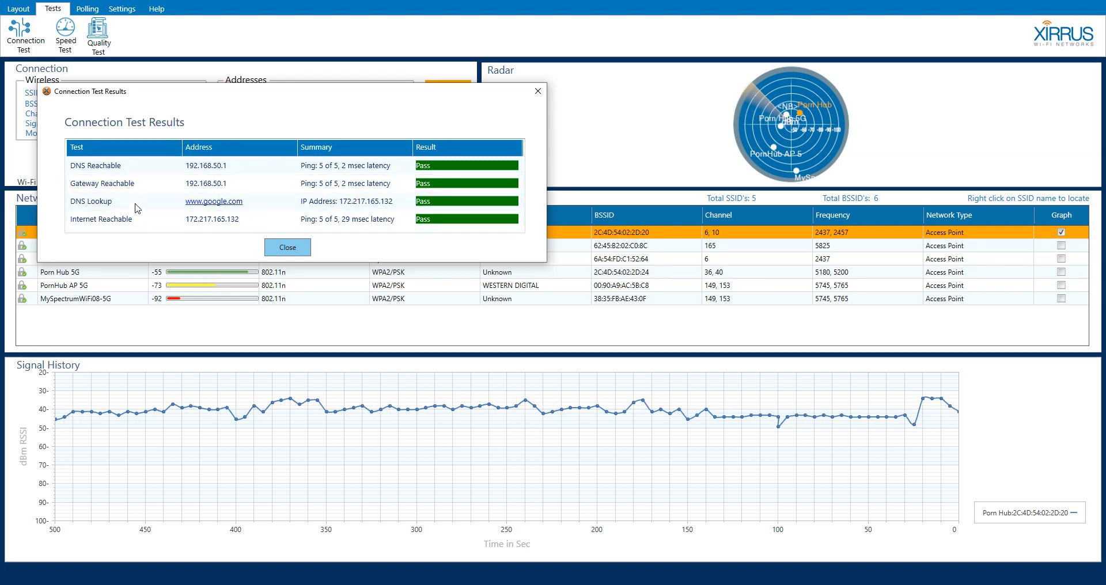
{"action": "mouse_move", "coordinate": [264, 205]}
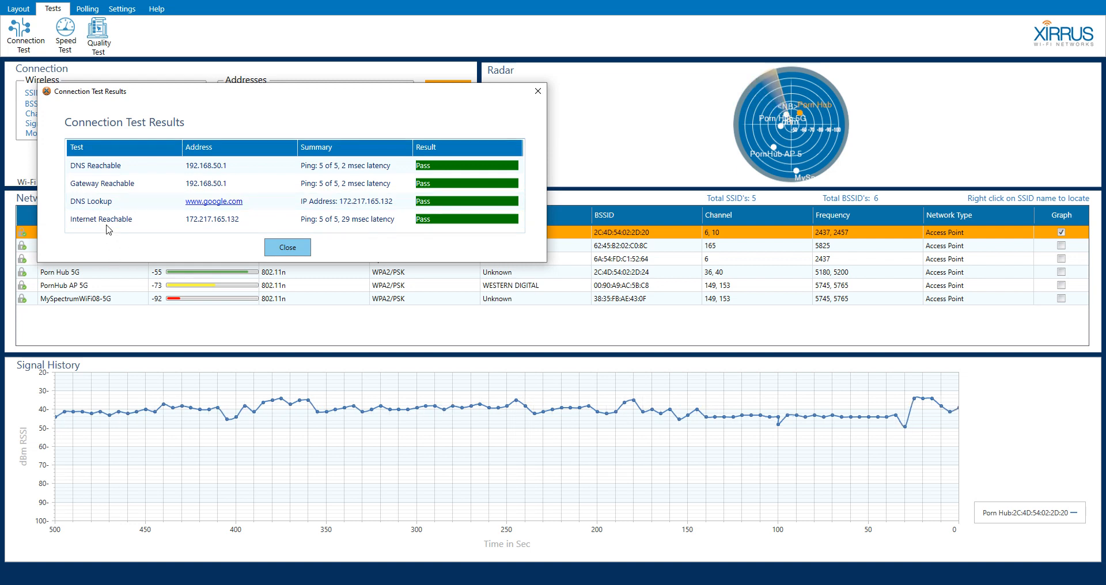
{"action": "mouse_move", "coordinate": [205, 233]}
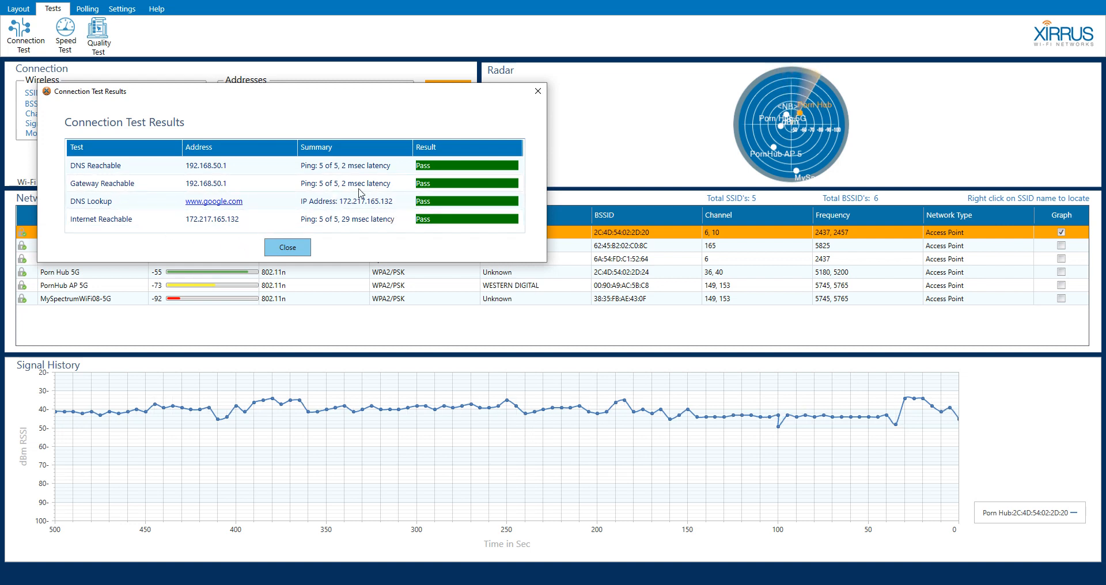
{"action": "mouse_move", "coordinate": [366, 232]}
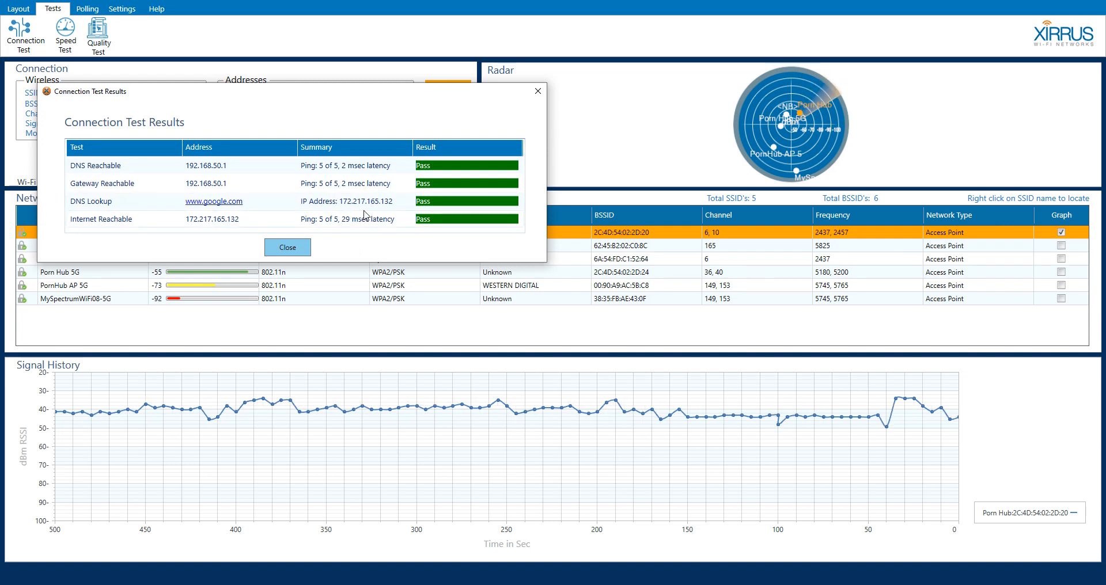
{"action": "mouse_move", "coordinate": [360, 210]}
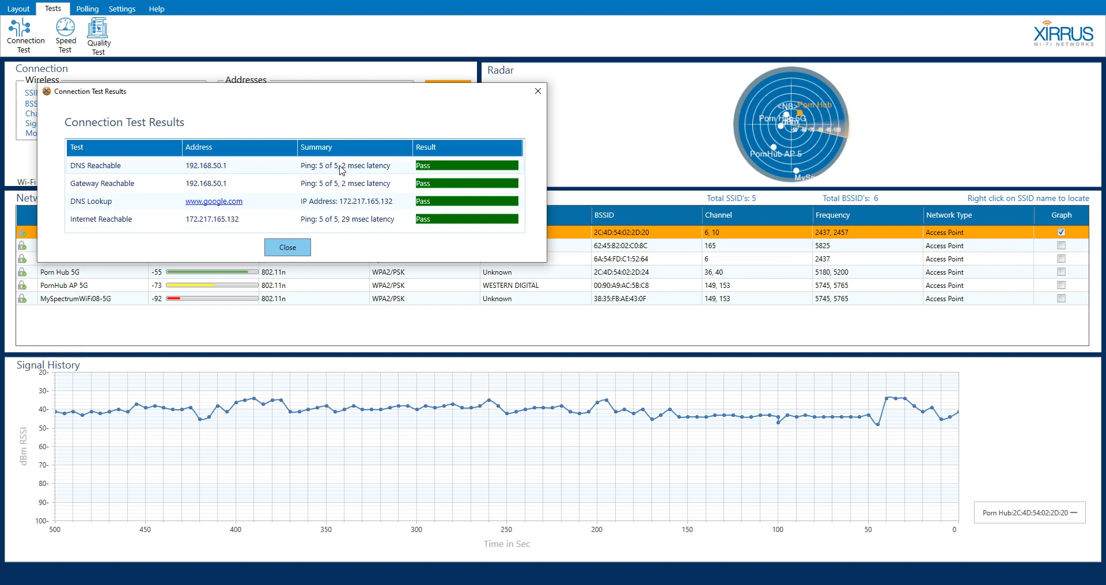
{"action": "mouse_move", "coordinate": [211, 174]}
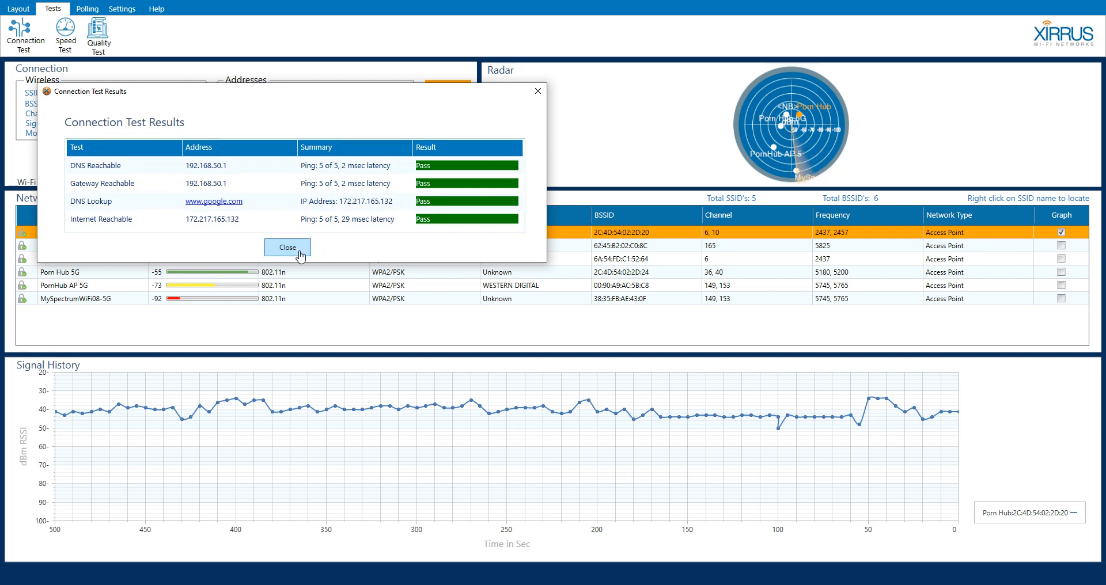
Close the Connection Test Results dialog.
{"action": "left_click", "coordinate": [287, 248]}
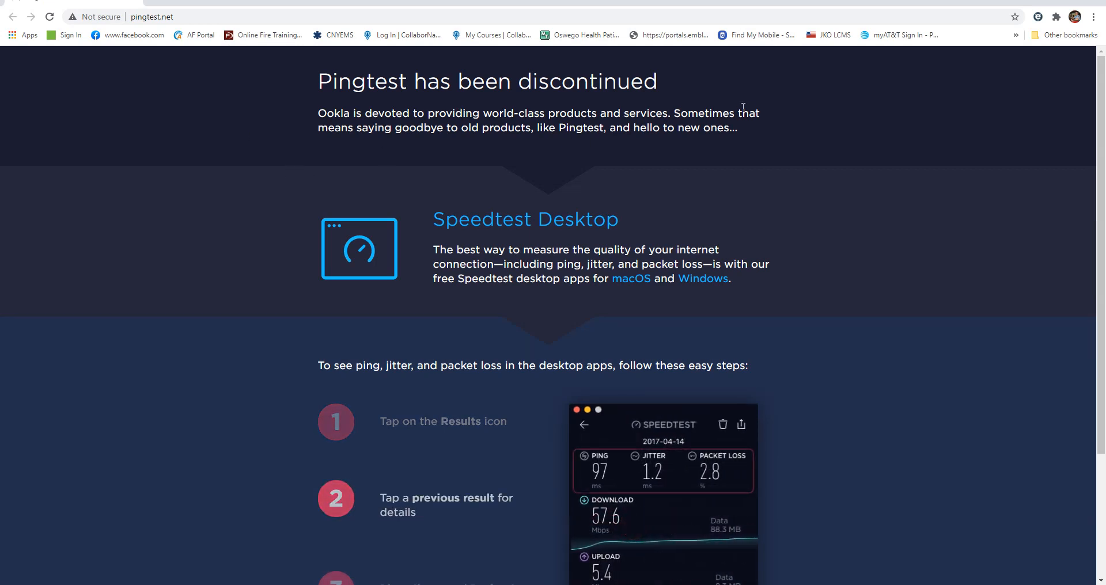
{"action": "mouse_move", "coordinate": [556, 51]}
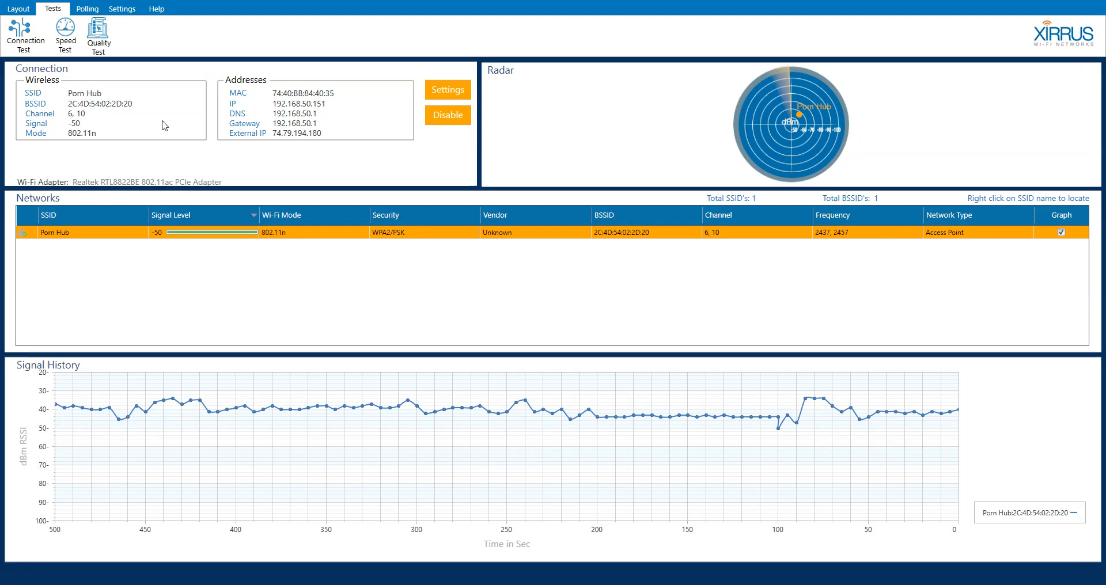
Open the Polling menu showing Refresh Now and Stop.
{"action": "left_click", "coordinate": [87, 8]}
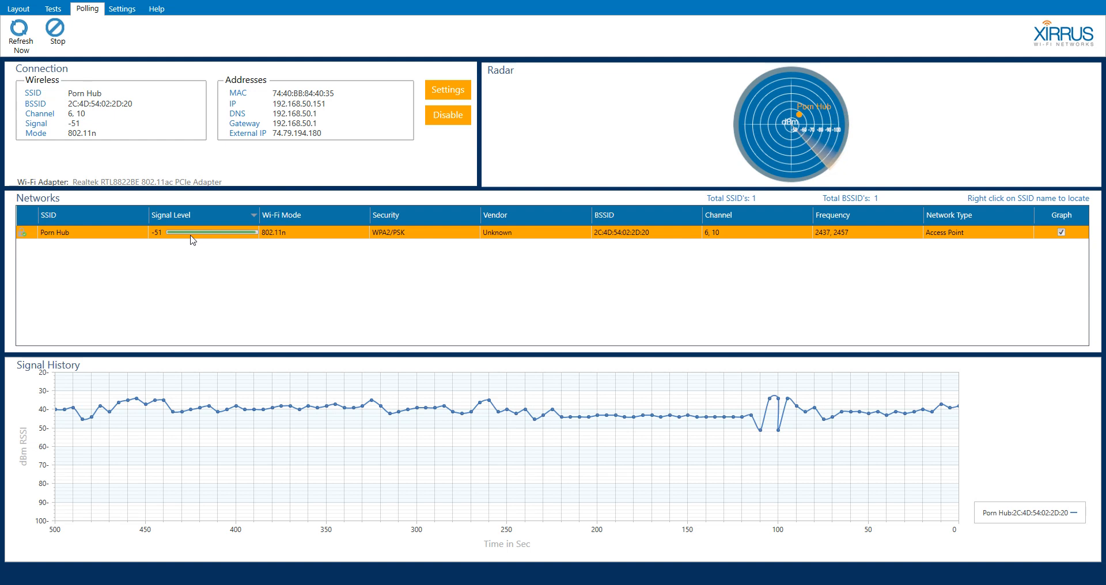
{"action": "left_click", "coordinate": [19, 28]}
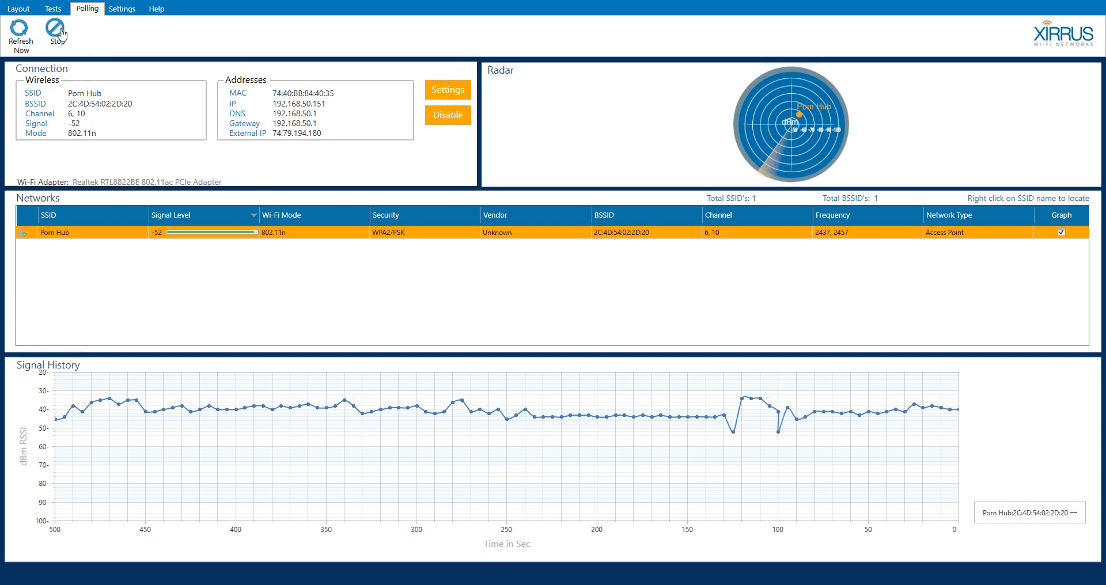
{"action": "mouse_move", "coordinate": [182, 57]}
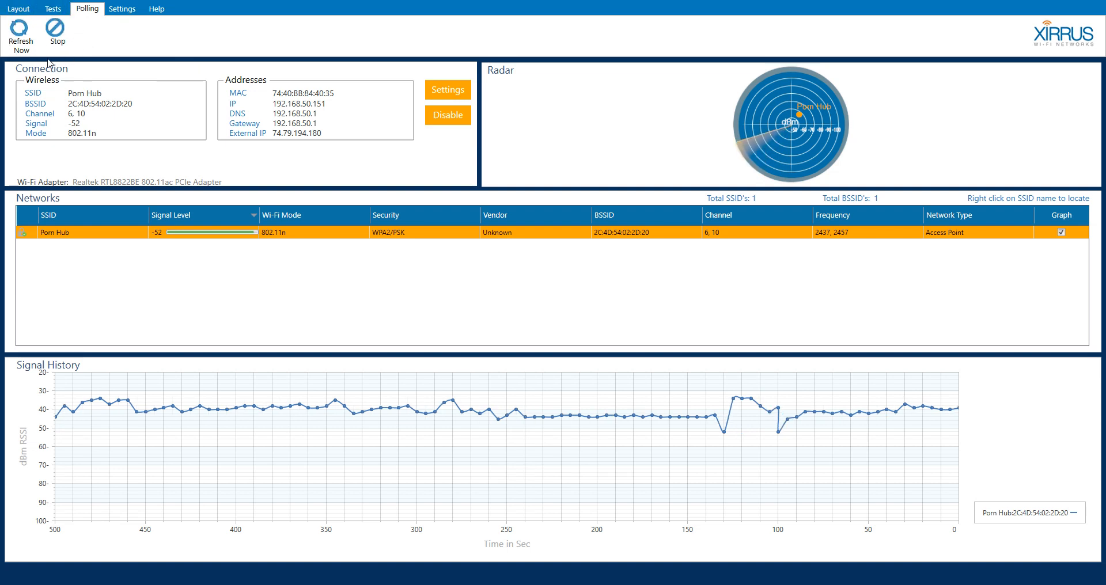
{"action": "mouse_move", "coordinate": [121, 9]}
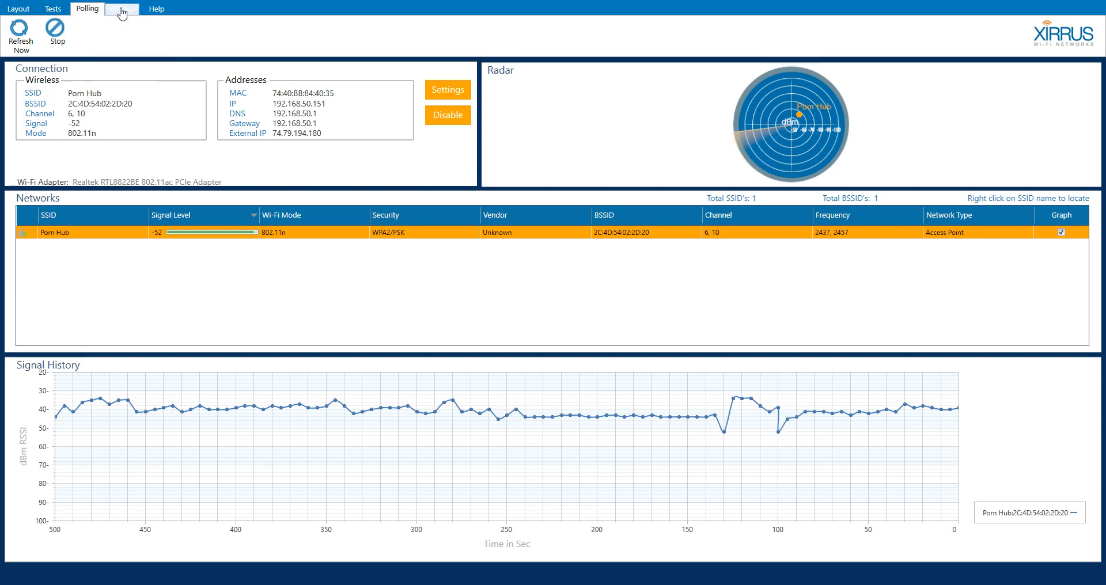
Open Settings, keeping the Realtek adapter, dBm units, Radar sweep and 5-second polling.
{"action": "left_click", "coordinate": [122, 8]}
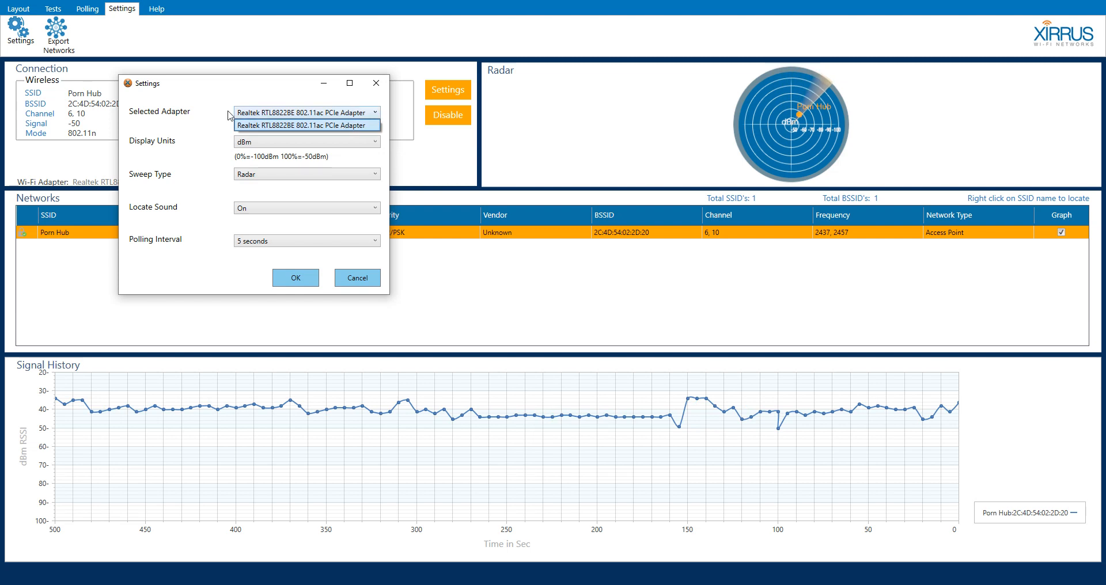
{"action": "left_click", "coordinate": [306, 125]}
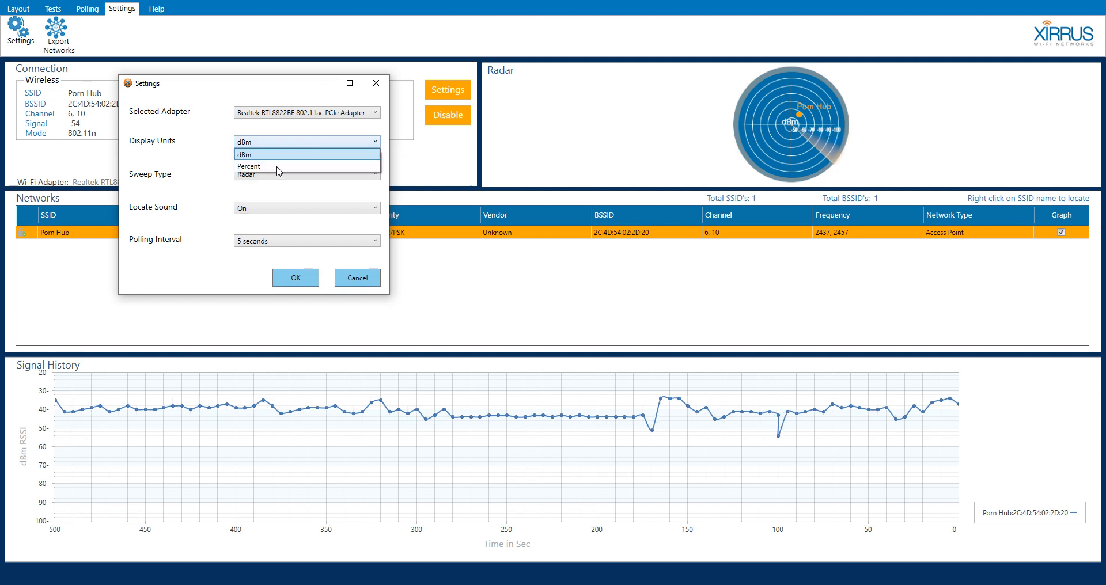
{"action": "mouse_move", "coordinate": [271, 169]}
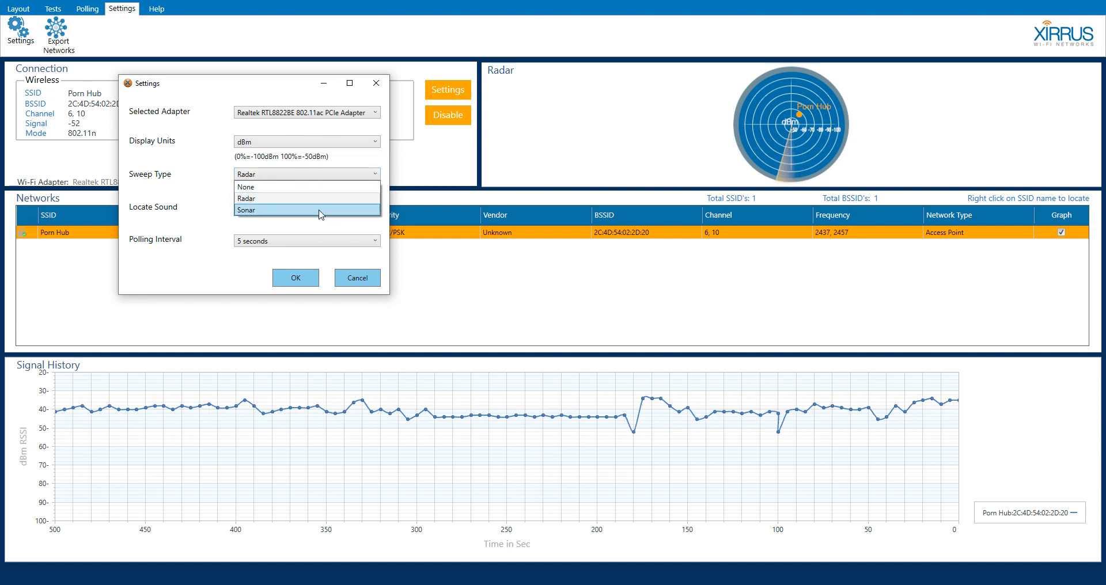
{"action": "mouse_move", "coordinate": [321, 185]}
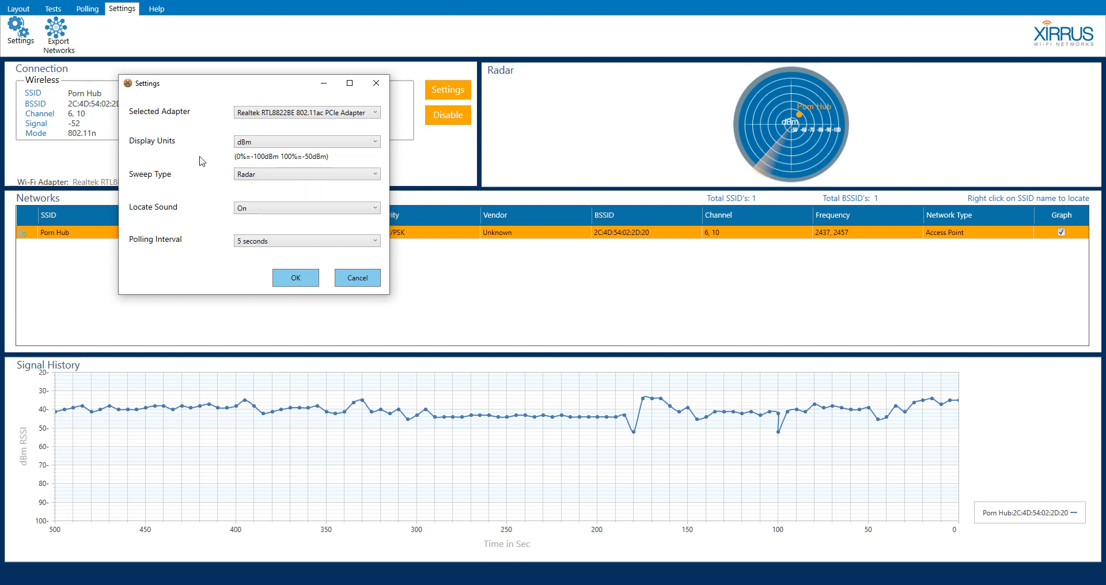
{"action": "mouse_move", "coordinate": [202, 207]}
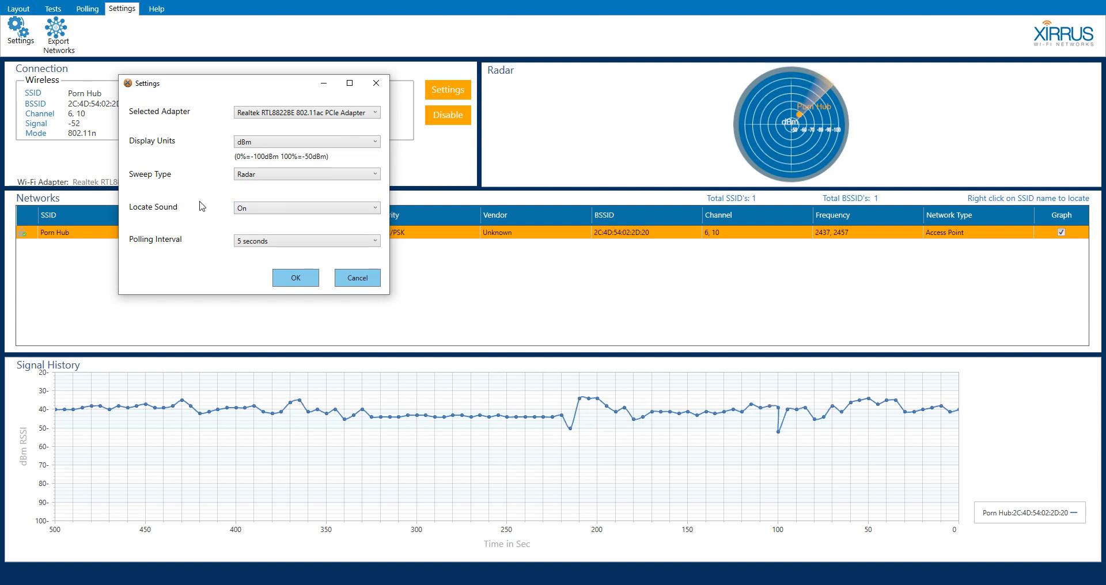
{"action": "mouse_move", "coordinate": [247, 255]}
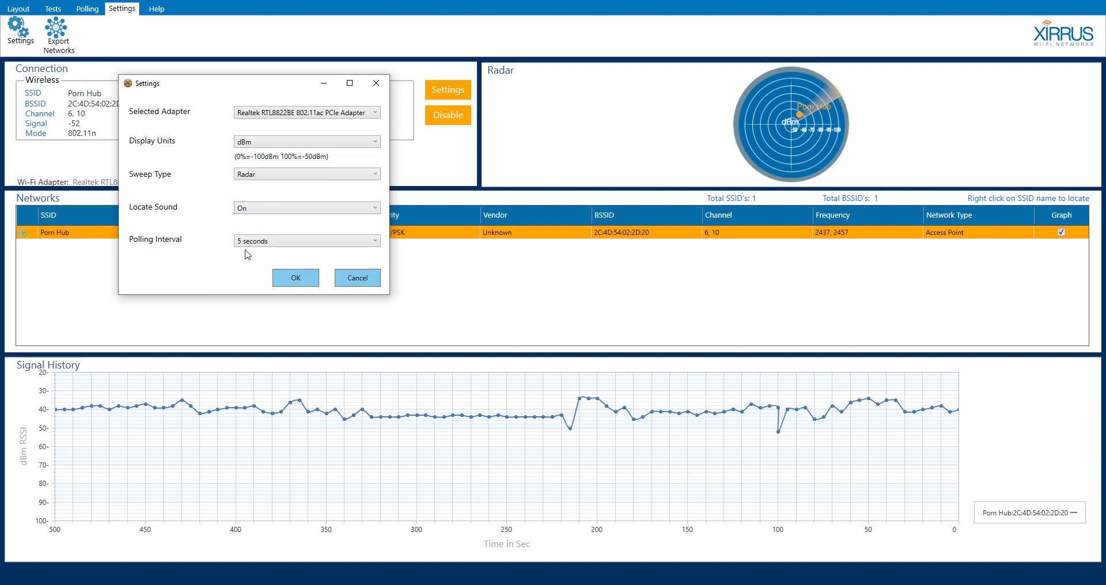
{"action": "mouse_move", "coordinate": [87, 9]}
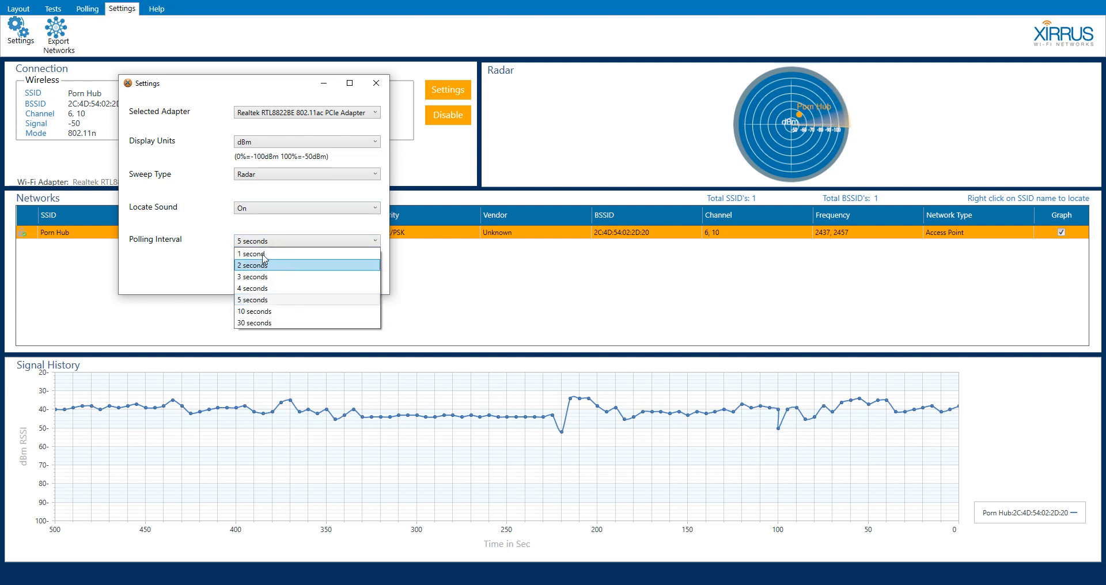
{"action": "mouse_move", "coordinate": [261, 299]}
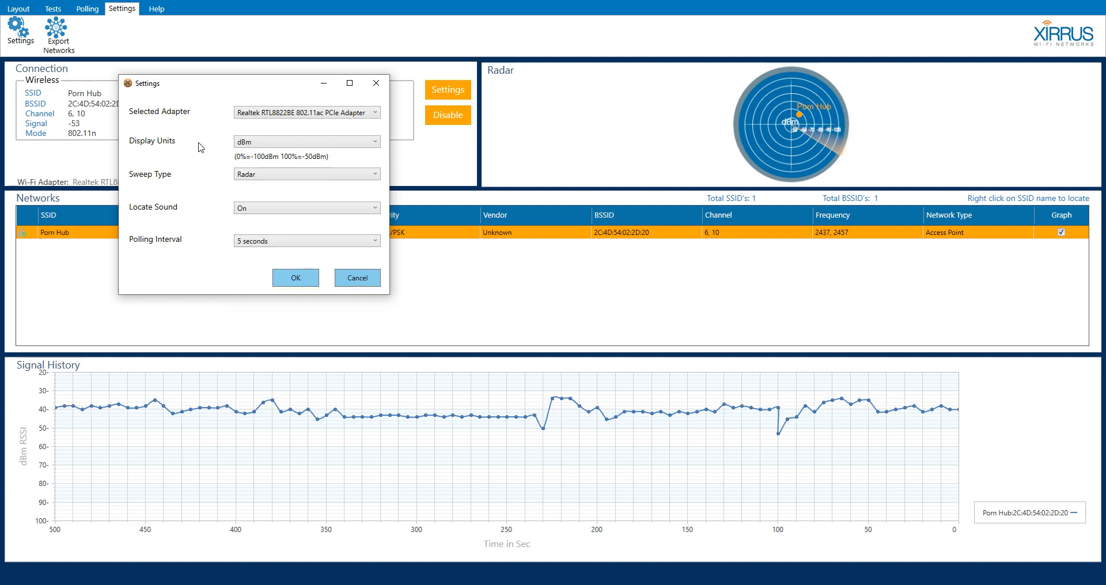
Close Settings unchanged and export the networks as wifi_network_export, replacing the existing file.
{"action": "left_click", "coordinate": [295, 277]}
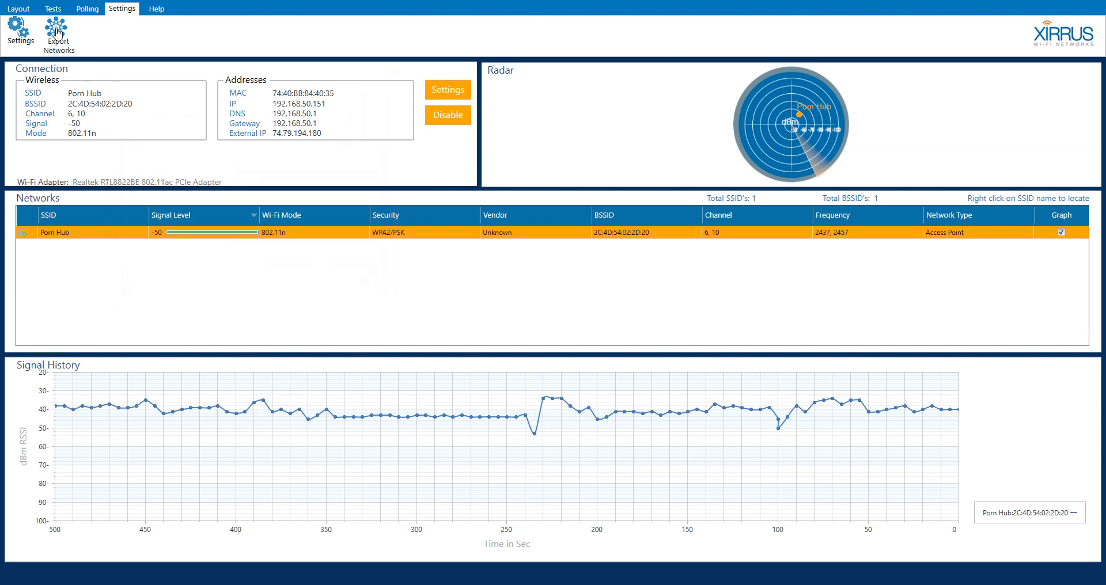
{"action": "left_click", "coordinate": [58, 32]}
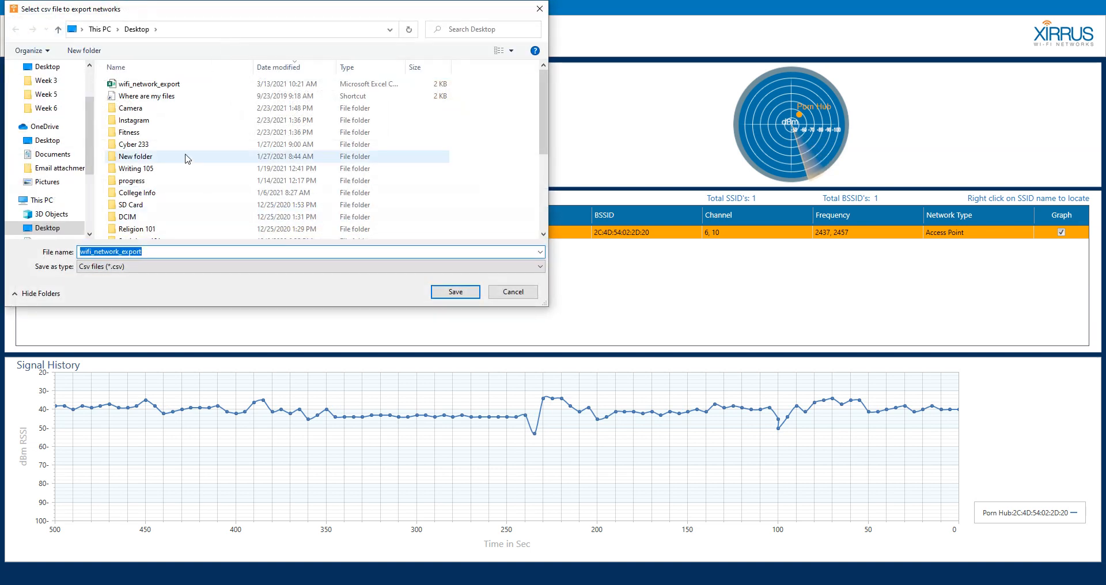
{"action": "mouse_move", "coordinate": [122, 302]}
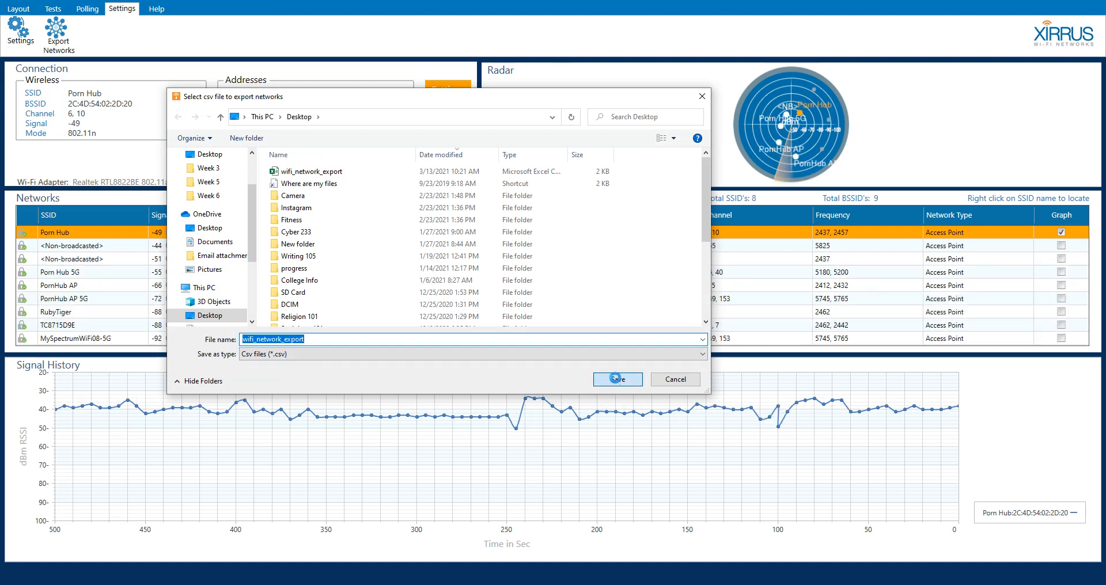
{"action": "left_click", "coordinate": [616, 380]}
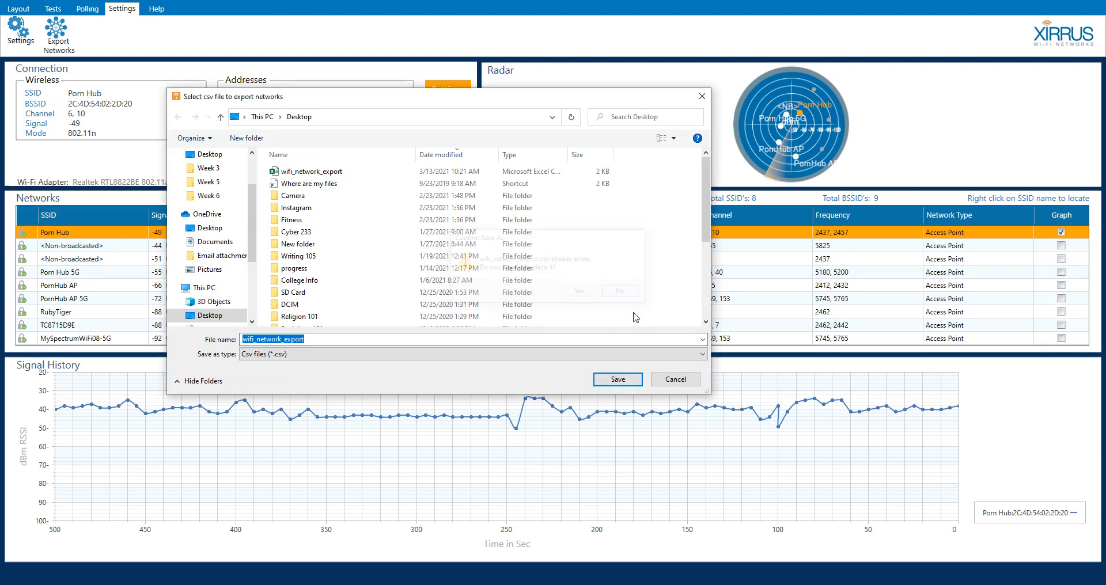
{"action": "left_click", "coordinate": [617, 379]}
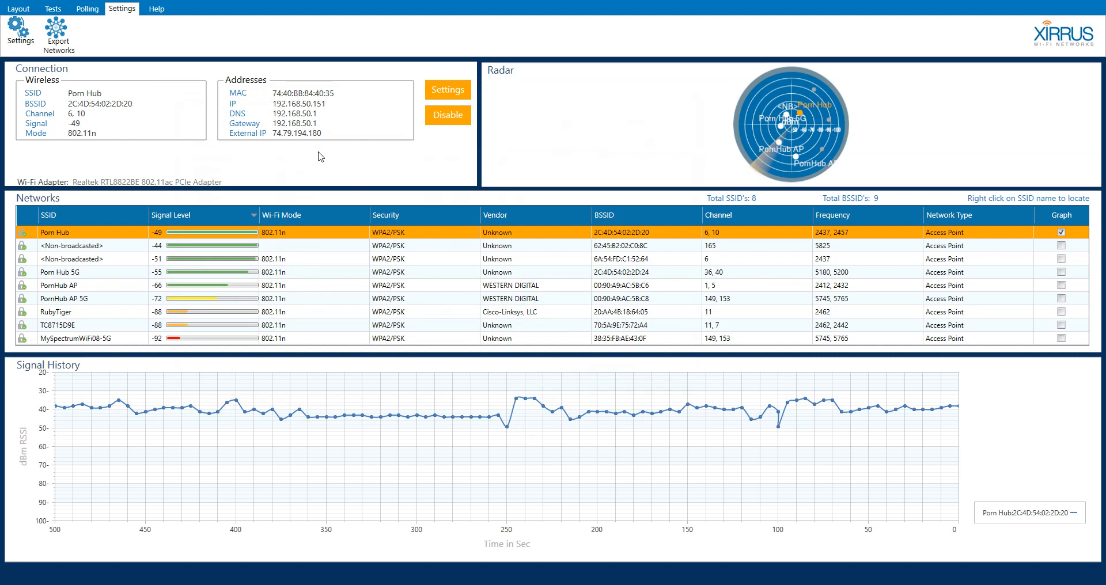
{"action": "mouse_move", "coordinate": [42, 318]}
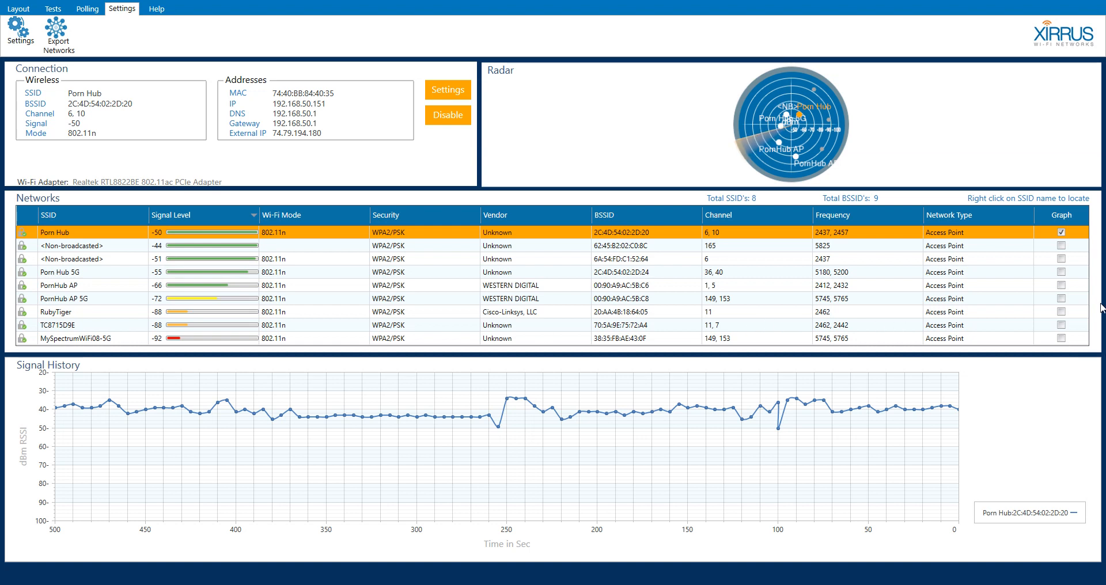
{"action": "mouse_move", "coordinate": [269, 170]}
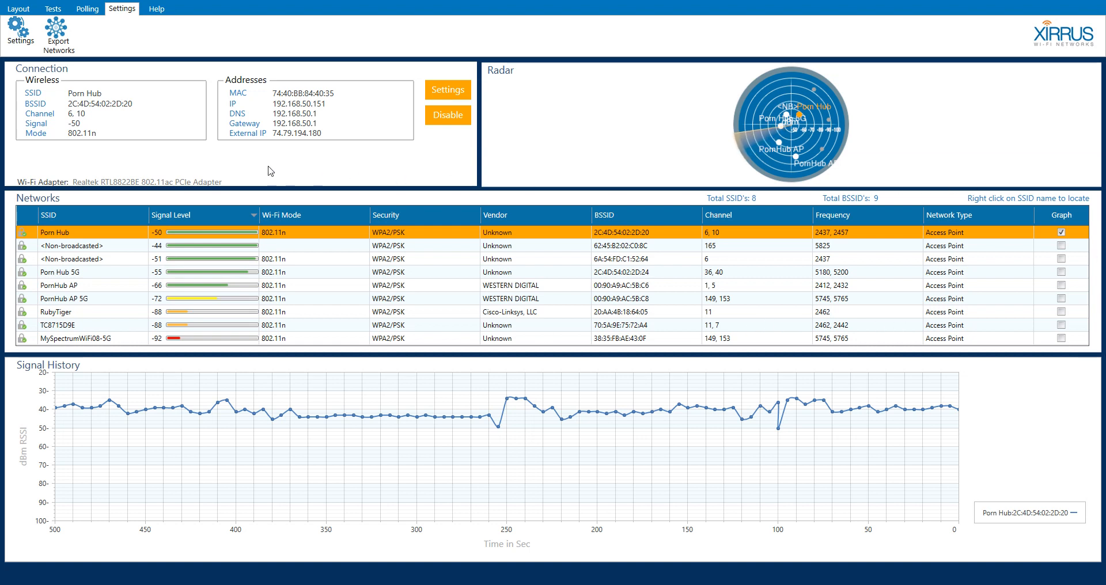
{"action": "mouse_move", "coordinate": [540, 365]}
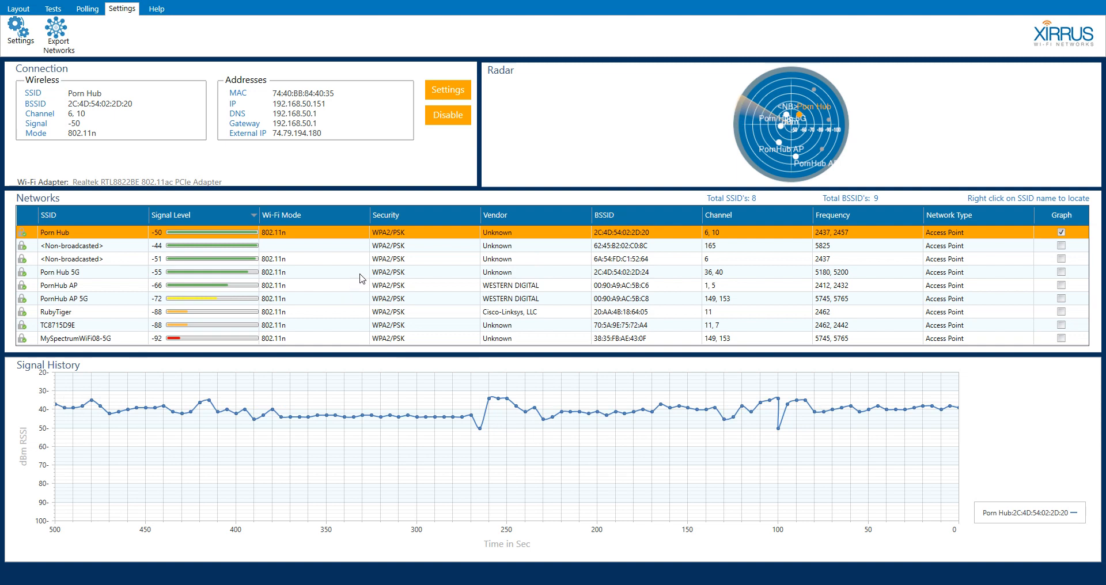
{"action": "mouse_move", "coordinate": [413, 339]}
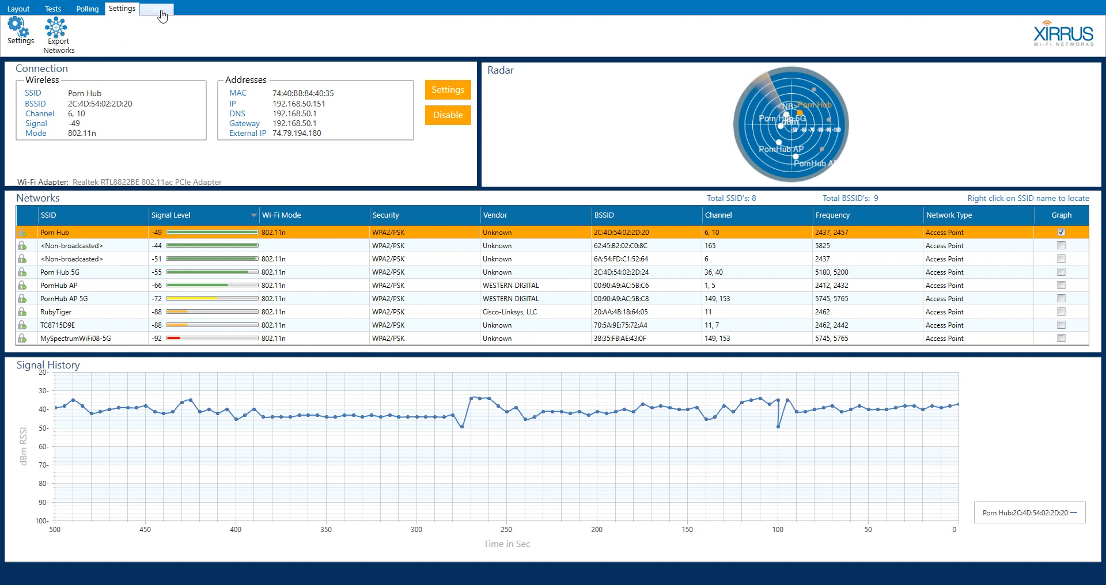
Open the User's Guide PDF in Edge and scroll to page 3.
{"action": "left_click", "coordinate": [156, 7]}
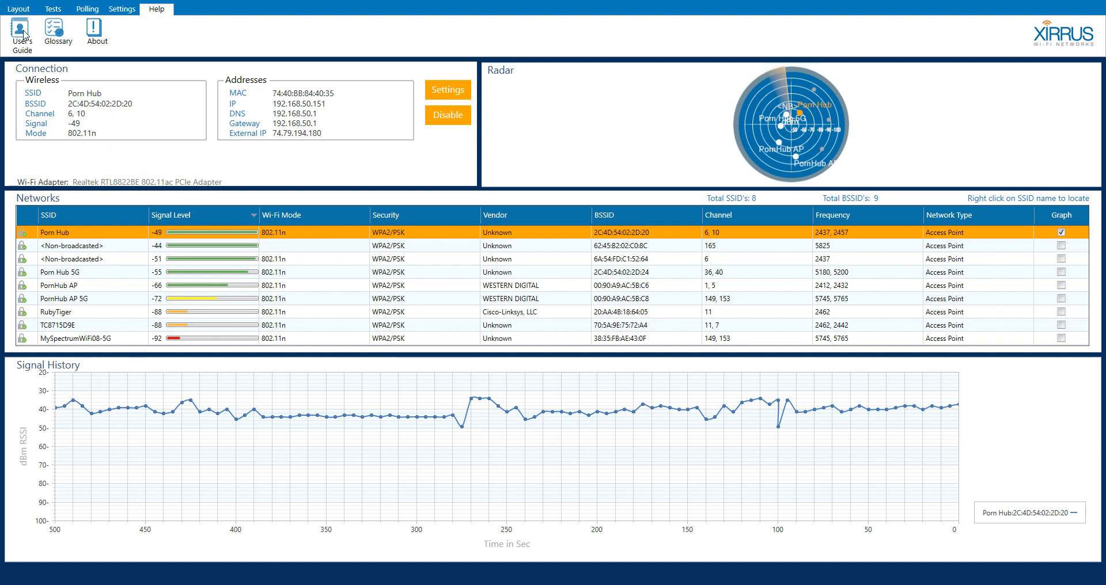
{"action": "left_click", "coordinate": [20, 34]}
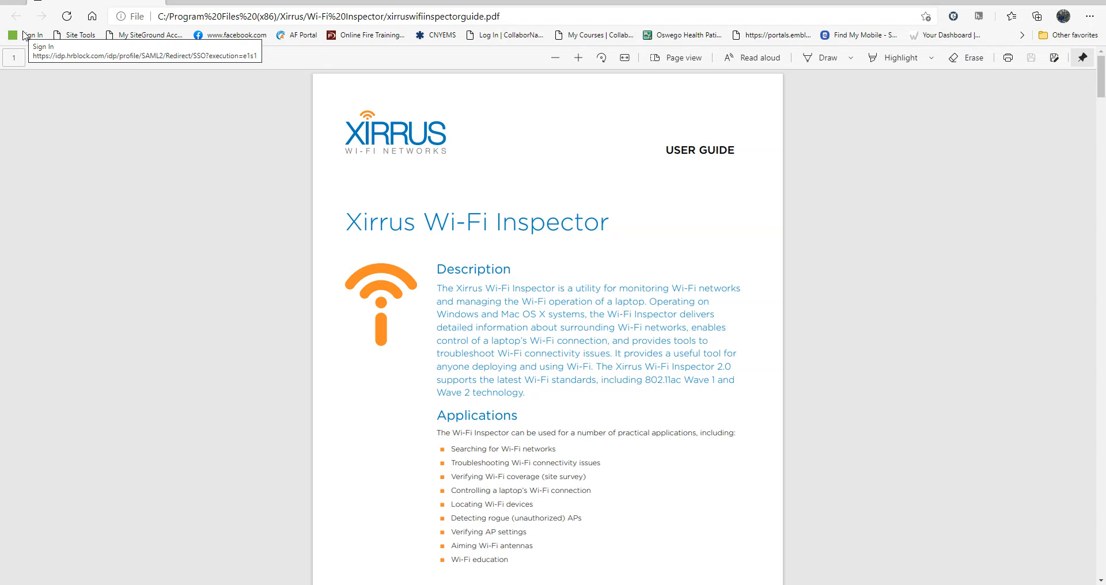
{"action": "mouse_move", "coordinate": [76, 189]}
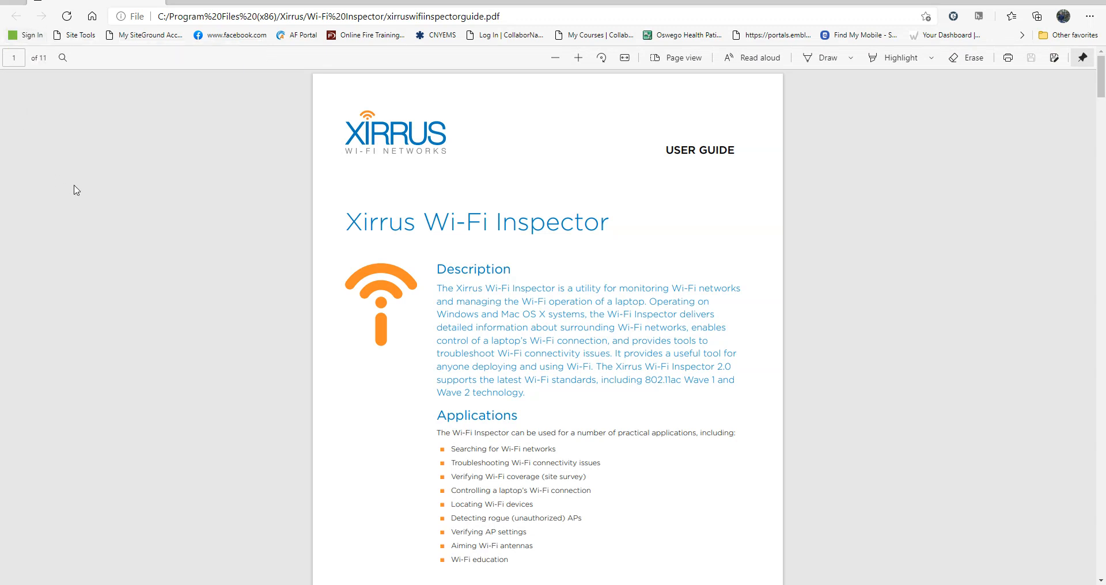
{"action": "mouse_move", "coordinate": [427, 316]}
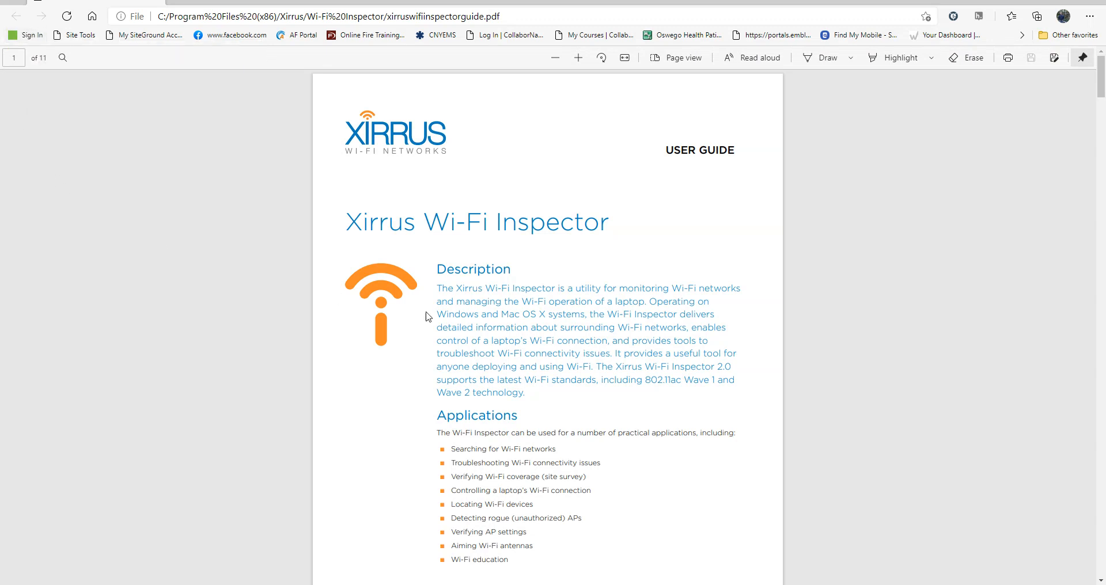
{"action": "mouse_move", "coordinate": [483, 300]}
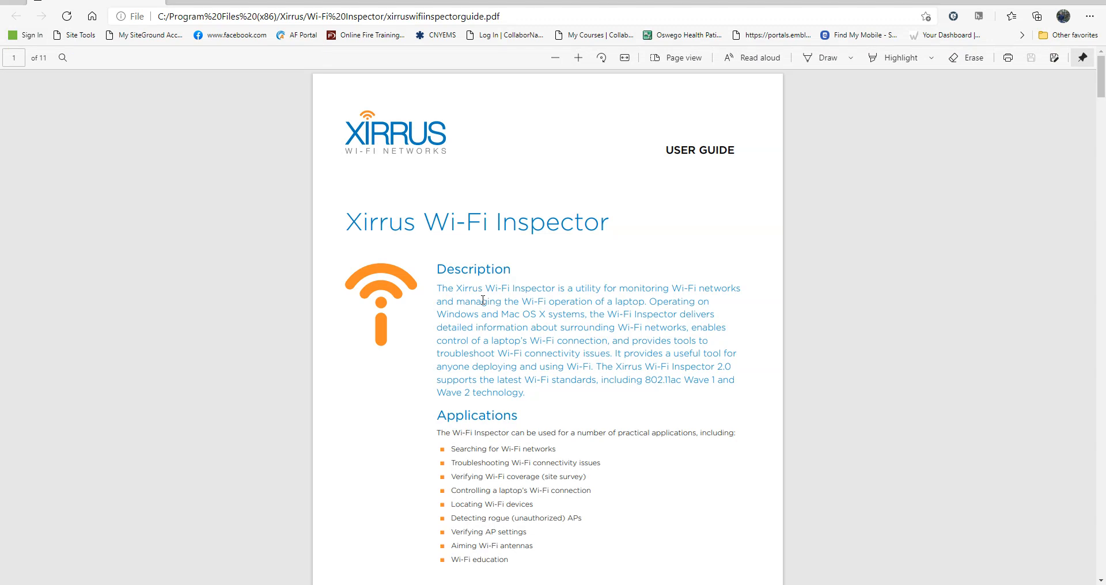
{"action": "scroll", "scroll_direction": "down", "scroll_amount": 3}
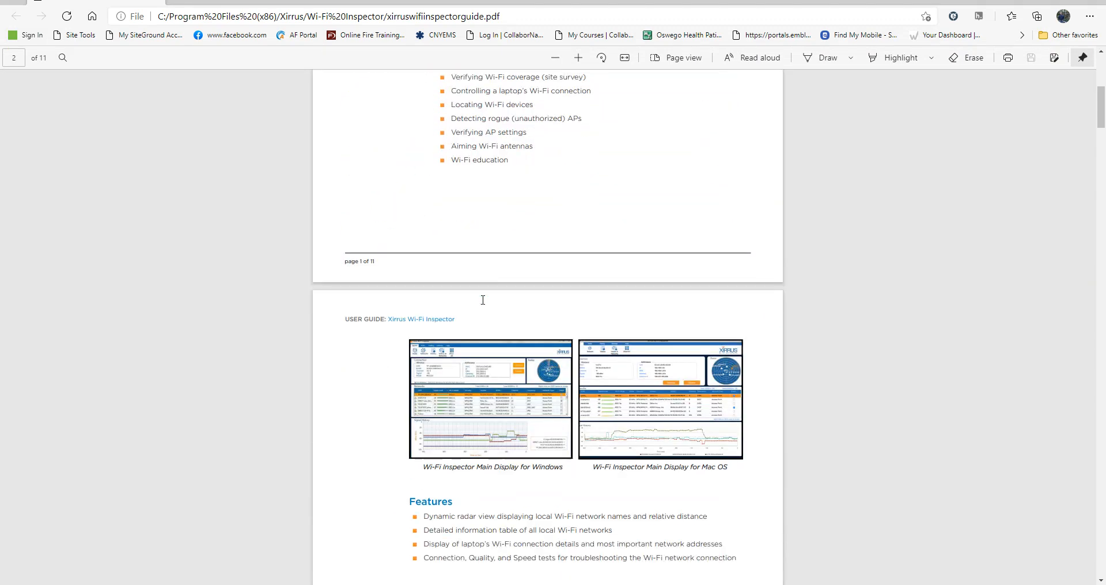
{"action": "scroll", "scroll_direction": "down", "scroll_amount": 3}
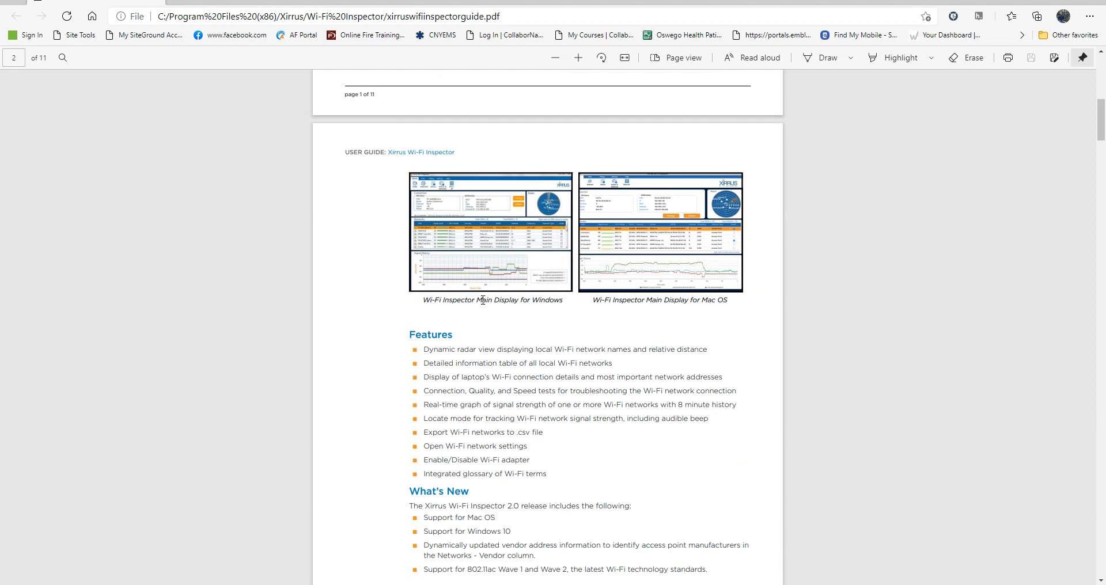
{"action": "scroll", "scroll_direction": "down", "scroll_amount": 3}
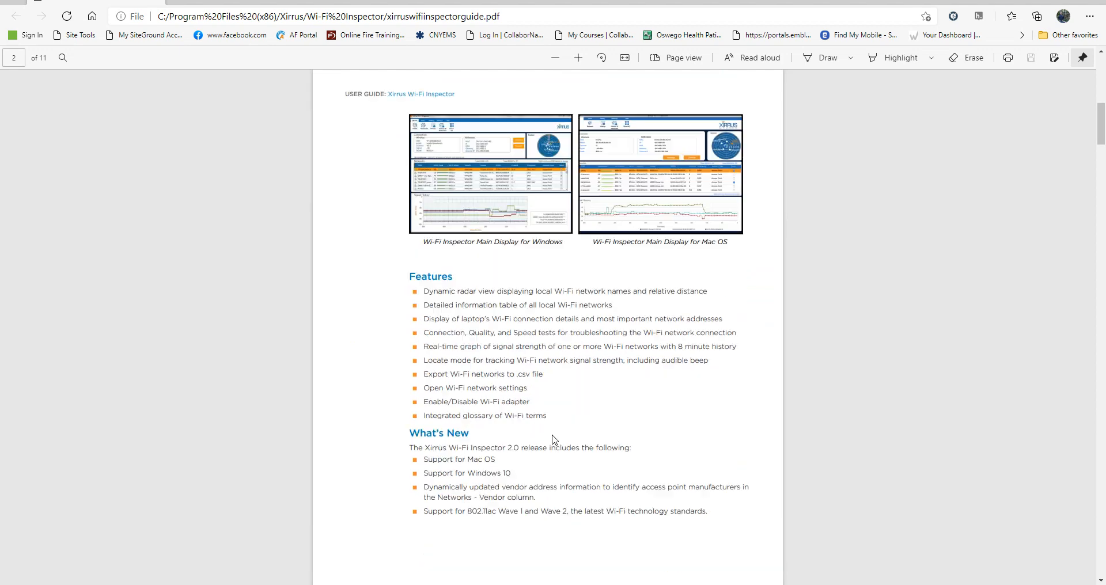
{"action": "scroll", "scroll_direction": "down", "scroll_amount": 3}
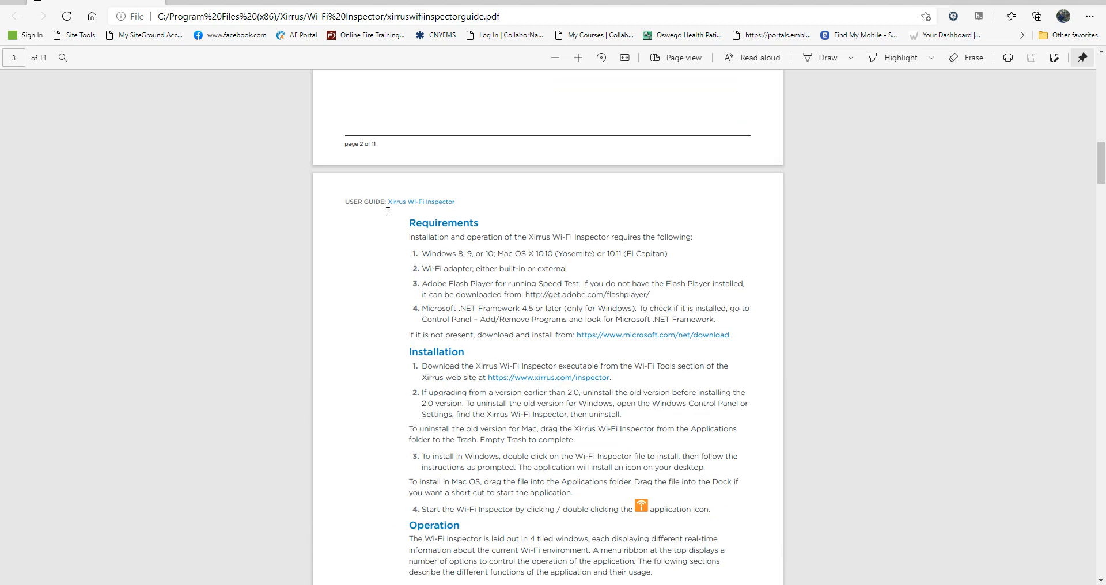
{"action": "scroll", "scroll_direction": "down", "scroll_amount": 3}
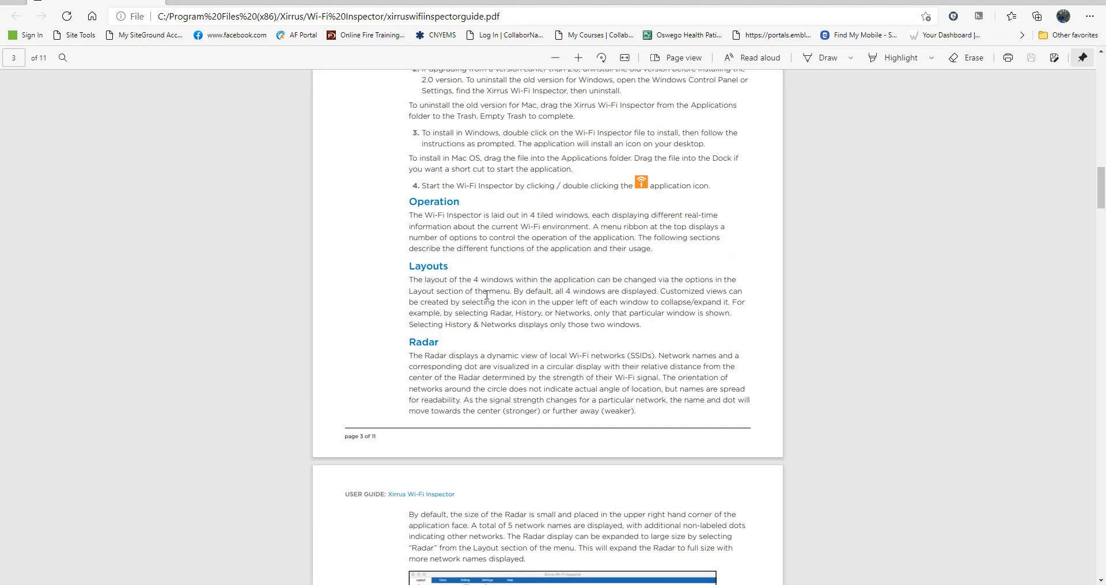
{"action": "mouse_move", "coordinate": [395, 167]}
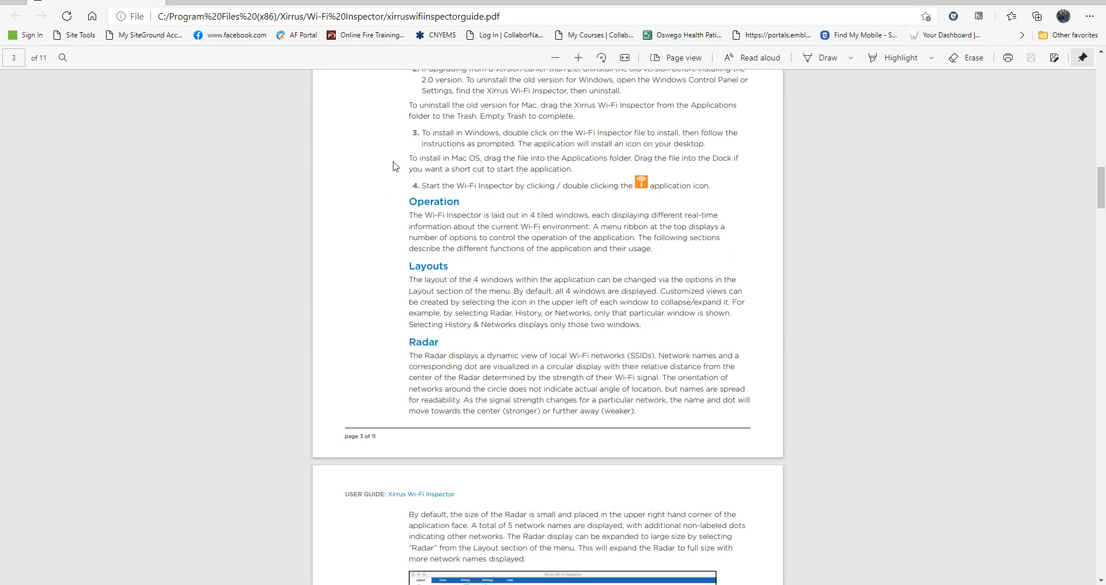
{"action": "mouse_move", "coordinate": [156, 7]}
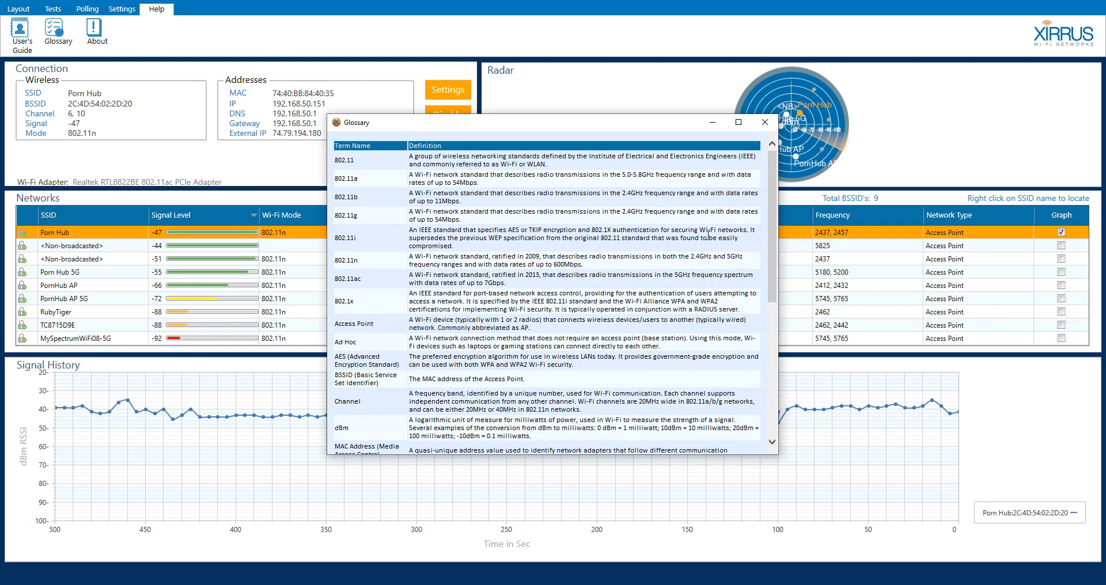
Scroll the Glossary from 802.11 to WPA2, then close the window.
{"action": "scroll", "scroll_direction": "down", "scroll_amount": 3}
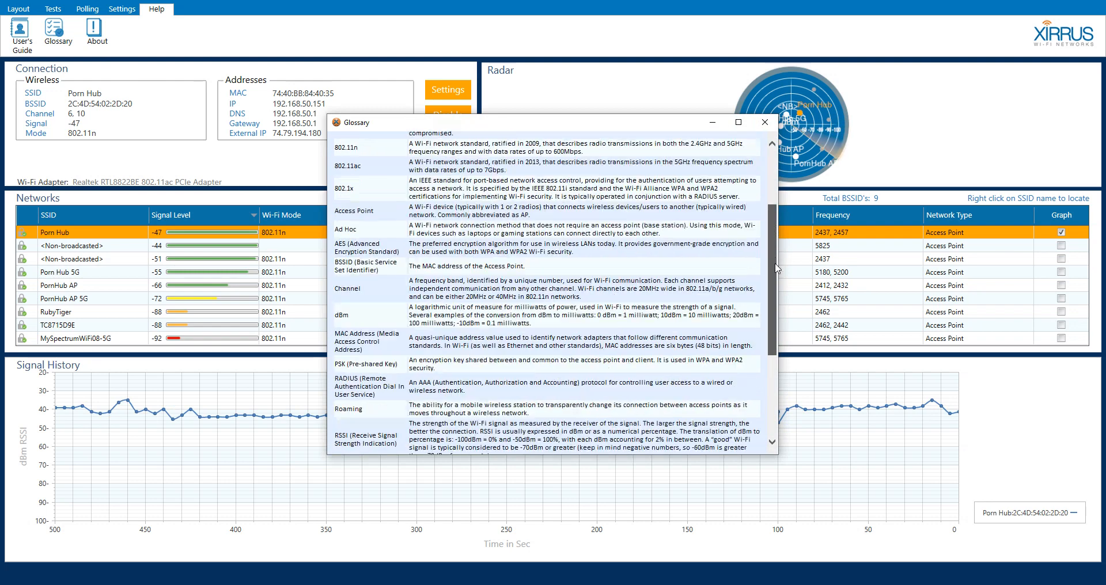
{"action": "scroll", "scroll_direction": "down", "scroll_amount": 3}
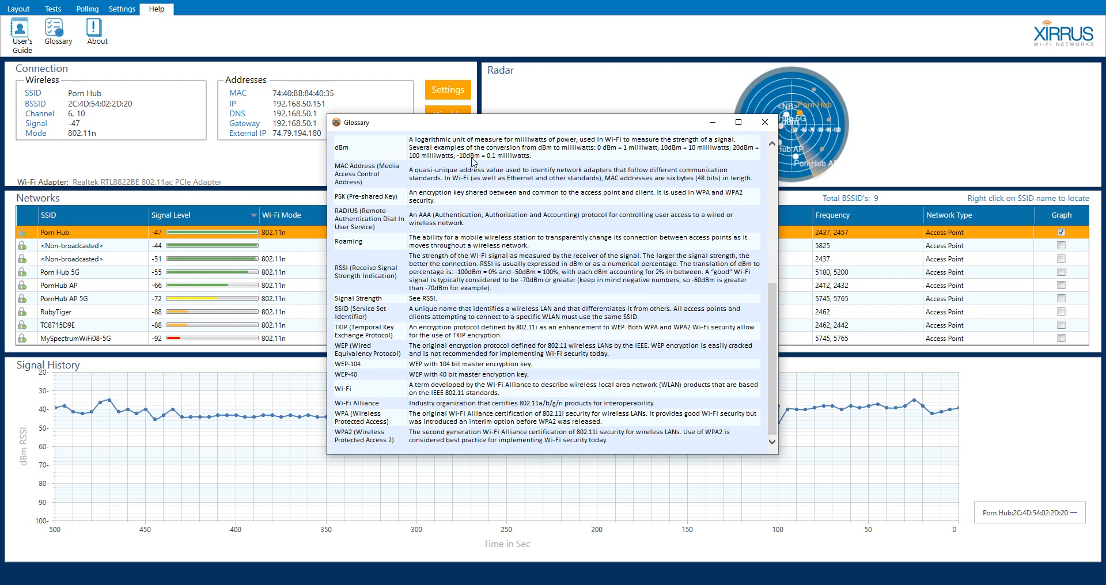
{"action": "scroll", "scroll_direction": "up", "scroll_amount": 3}
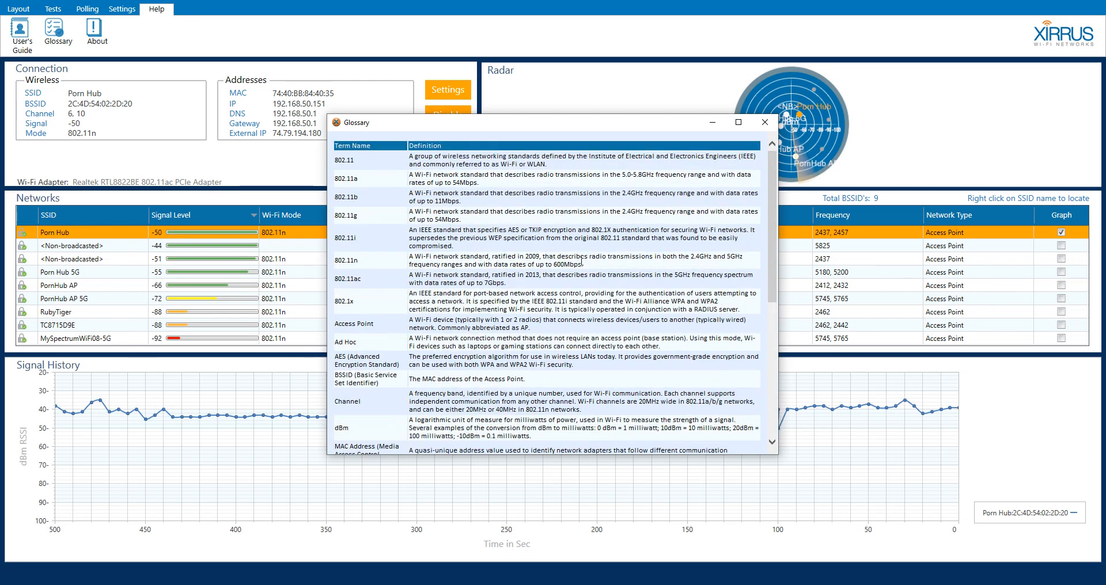
{"action": "left_click", "coordinate": [763, 122]}
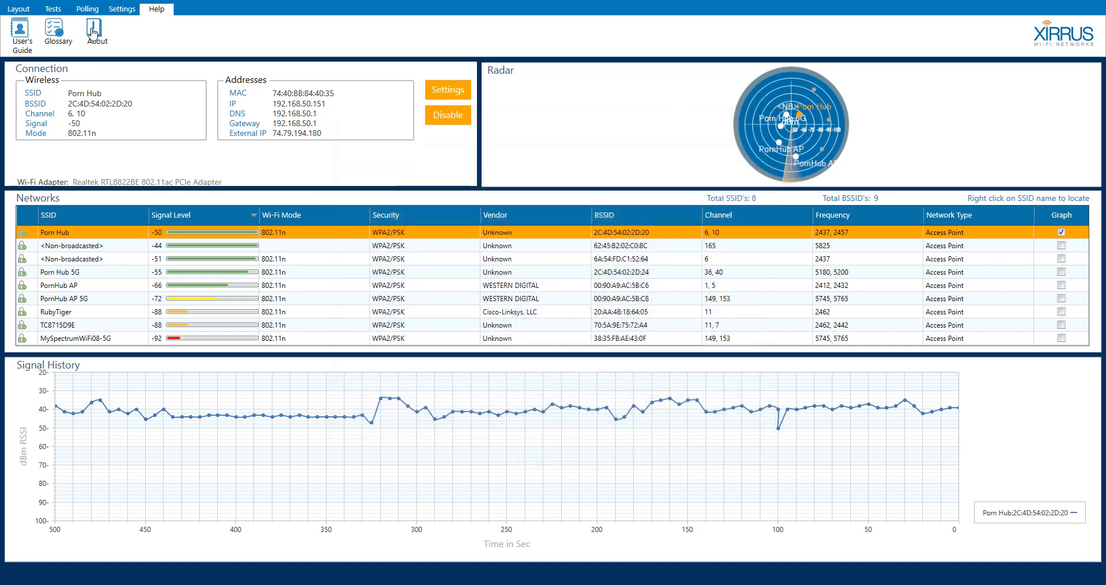
Open Help > About to view the version 2.0 copyright and disclaimer, then close it.
{"action": "left_click", "coordinate": [96, 31]}
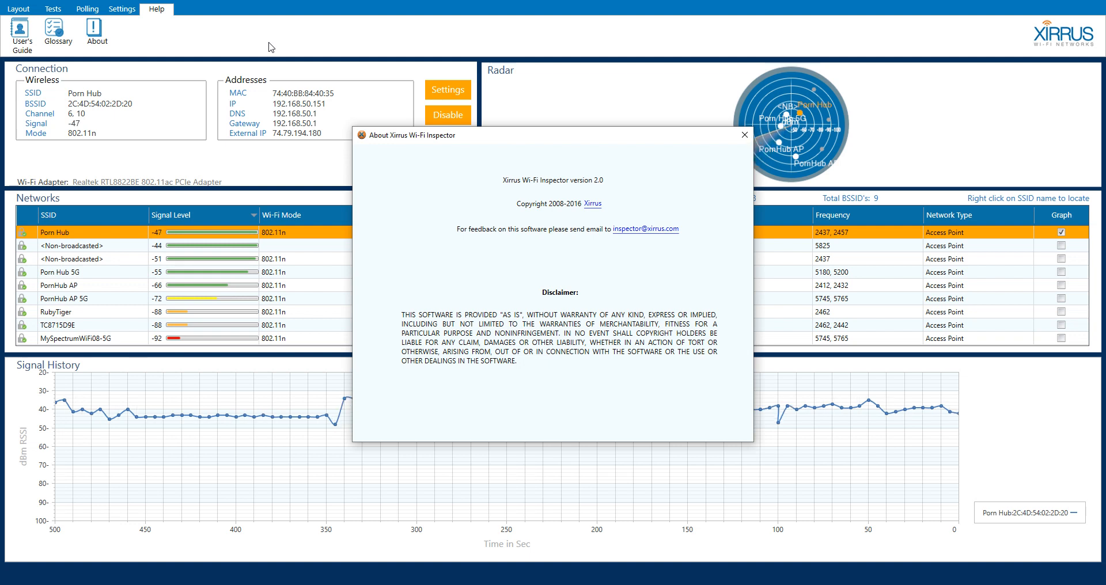
{"action": "mouse_move", "coordinate": [729, 160]}
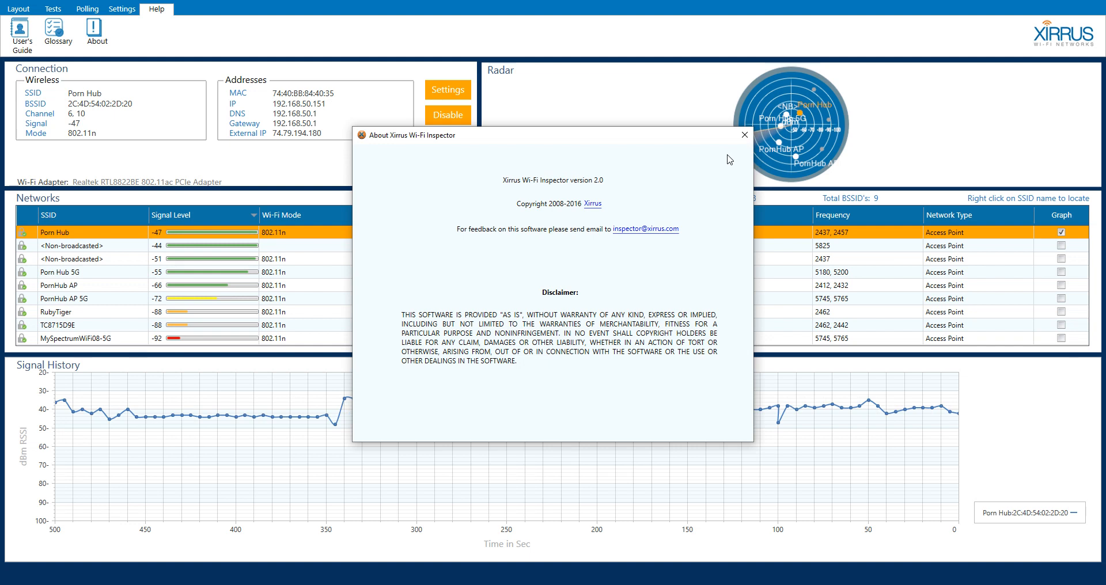
{"action": "mouse_move", "coordinate": [747, 140]}
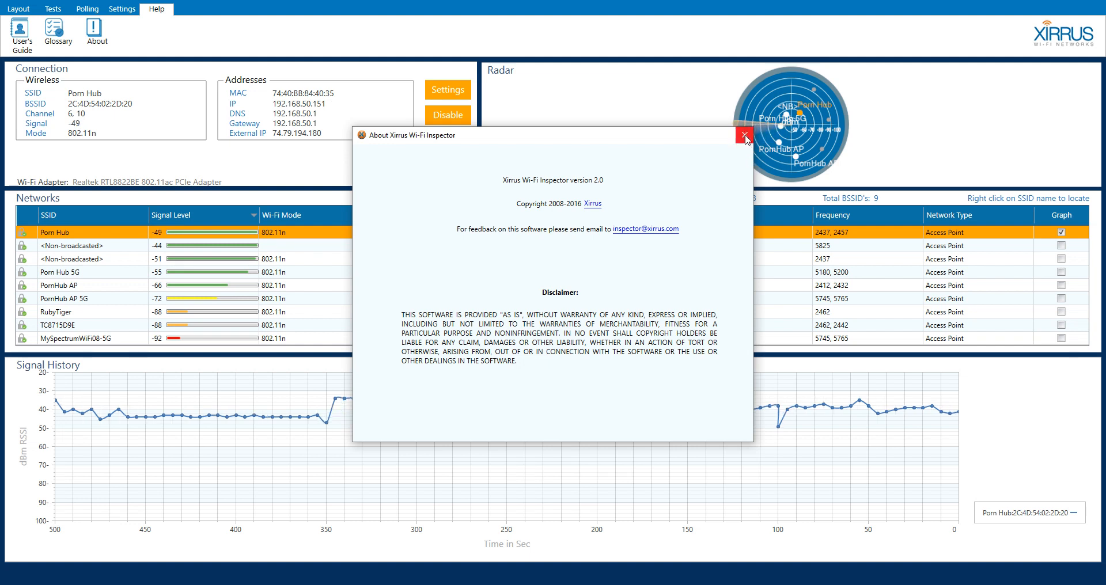
{"action": "mouse_move", "coordinate": [744, 139]}
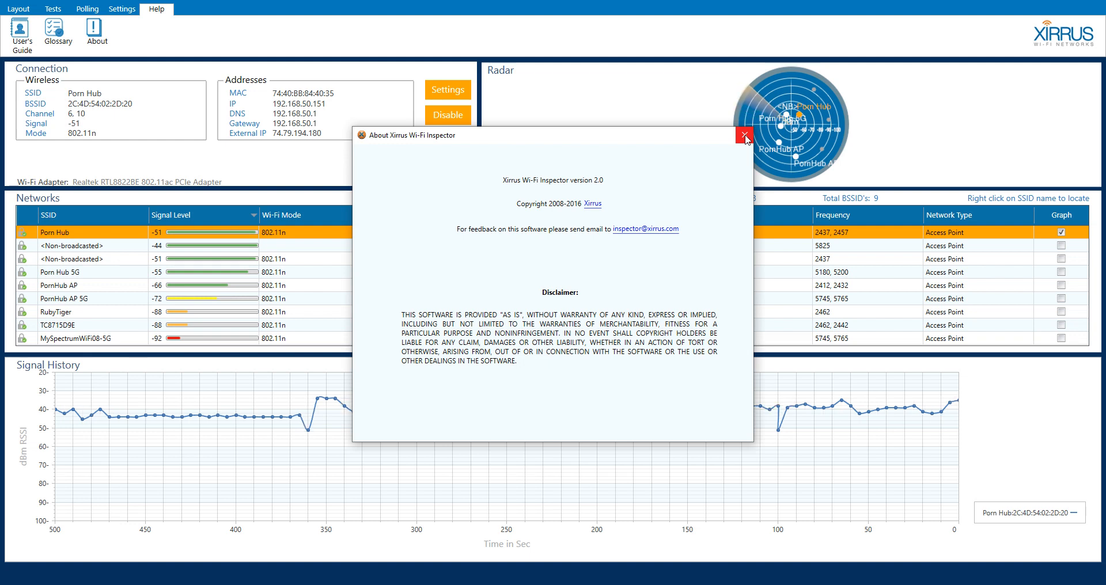
{"action": "left_click", "coordinate": [744, 135]}
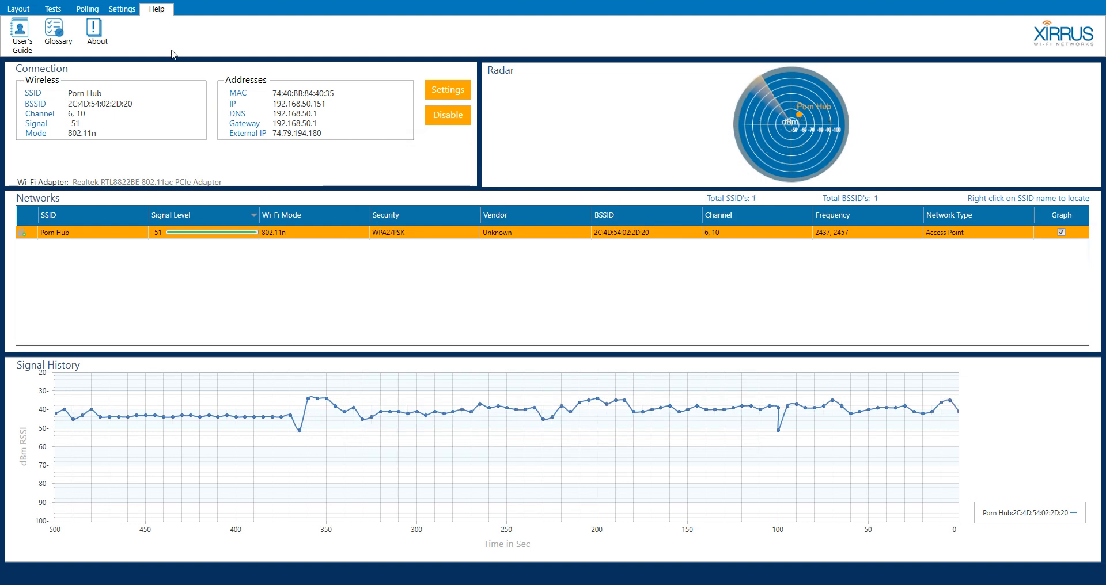
Switch to the Layout tab showing Radar, Networks, History, History & Networks, Show All.
{"action": "left_click", "coordinate": [19, 8]}
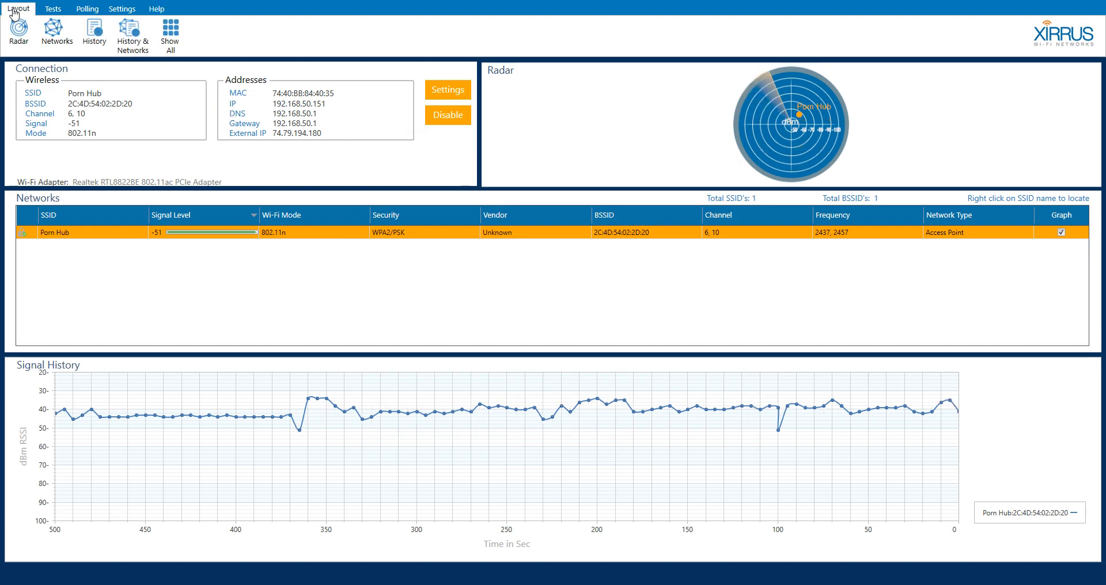
{"action": "mouse_move", "coordinate": [503, 299]}
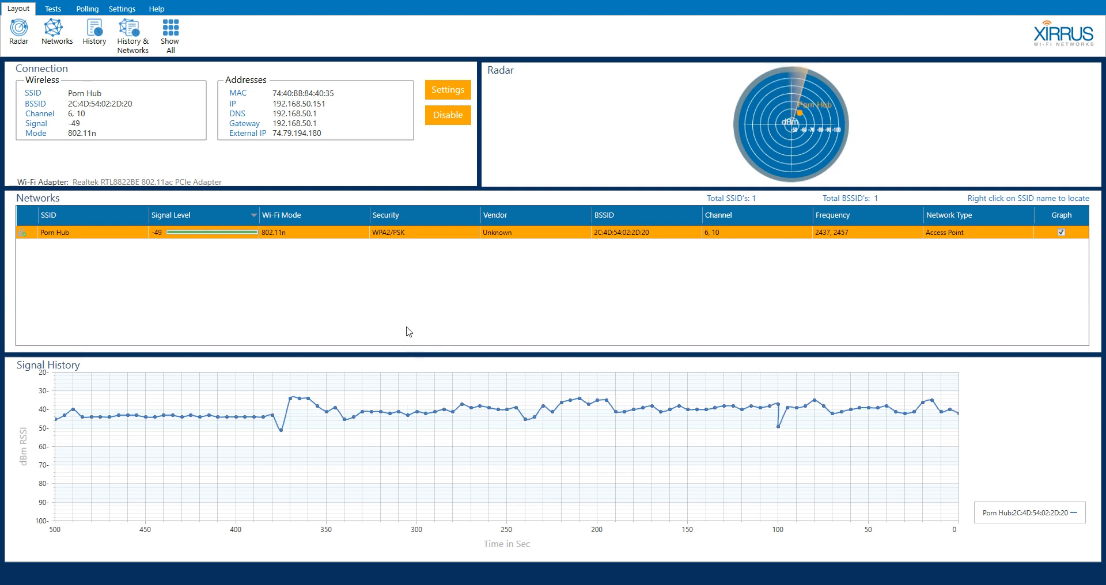
{"action": "mouse_move", "coordinate": [460, 317]}
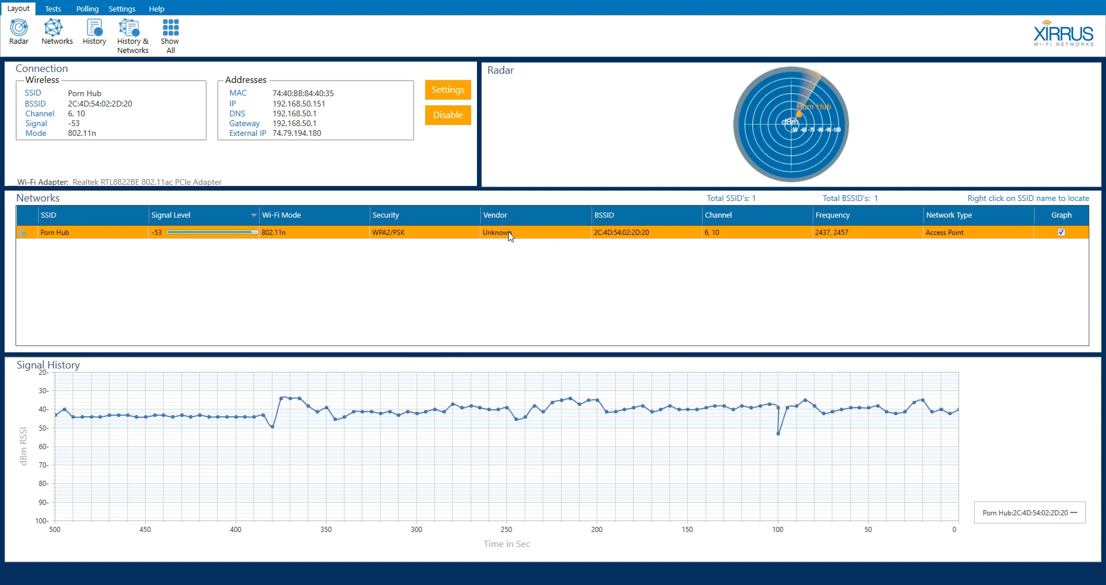
{"action": "mouse_move", "coordinate": [474, 285]}
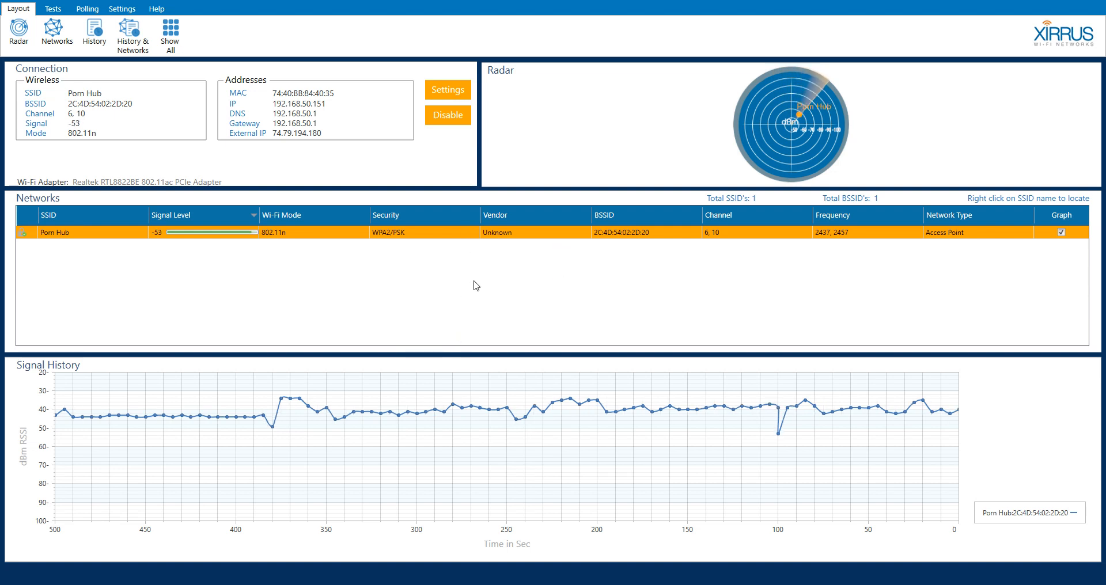